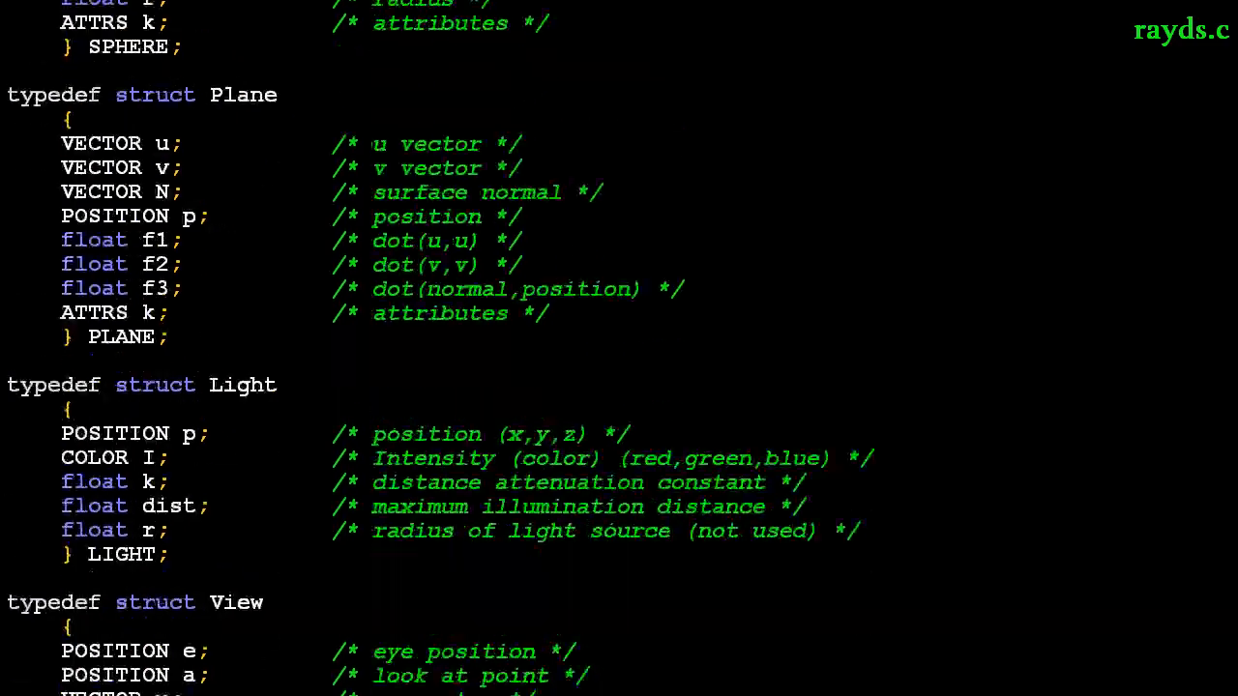
Scroll rayds.c from the Plane and Light structs down to the StartRend and PostRend routines
{"action": "scroll", "scroll_direction": "down", "scroll_amount": 3}
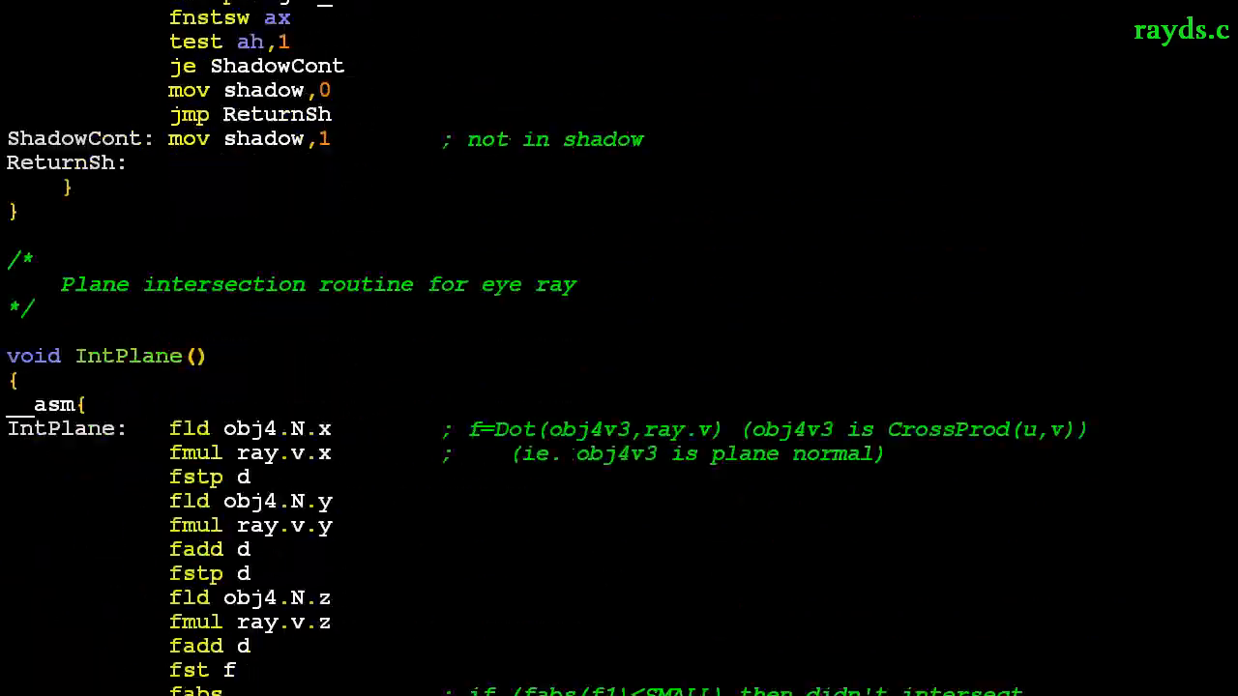
{"action": "scroll", "scroll_direction": "down", "scroll_amount": 3}
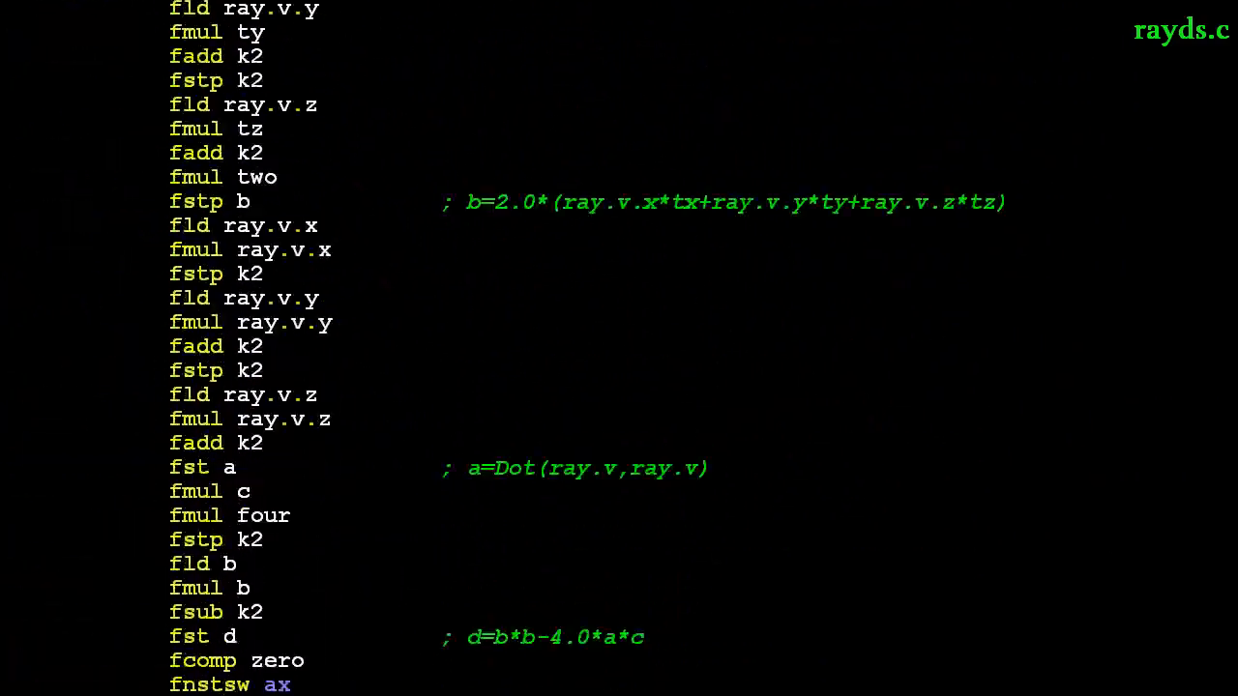
{"action": "scroll", "scroll_direction": "down", "scroll_amount": 3}
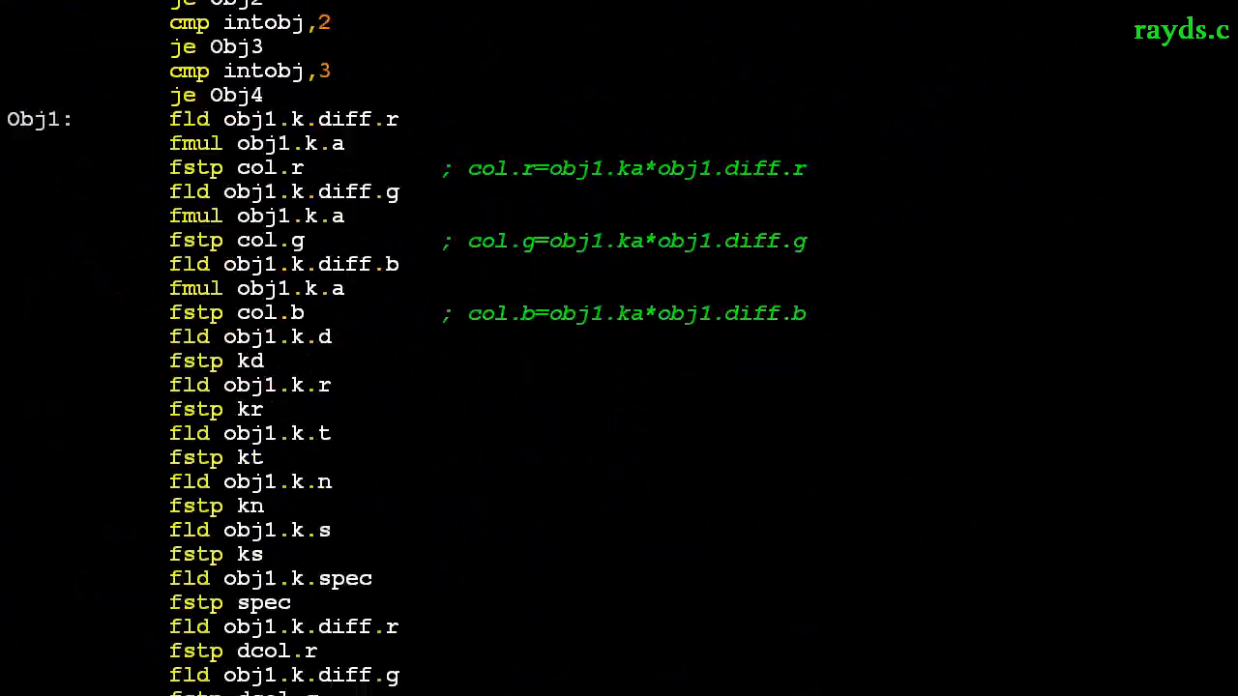
{"action": "scroll", "scroll_direction": "down", "scroll_amount": 3}
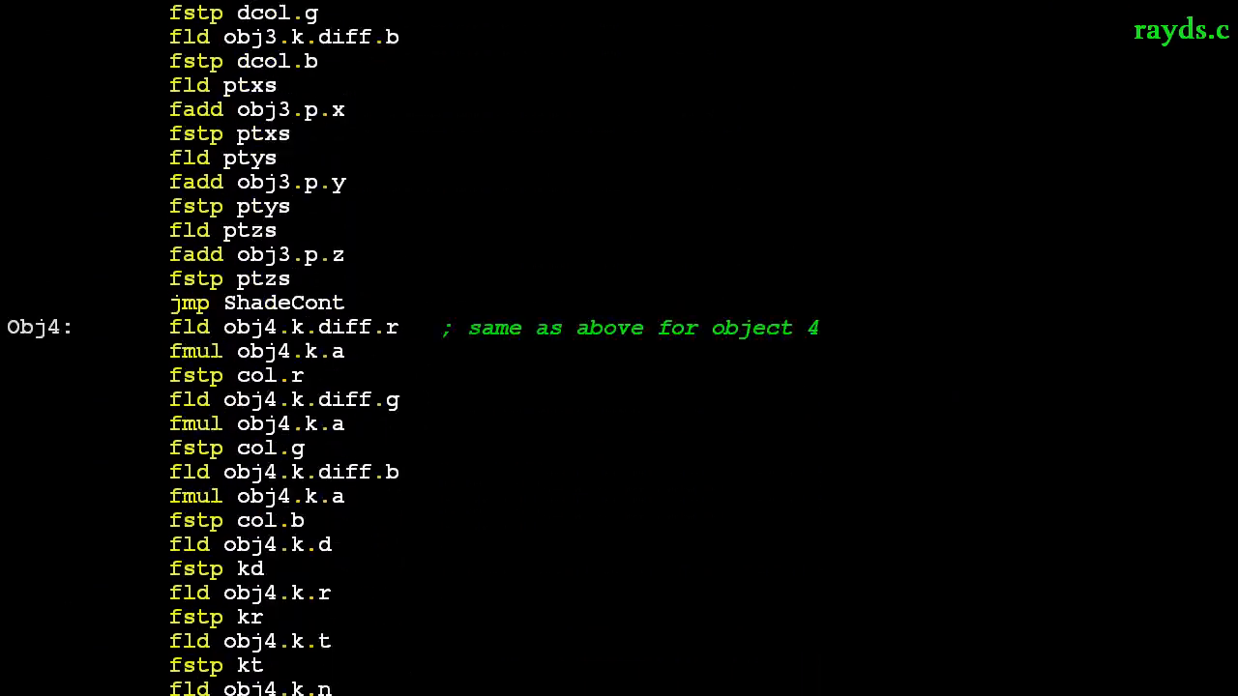
{"action": "scroll", "scroll_direction": "down", "scroll_amount": 3}
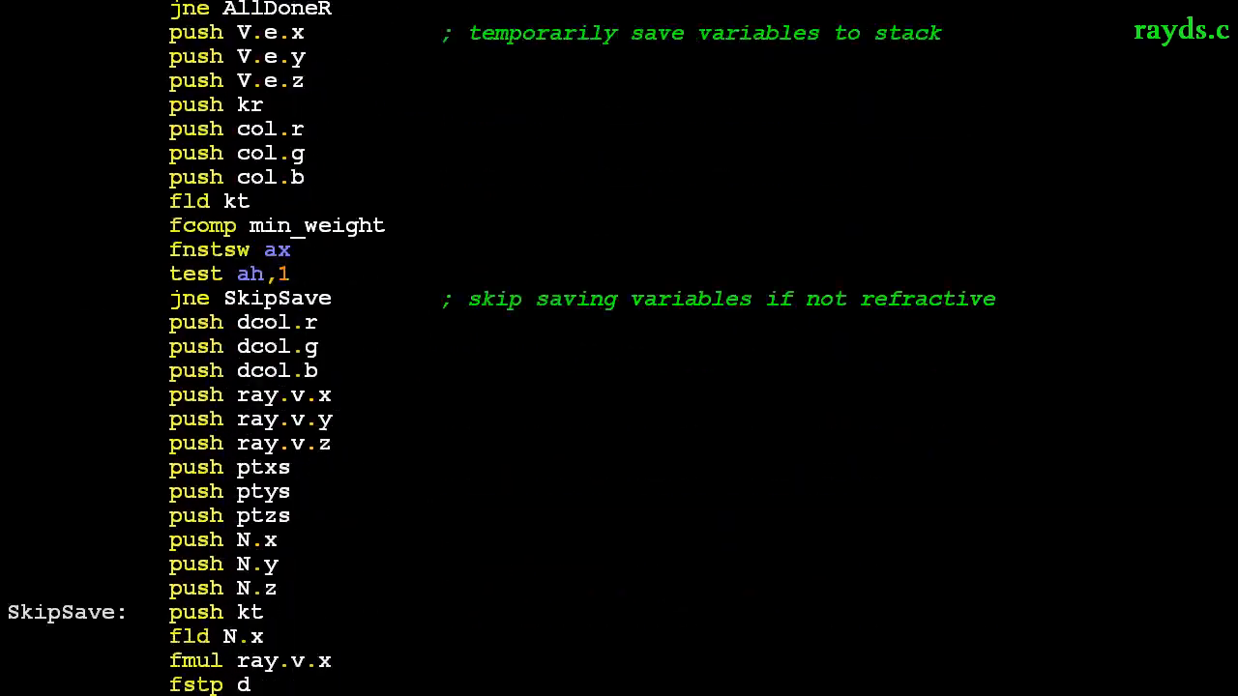
{"action": "scroll", "scroll_direction": "down", "scroll_amount": 3}
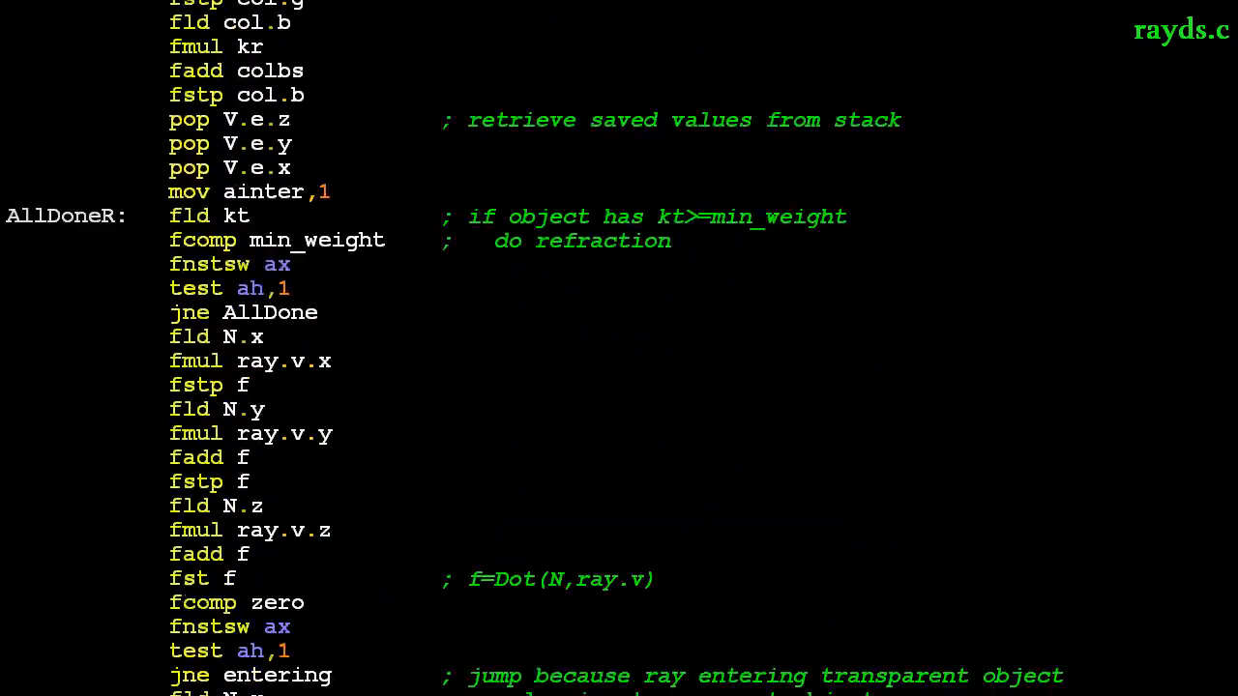
{"action": "scroll", "scroll_direction": "down", "scroll_amount": 3}
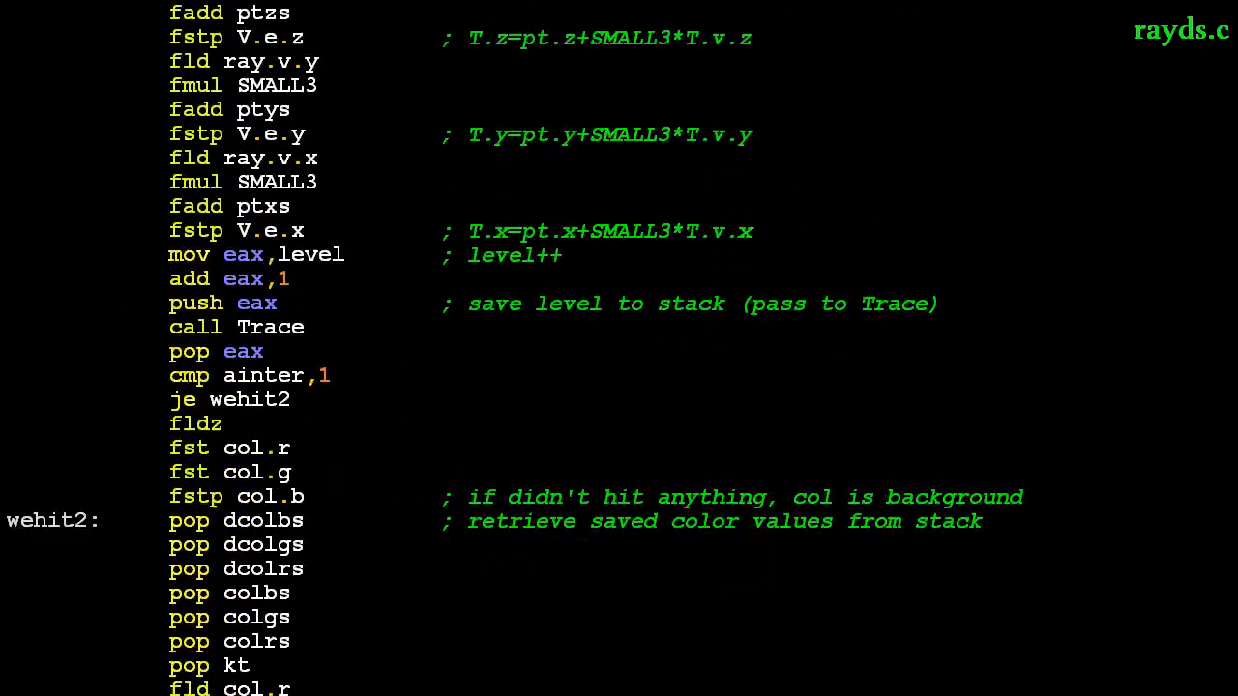
{"action": "scroll", "scroll_direction": "down", "scroll_amount": 3}
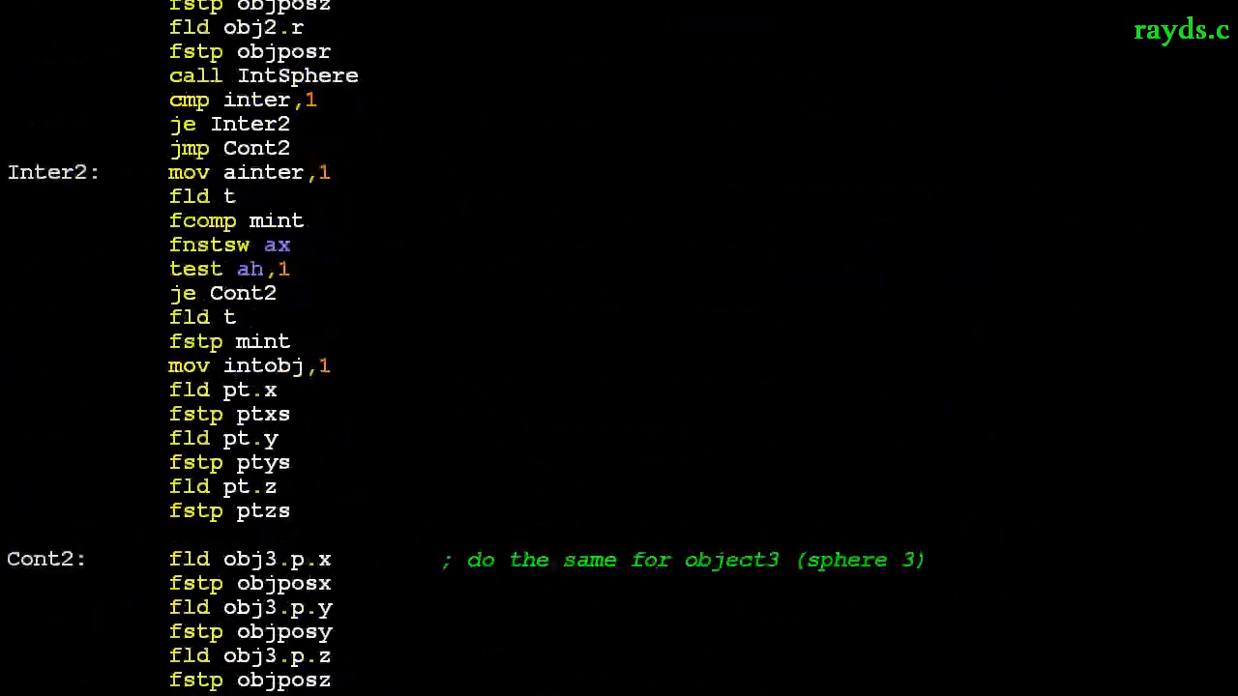
{"action": "scroll", "scroll_direction": "down", "scroll_amount": 3}
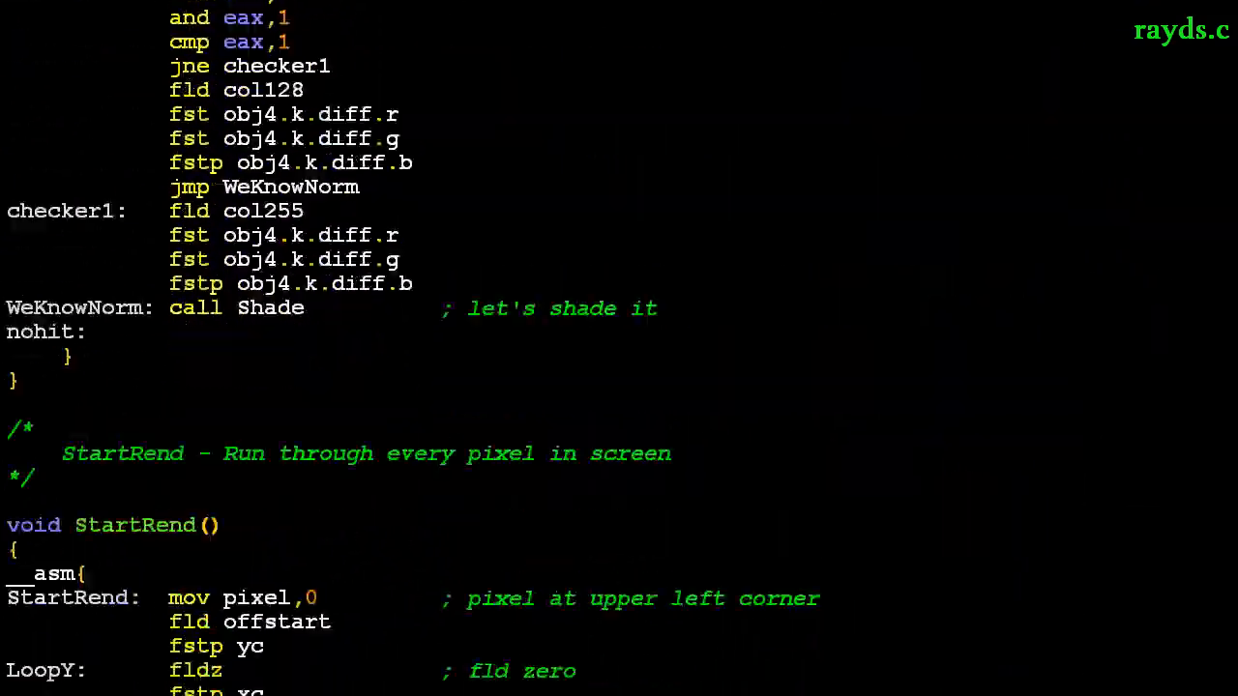
{"action": "scroll", "scroll_direction": "down", "scroll_amount": 3}
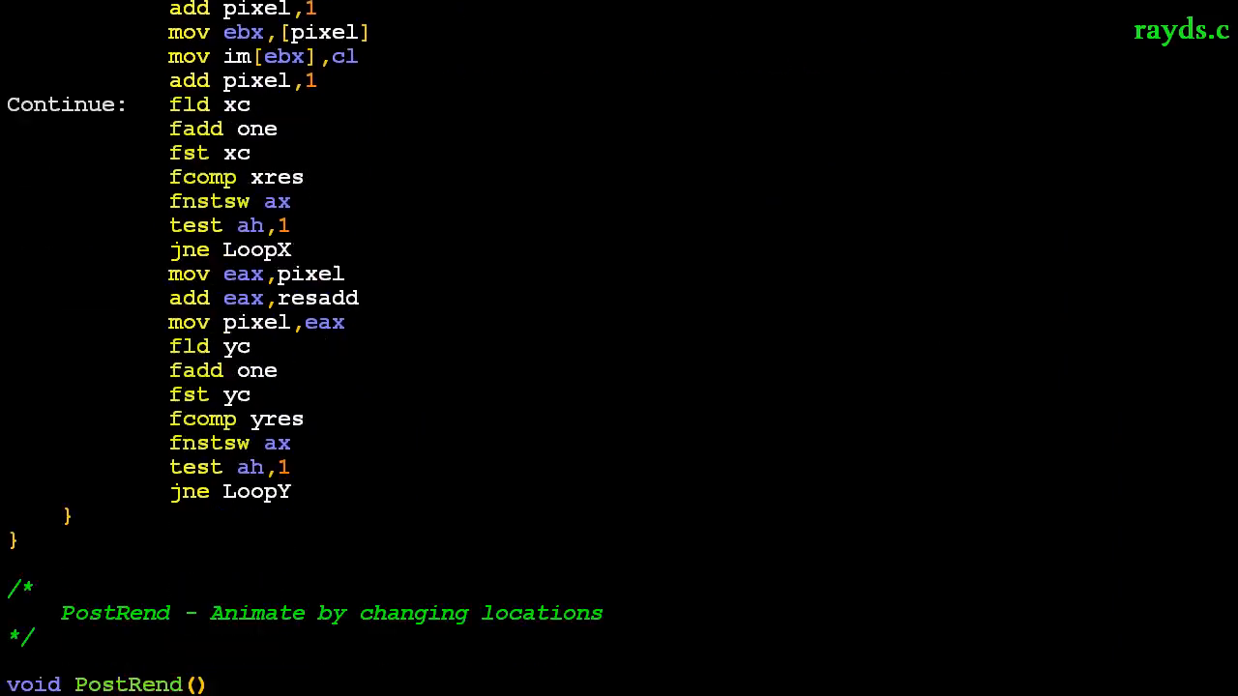
{"action": "scroll", "scroll_direction": "down", "scroll_amount": 3}
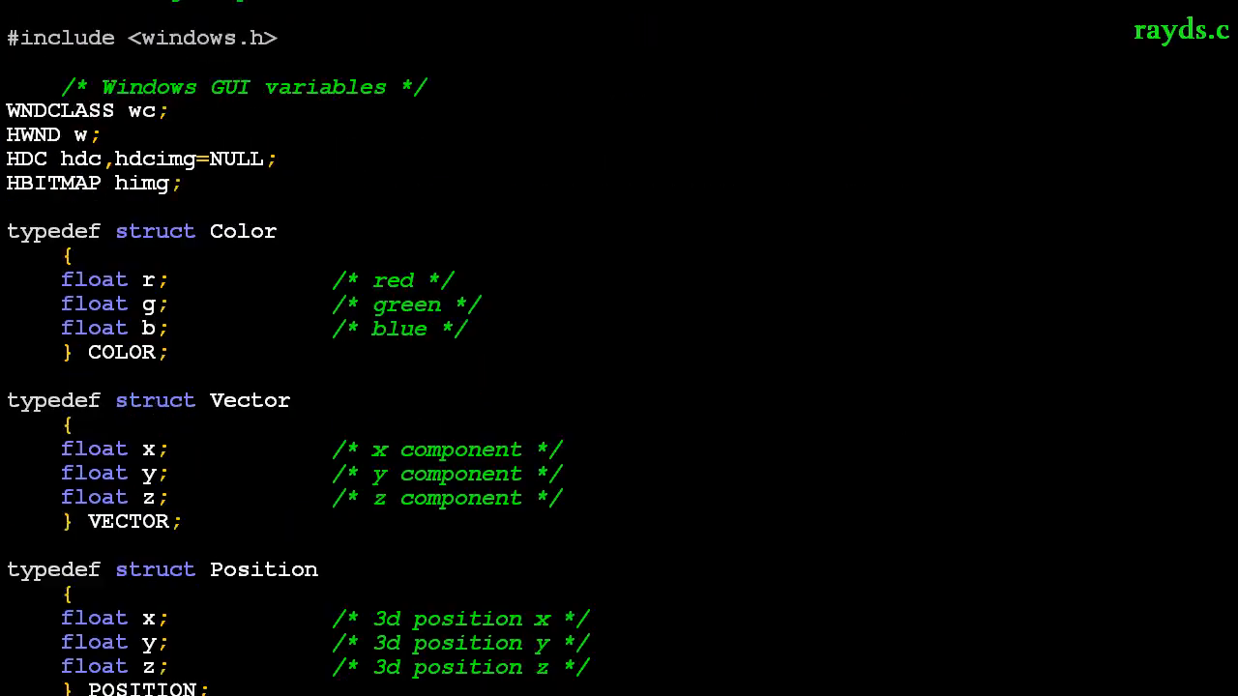
Scroll rayds.c past the Color, Attrs, Sphere and Plane structs to IntSphereS
{"action": "scroll", "scroll_direction": "down", "scroll_amount": 3}
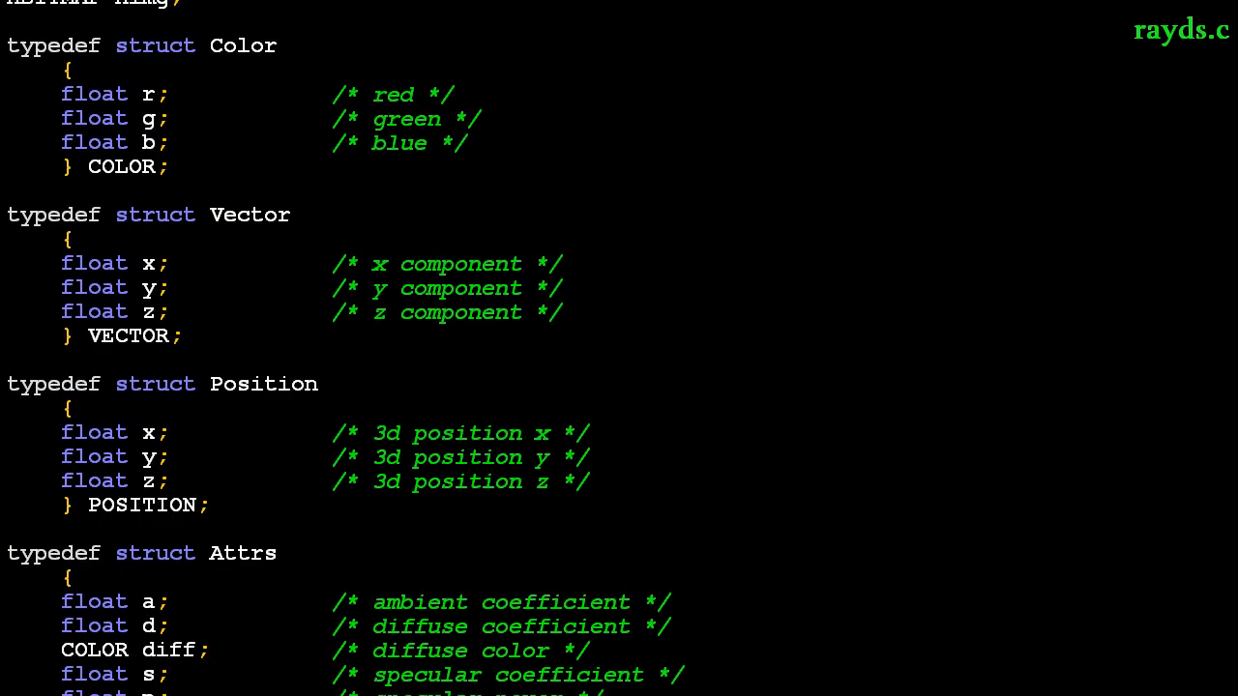
{"action": "mouse_move", "coordinate": [314, 25]}
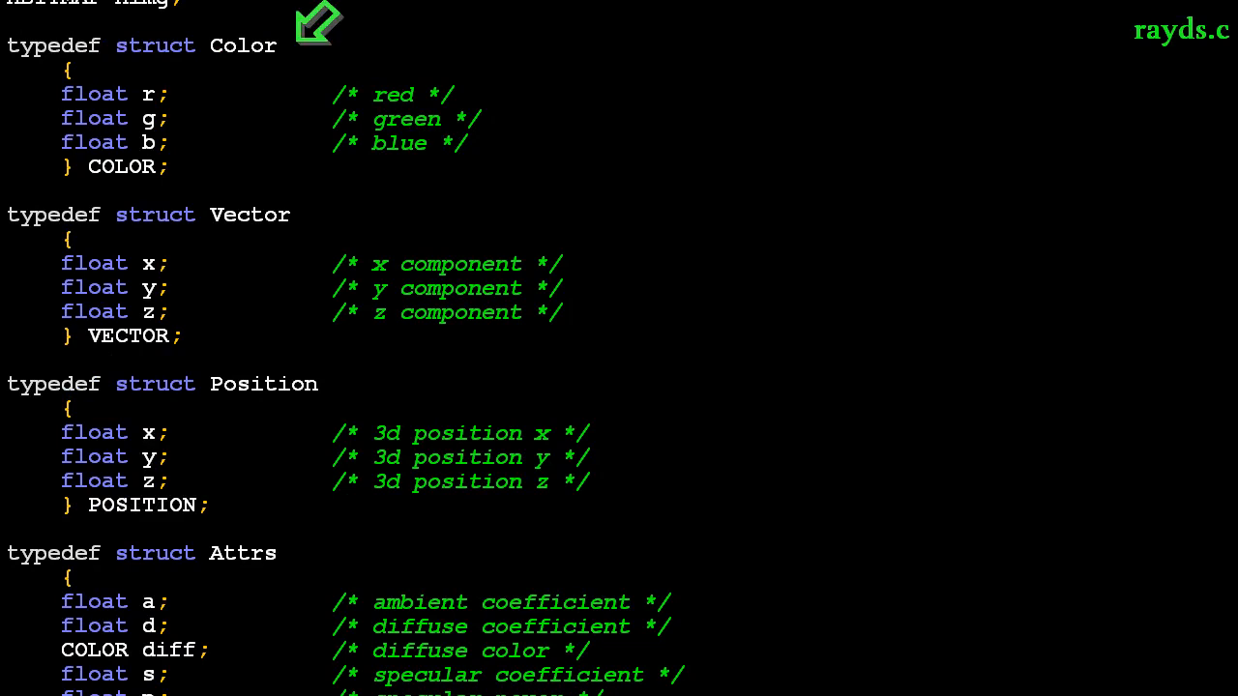
{"action": "scroll", "scroll_direction": "down", "scroll_amount": 3}
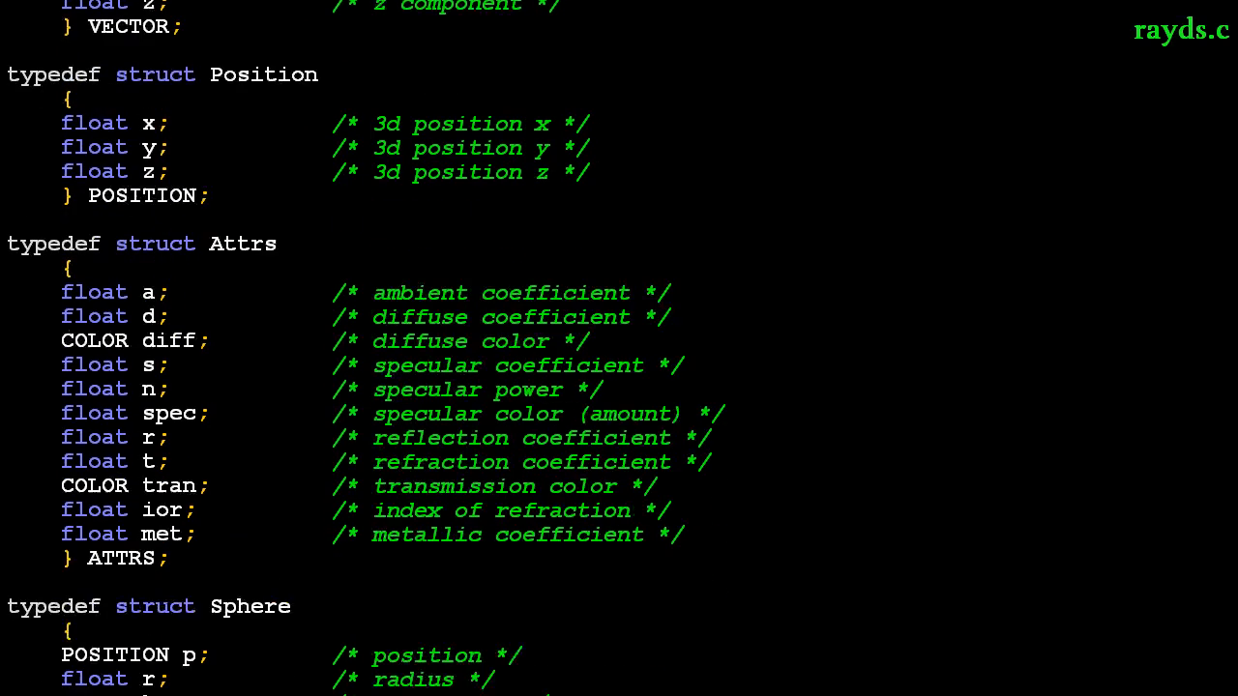
{"action": "scroll", "scroll_direction": "down", "scroll_amount": 3}
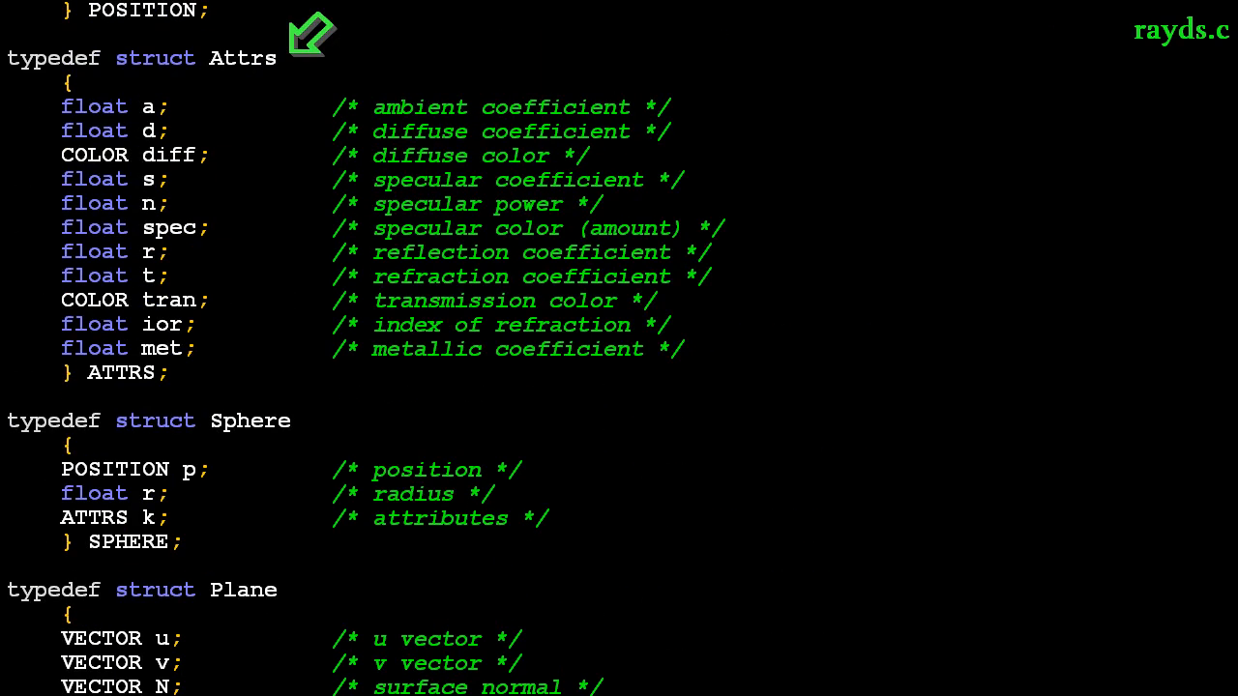
{"action": "scroll", "scroll_direction": "down", "scroll_amount": 3}
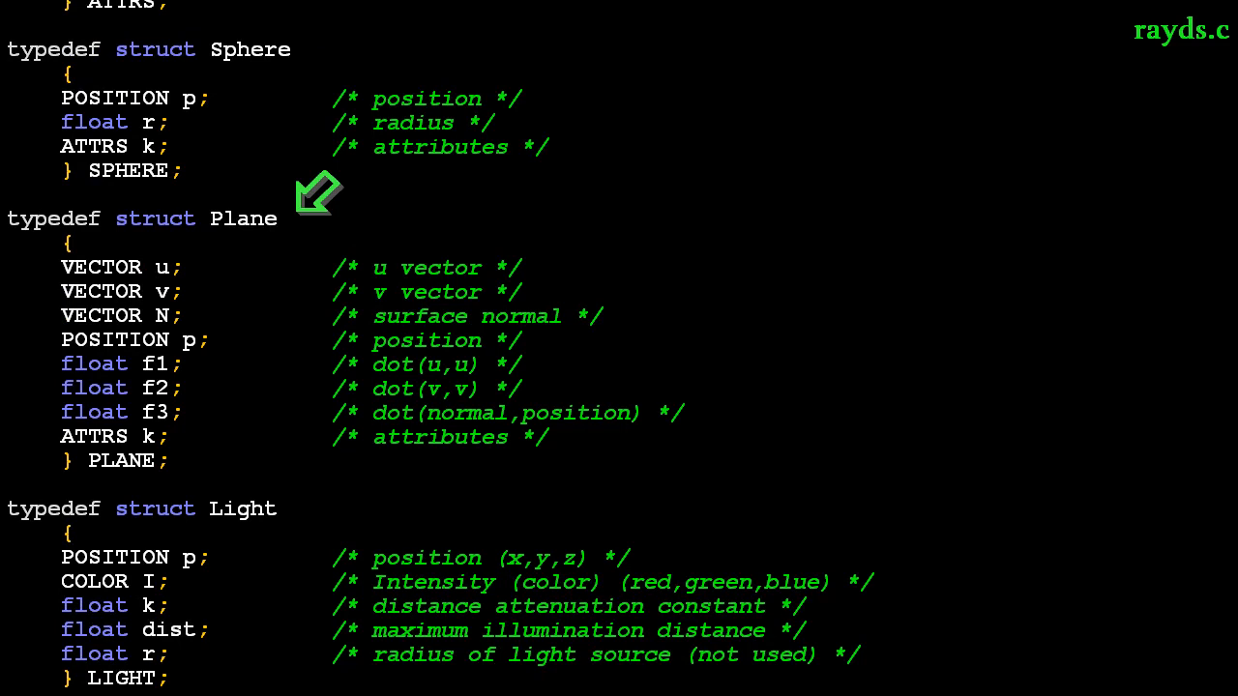
{"action": "scroll", "scroll_direction": "down", "scroll_amount": 3}
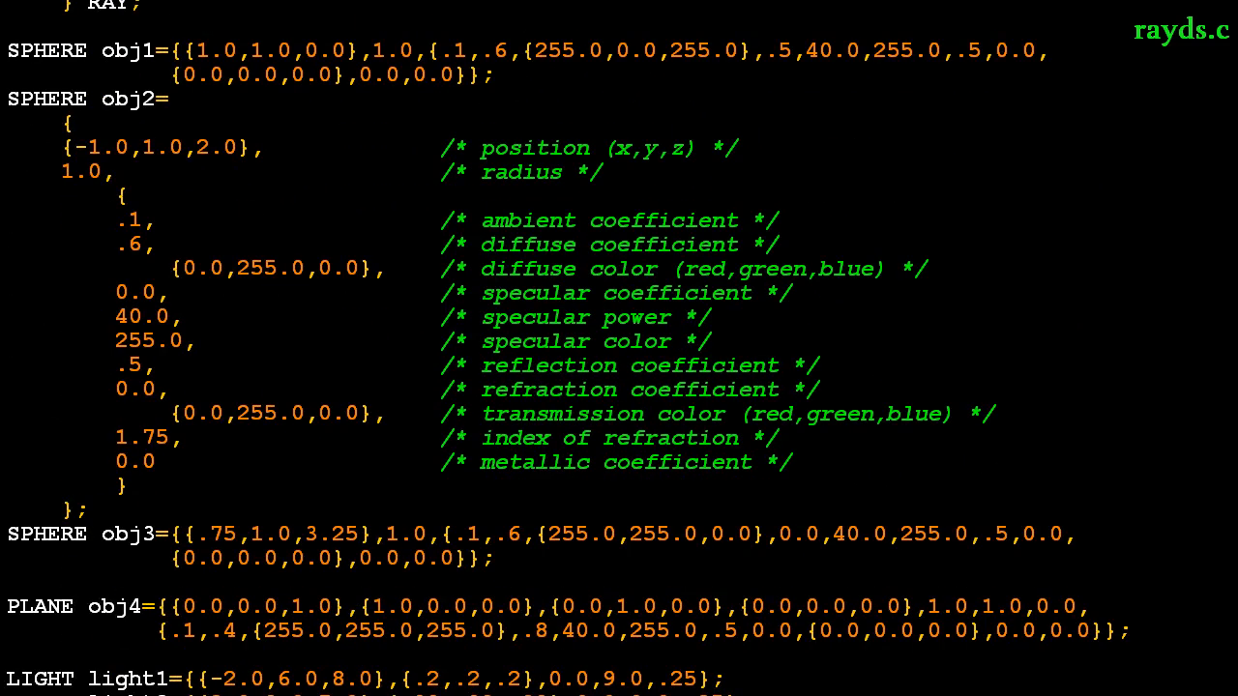
{"action": "scroll", "scroll_direction": "down", "scroll_amount": 3}
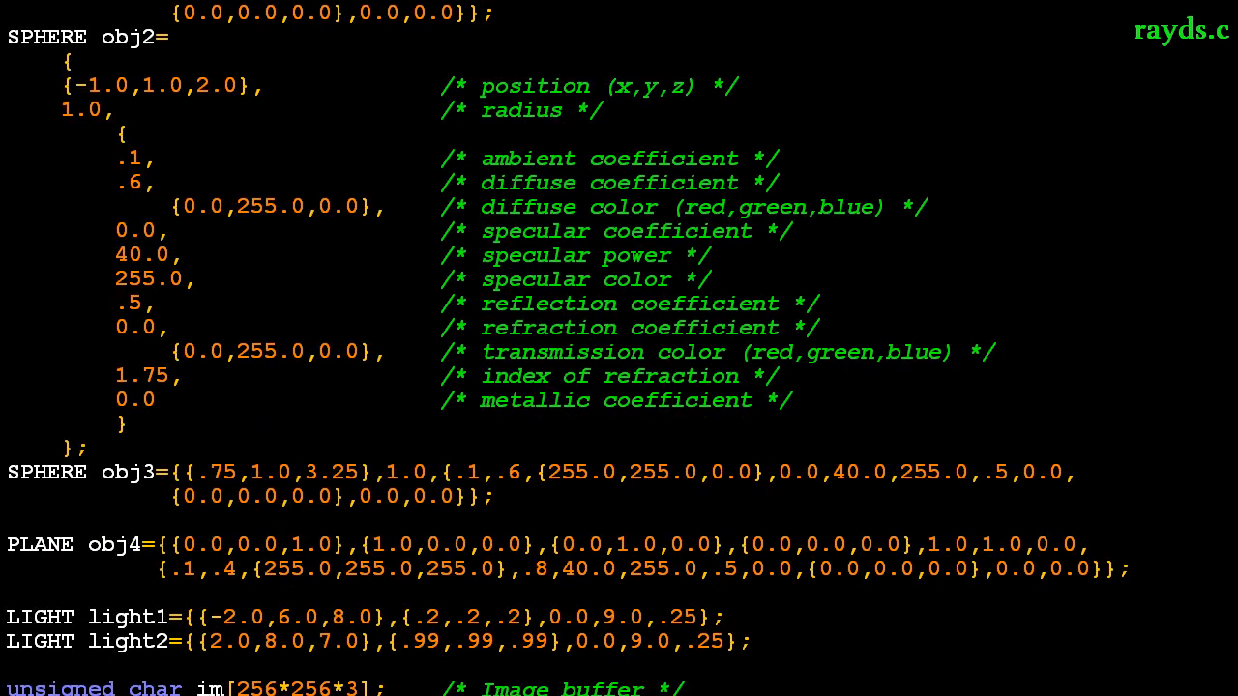
{"action": "scroll", "scroll_direction": "down", "scroll_amount": 3}
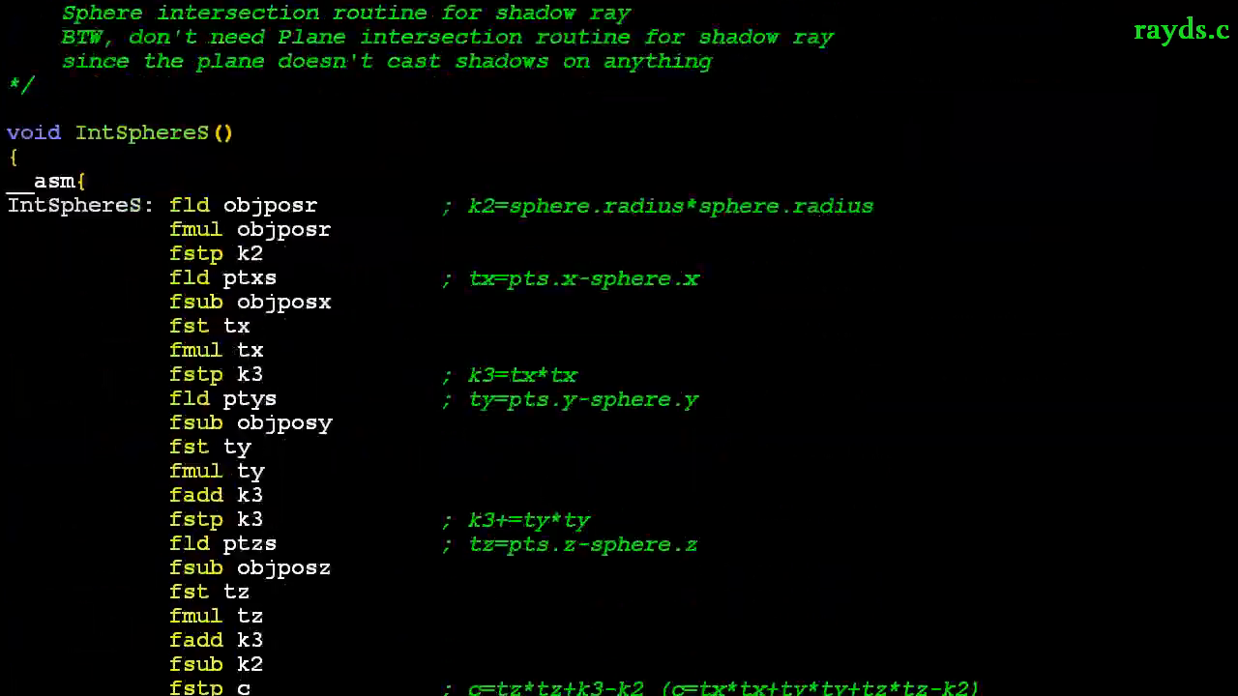
{"action": "scroll", "scroll_direction": "down", "scroll_amount": 3}
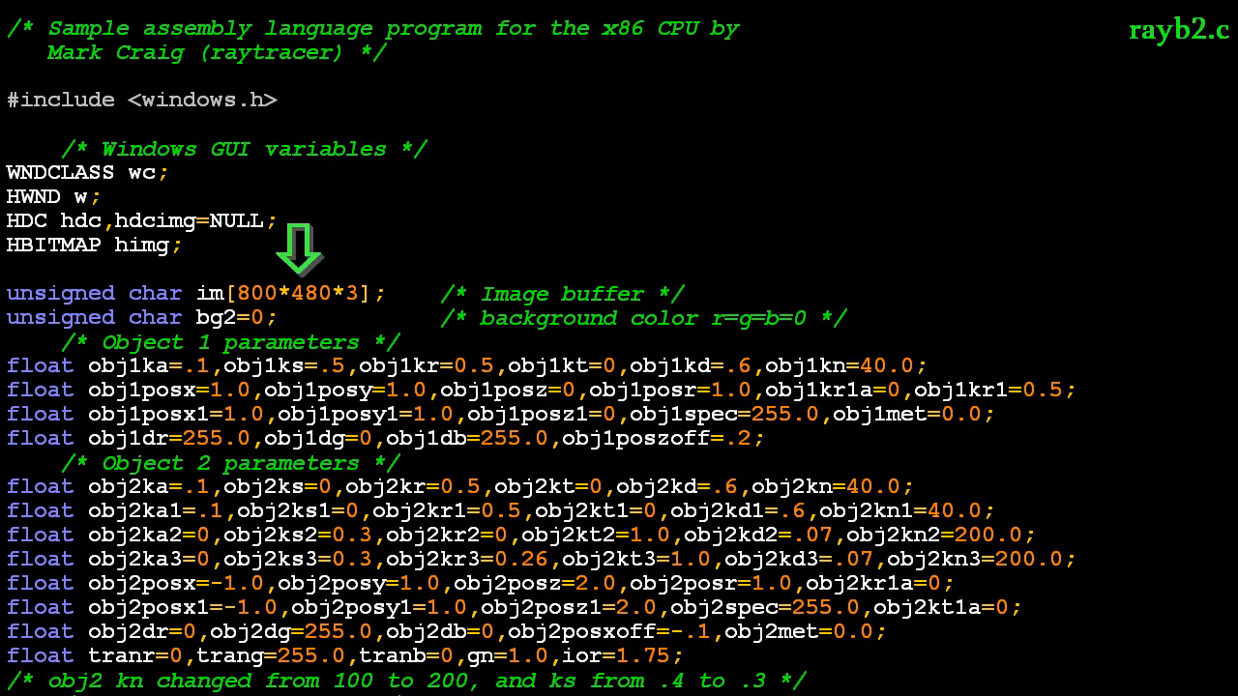
Scroll rayb2.c through the Obj3 shading, ShadeCont and the t2^kn computation
{"action": "scroll", "scroll_direction": "down", "scroll_amount": 3}
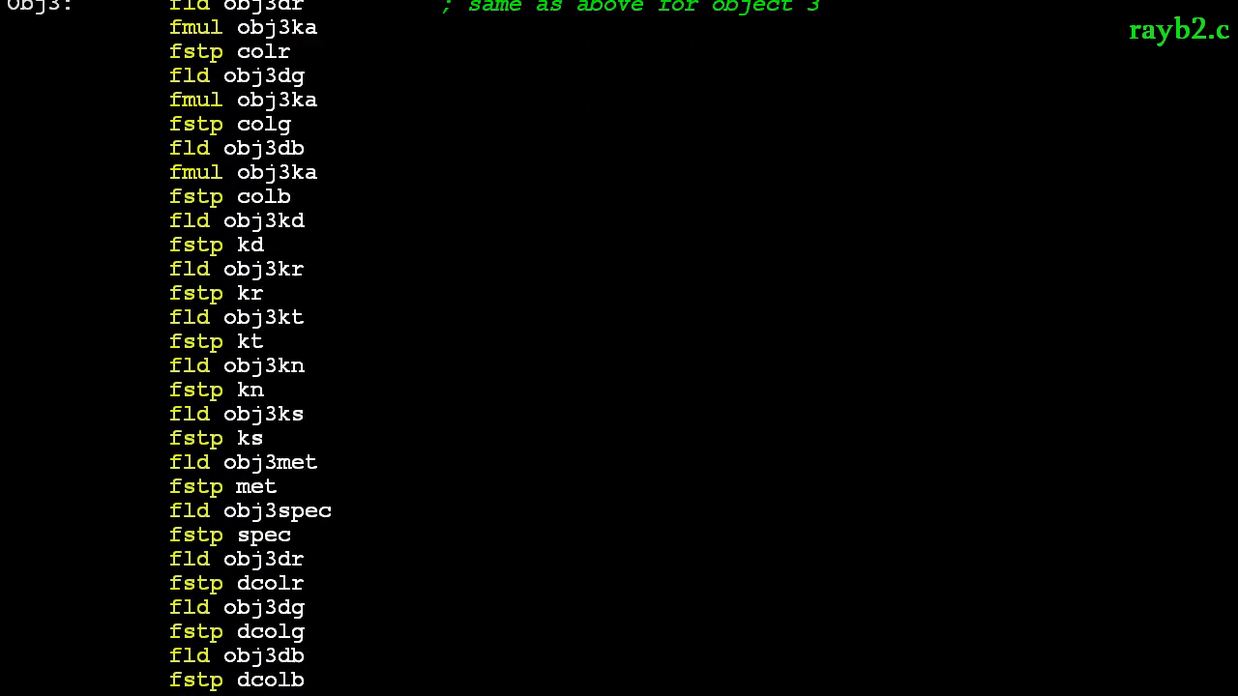
{"action": "scroll", "scroll_direction": "down", "scroll_amount": 3}
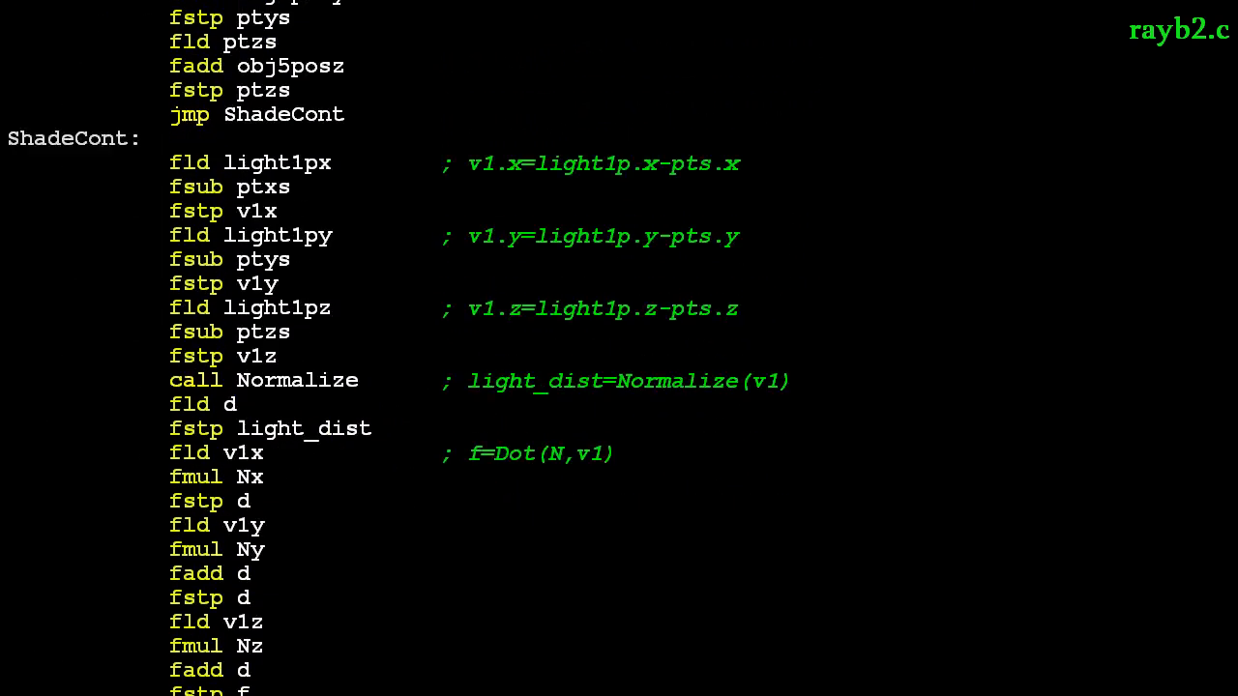
{"action": "scroll", "scroll_direction": "down", "scroll_amount": 3}
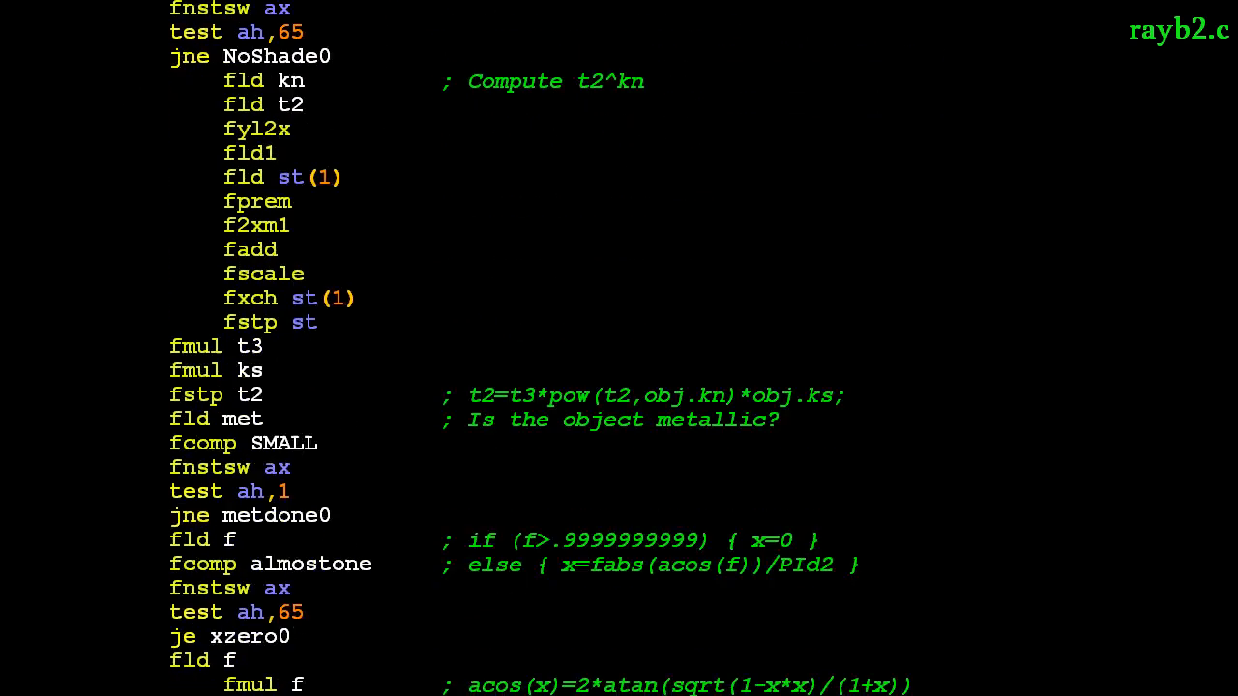
{"action": "scroll", "scroll_direction": "down", "scroll_amount": 3}
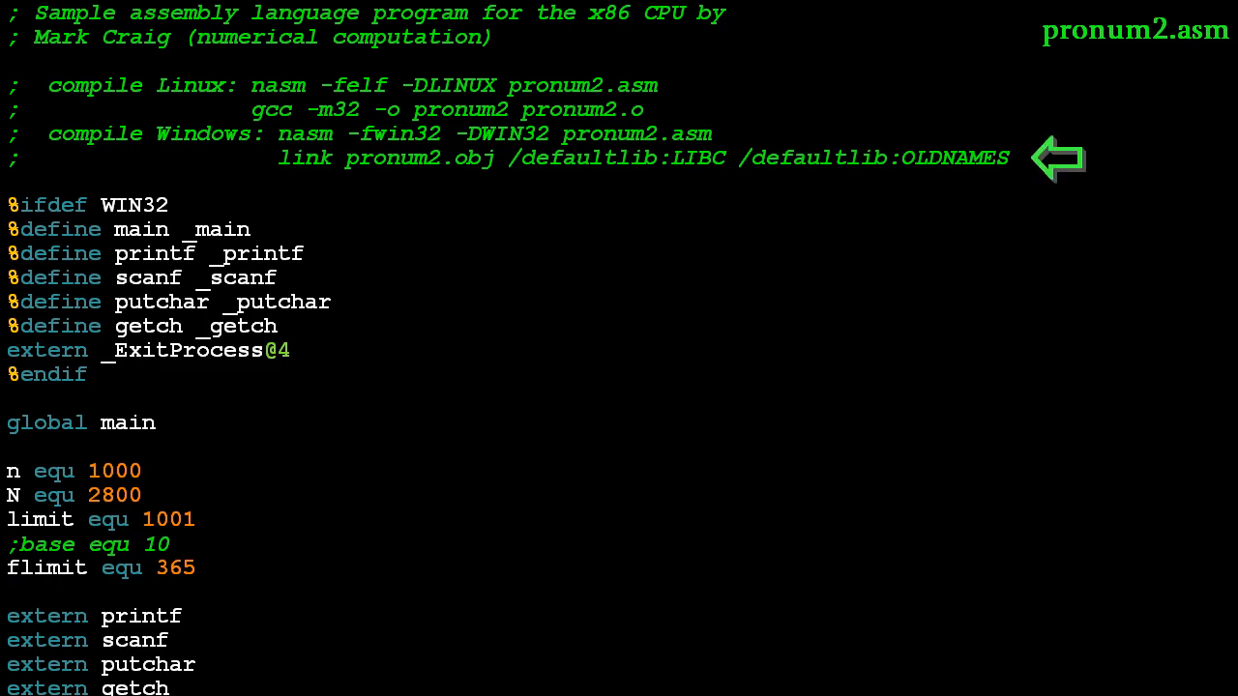
{"action": "mouse_move", "coordinate": [323, 327]}
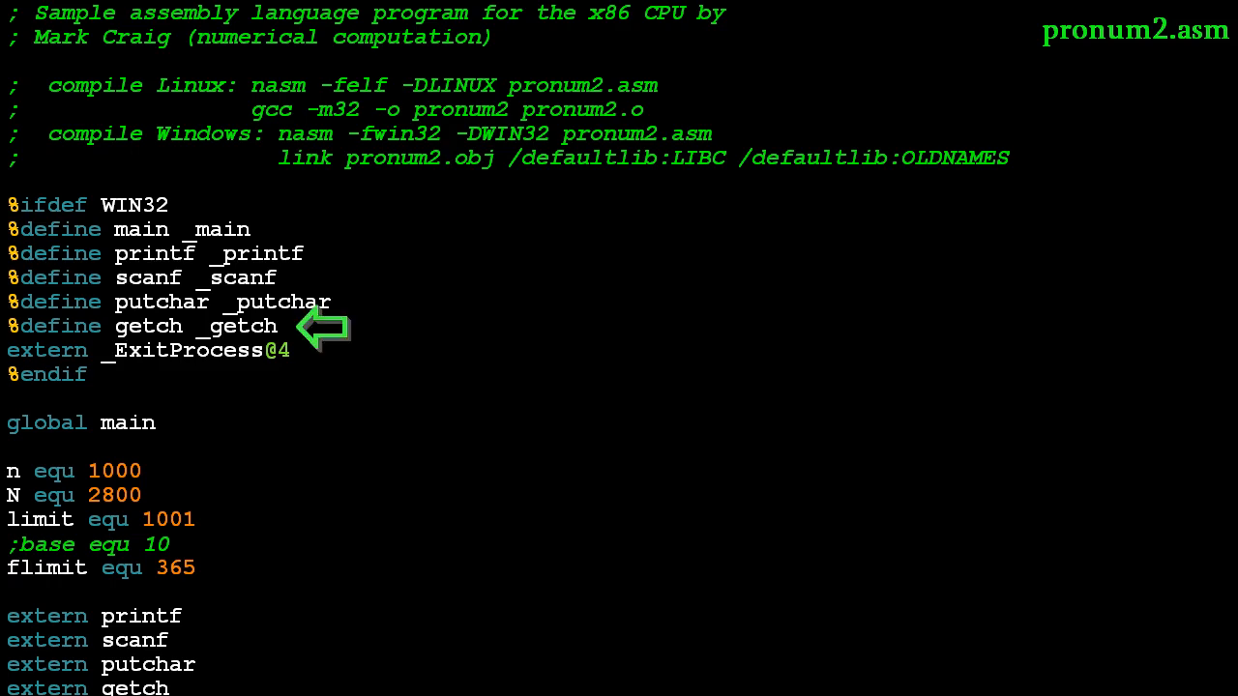
{"action": "scroll", "scroll_direction": "down", "scroll_amount": 3}
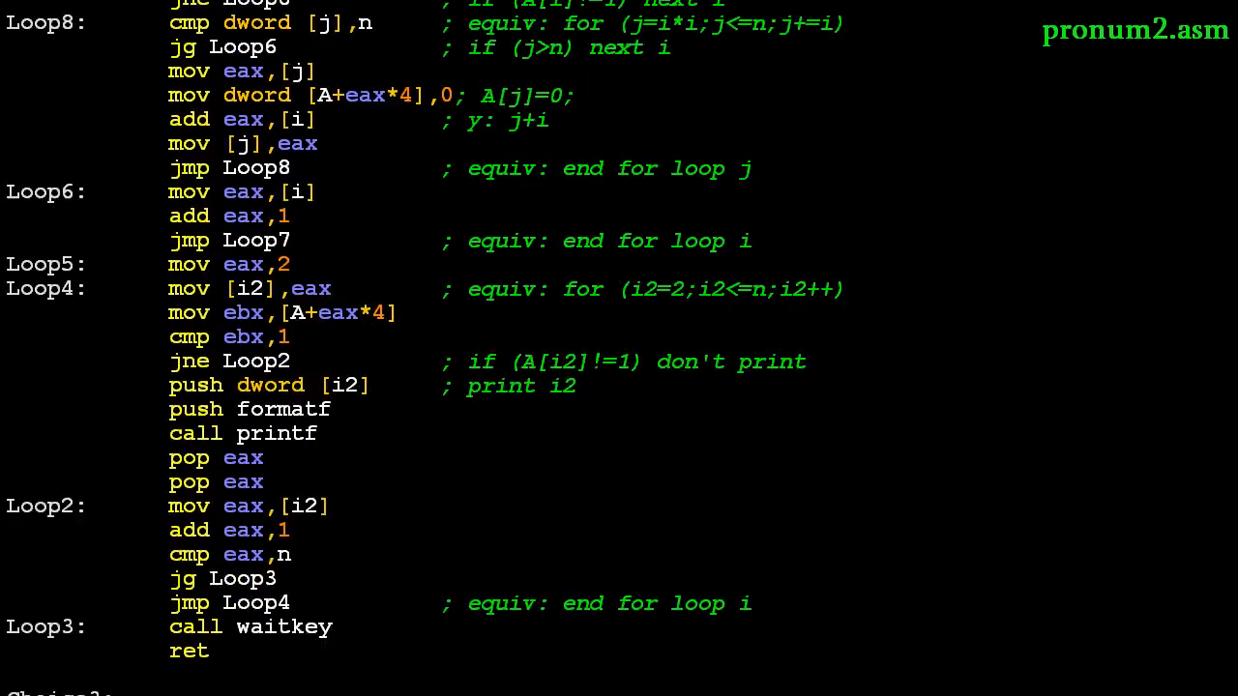
{"action": "scroll", "scroll_direction": "down", "scroll_amount": 3}
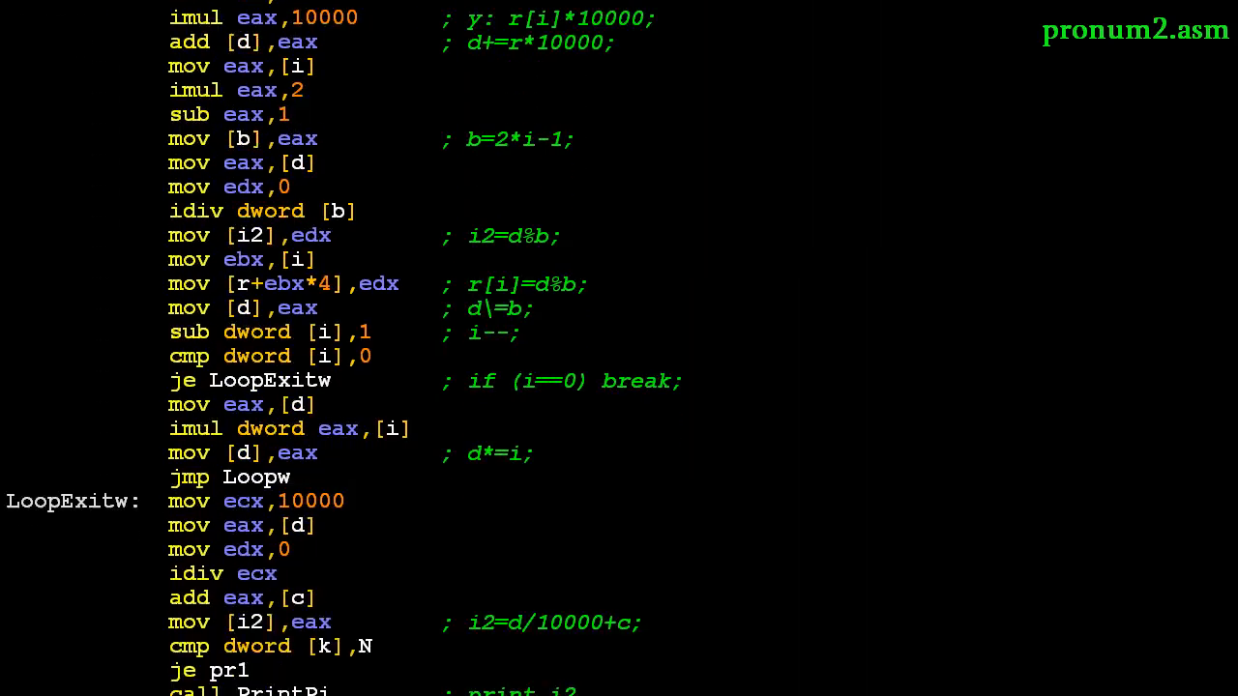
{"action": "scroll", "scroll_direction": "down", "scroll_amount": 3}
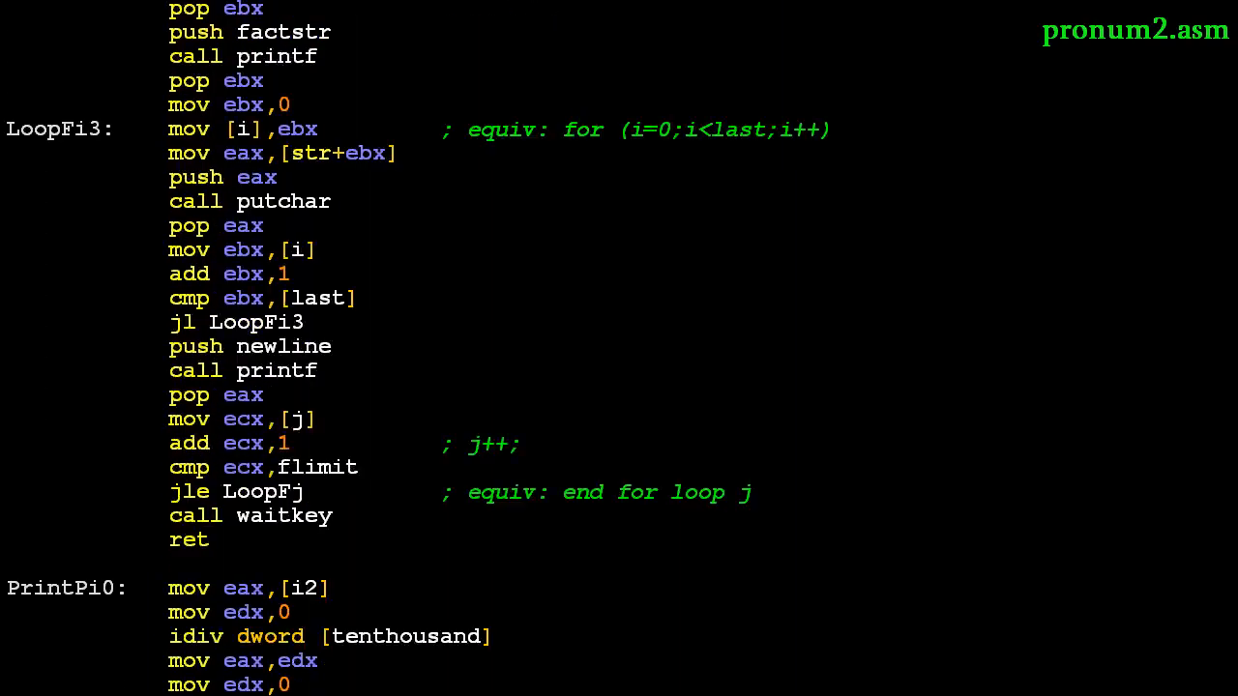
{"action": "scroll", "scroll_direction": "down", "scroll_amount": 3}
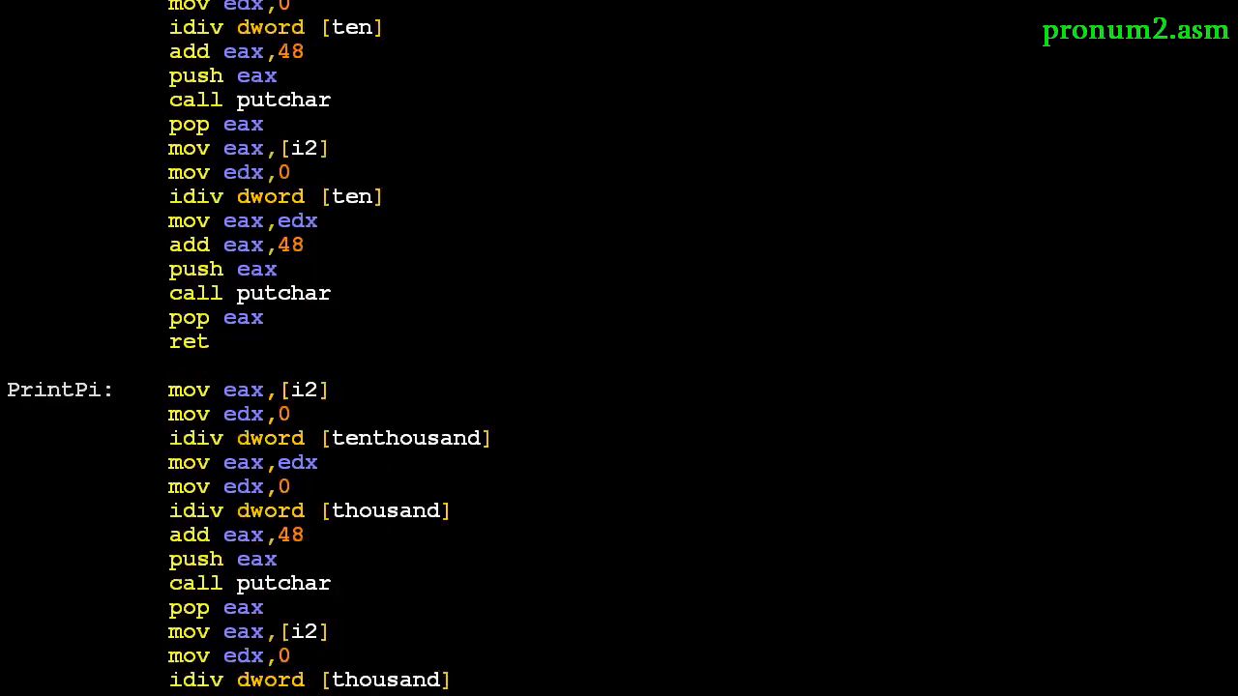
{"action": "scroll", "scroll_direction": "down", "scroll_amount": 3}
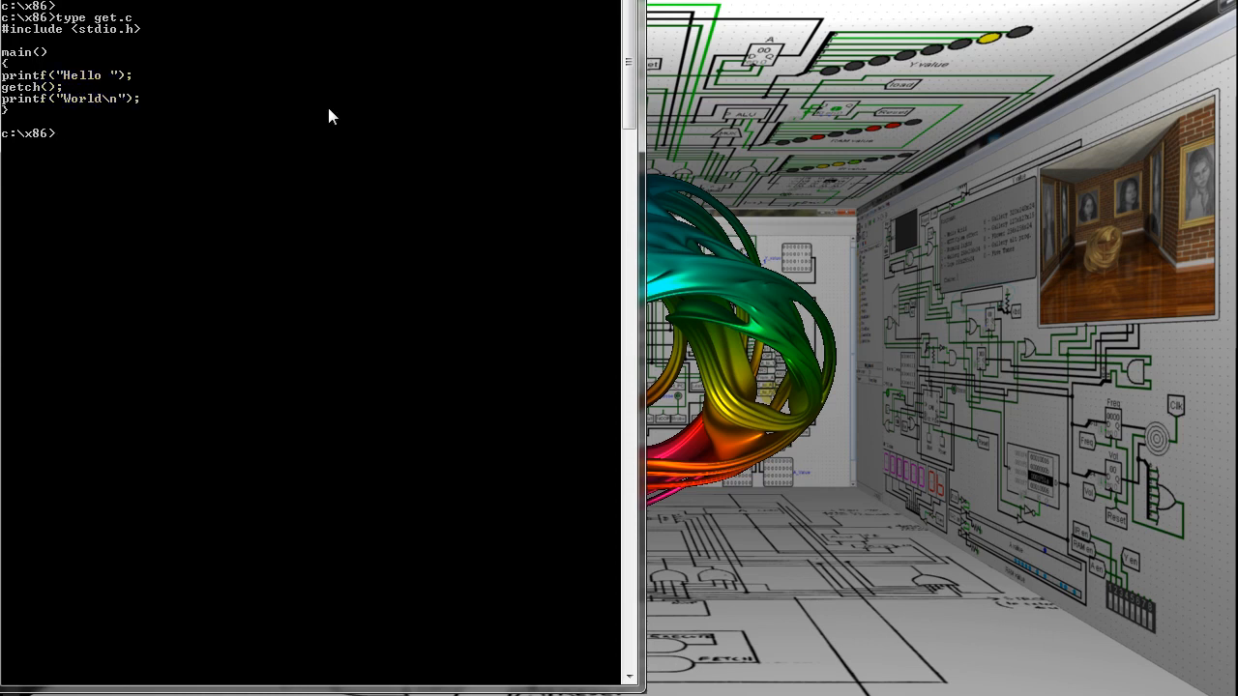
{"action": "mouse_move", "coordinate": [569, 112]}
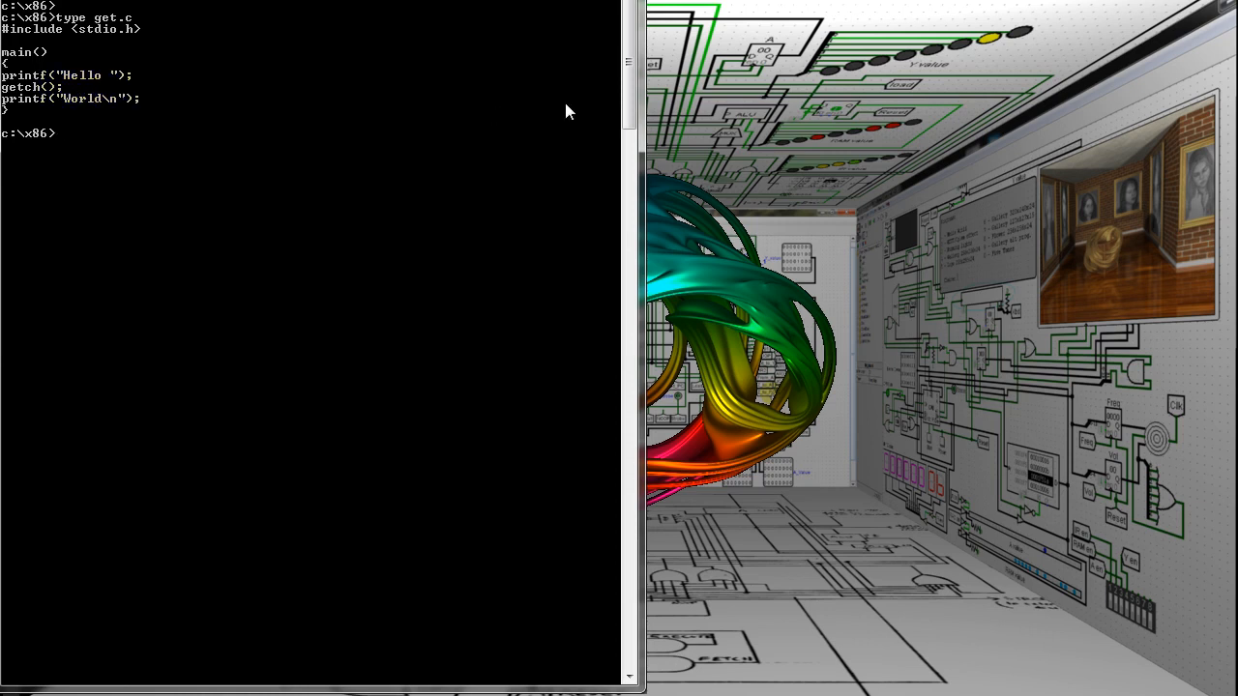
Compile get.c with 'cl get.c', then hex-dump get.obj with 'od get.obj'
{"action": "type", "text": "cl get.c"}
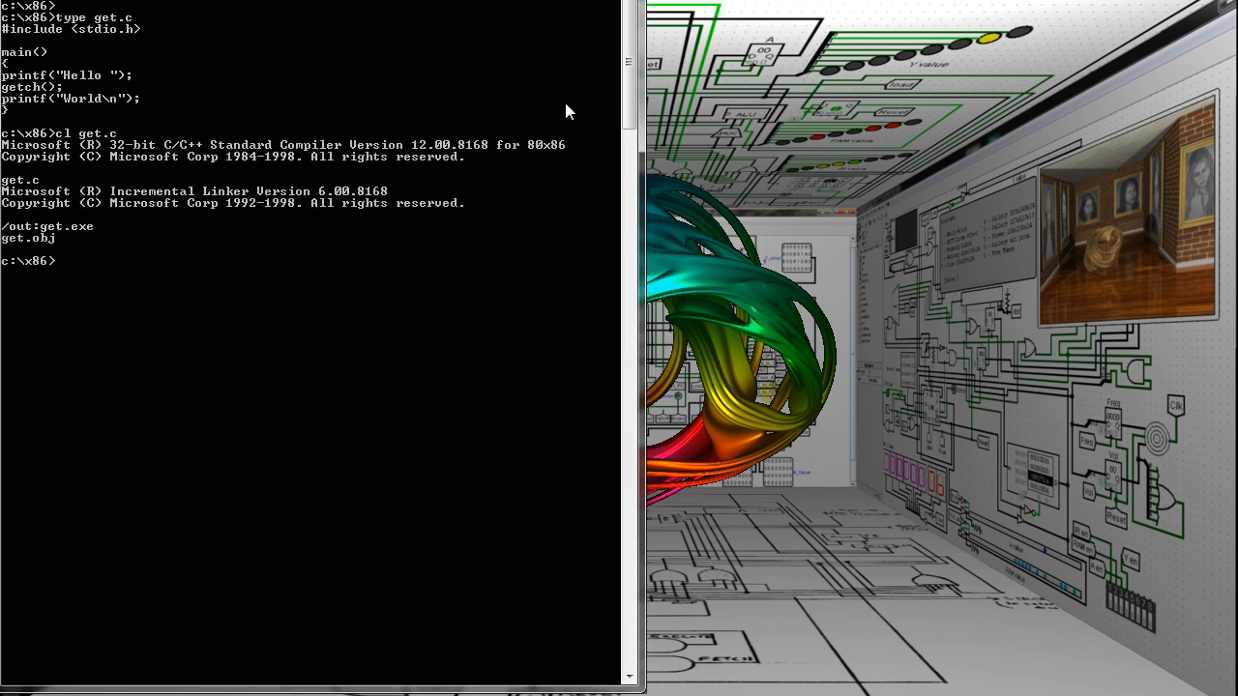
{"action": "type", "text": "od"}
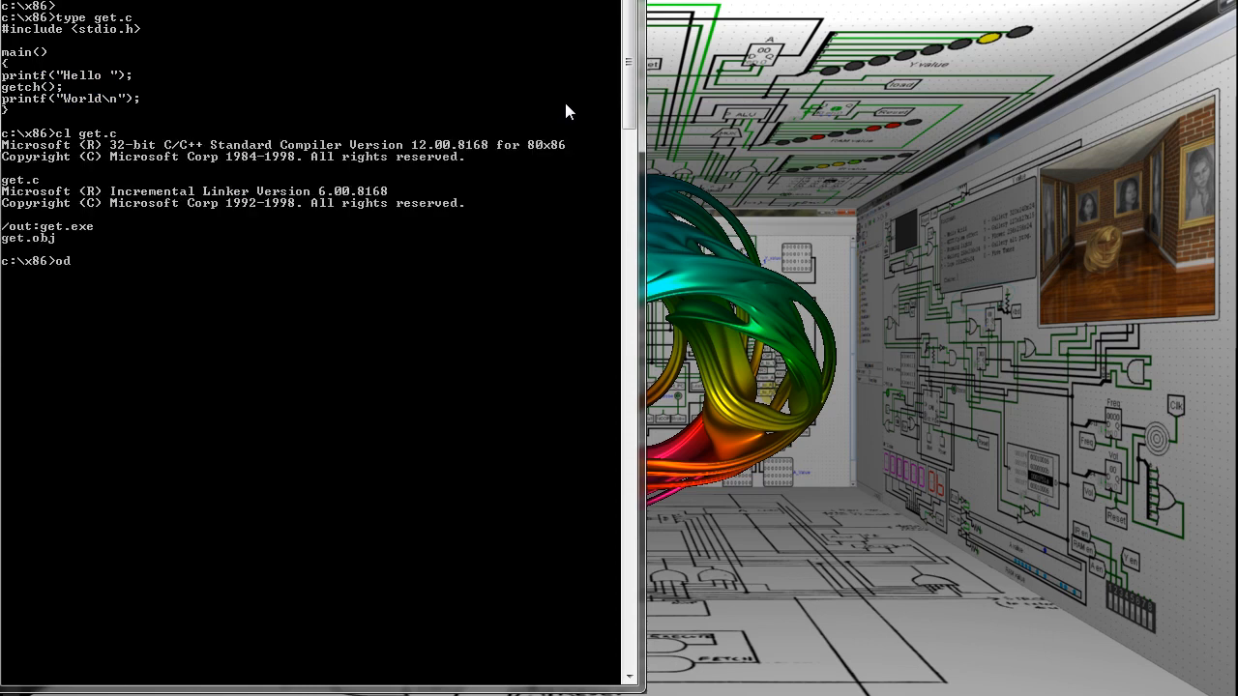
{"action": "type", "text": "get"}
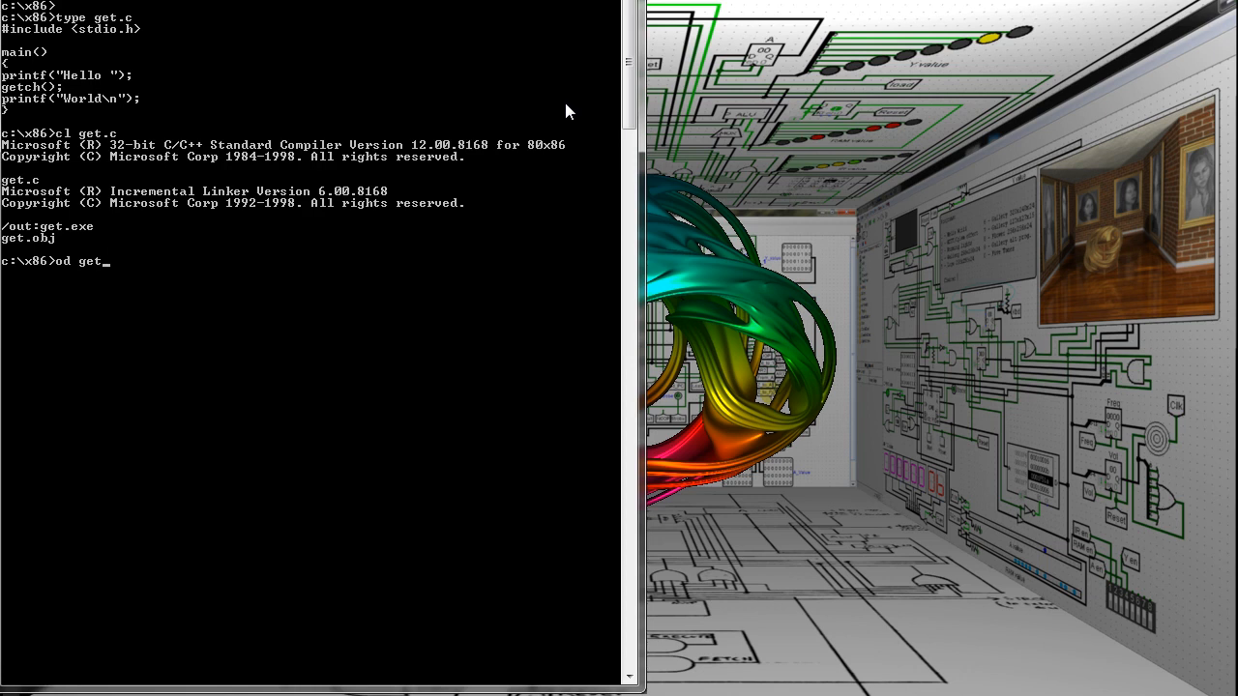
{"action": "type", "text": ".obj"}
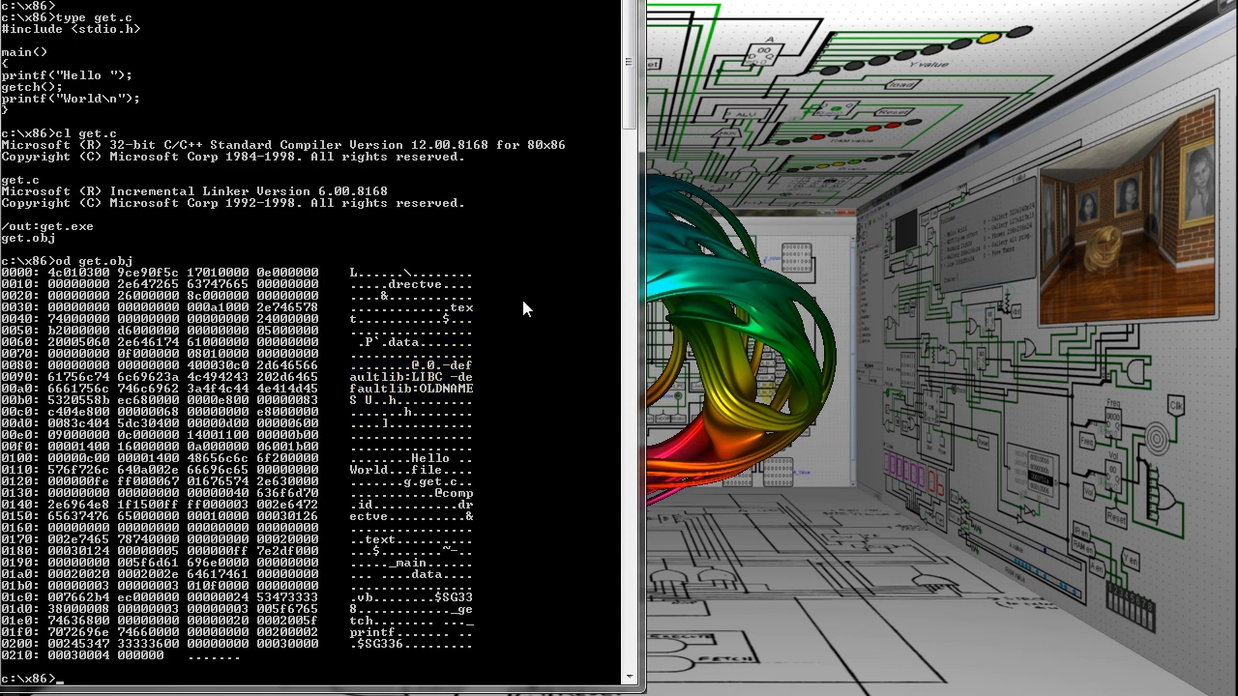
{"action": "mouse_move", "coordinate": [562, 237]}
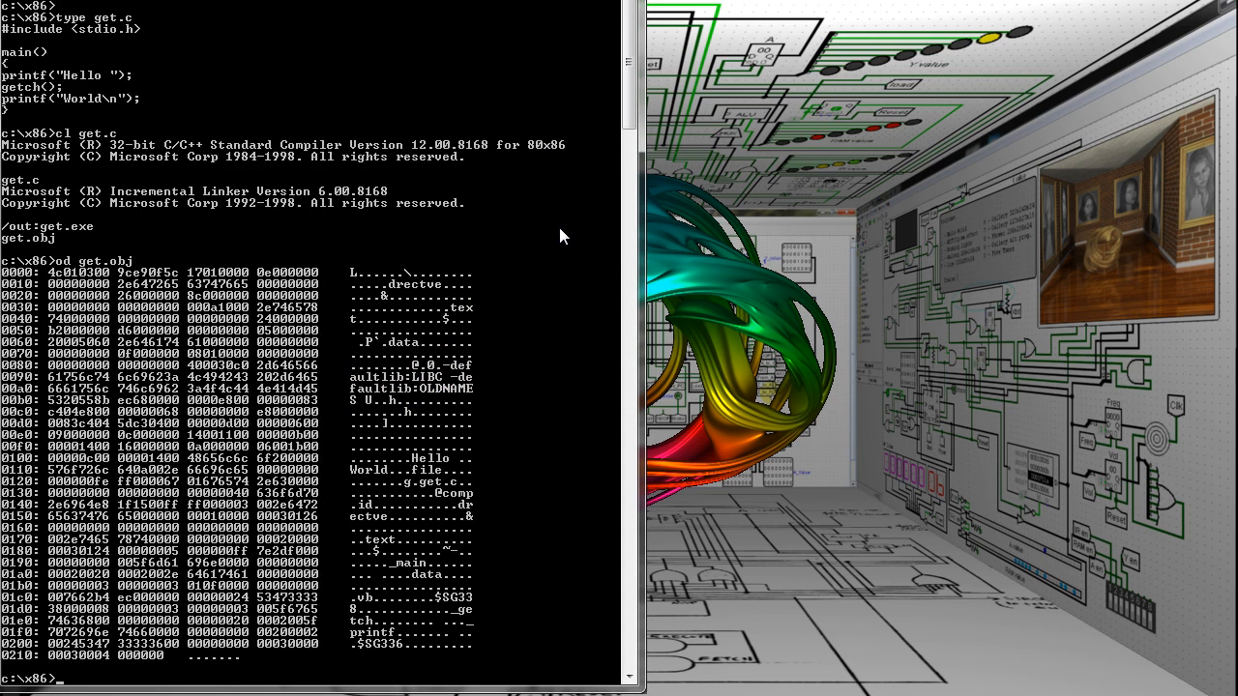
Run 'strings get.obj', continue past the factorial output, then run pronum2 choosing option 2
{"action": "type", "text": "strings"}
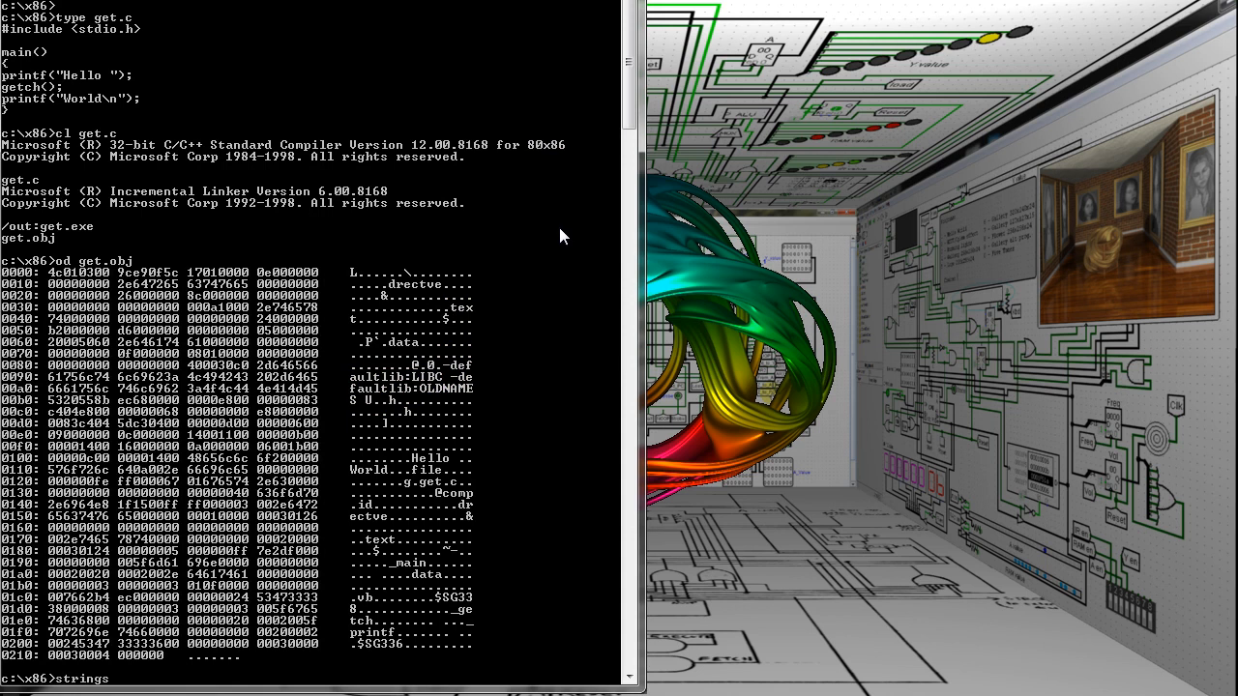
{"action": "type", "text": "get.obj"}
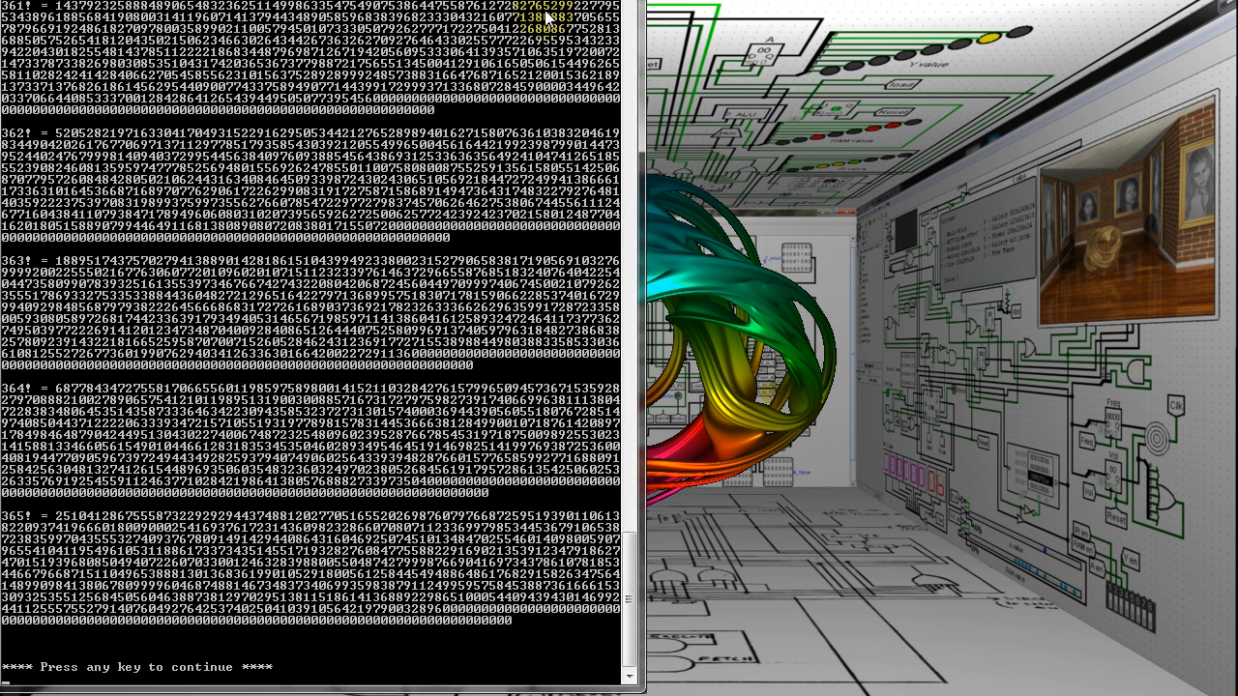
{"action": "key", "text": "enter"}
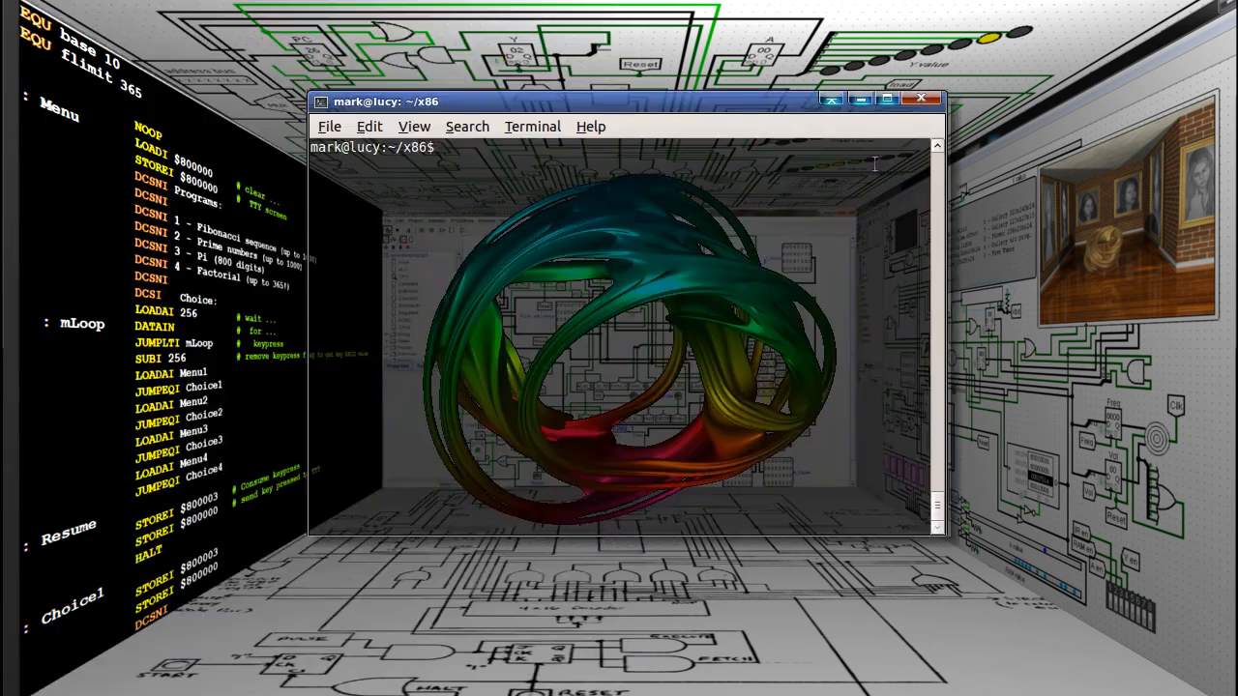
{"action": "type", "text": "pronum2"}
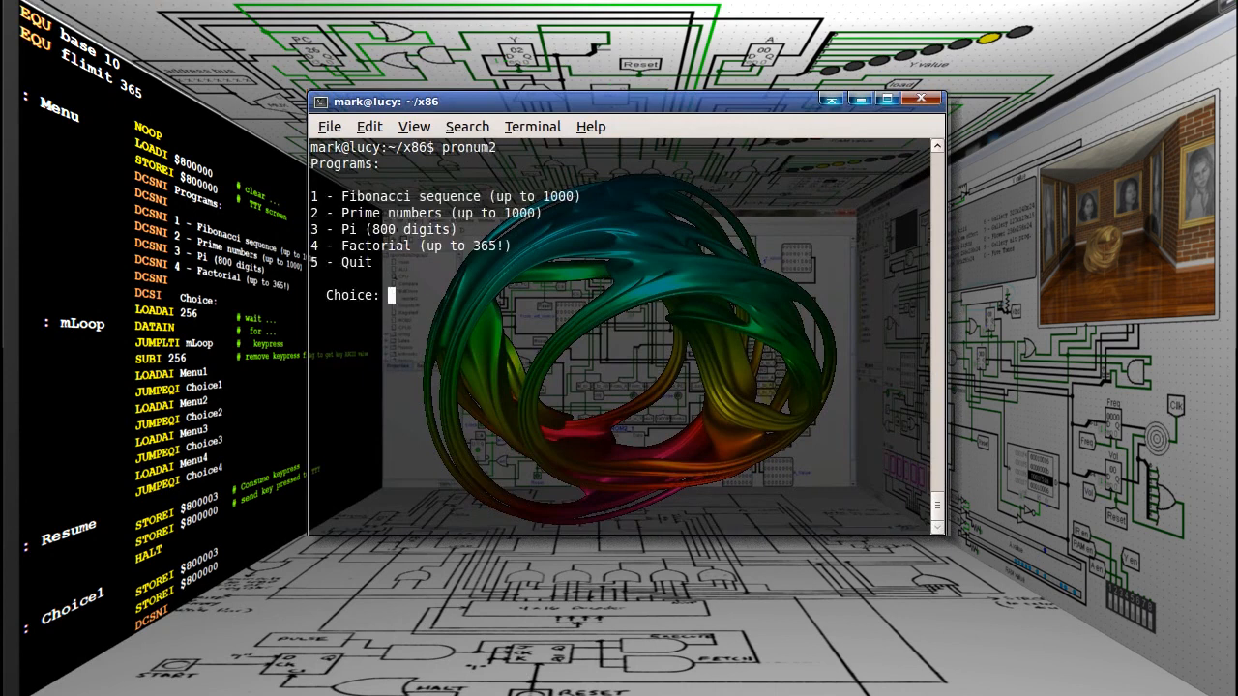
{"action": "type", "text": "2"}
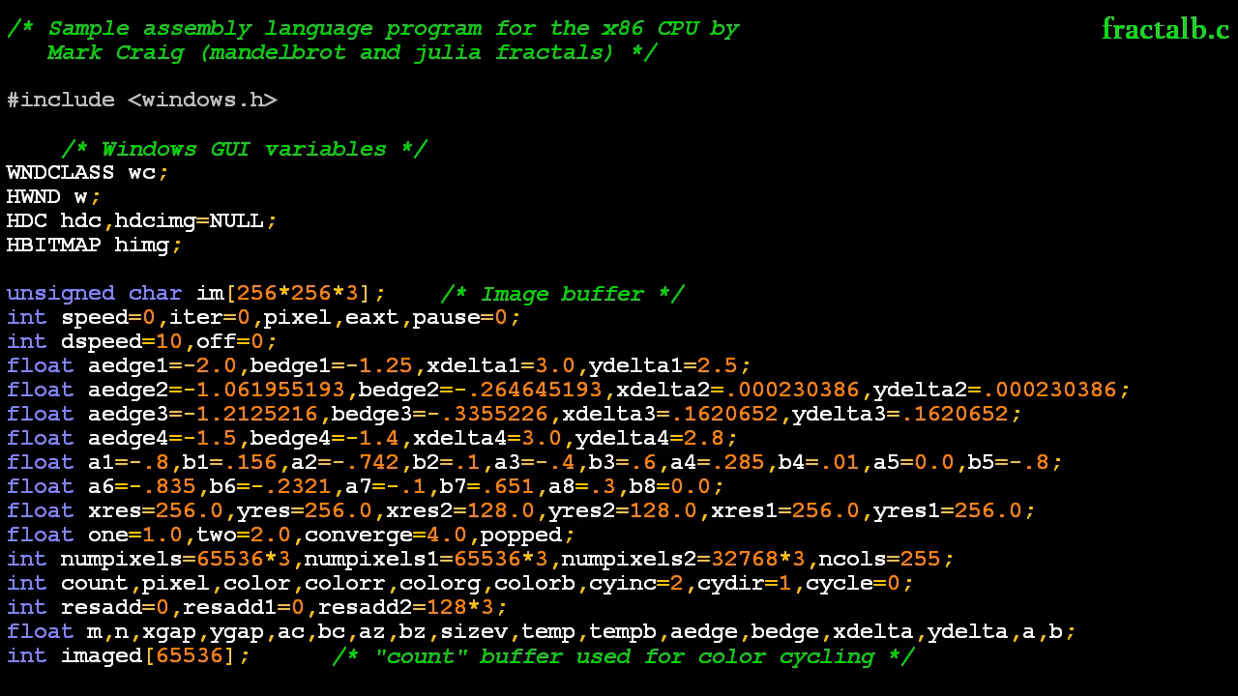
{"action": "scroll", "scroll_direction": "down", "scroll_amount": 3}
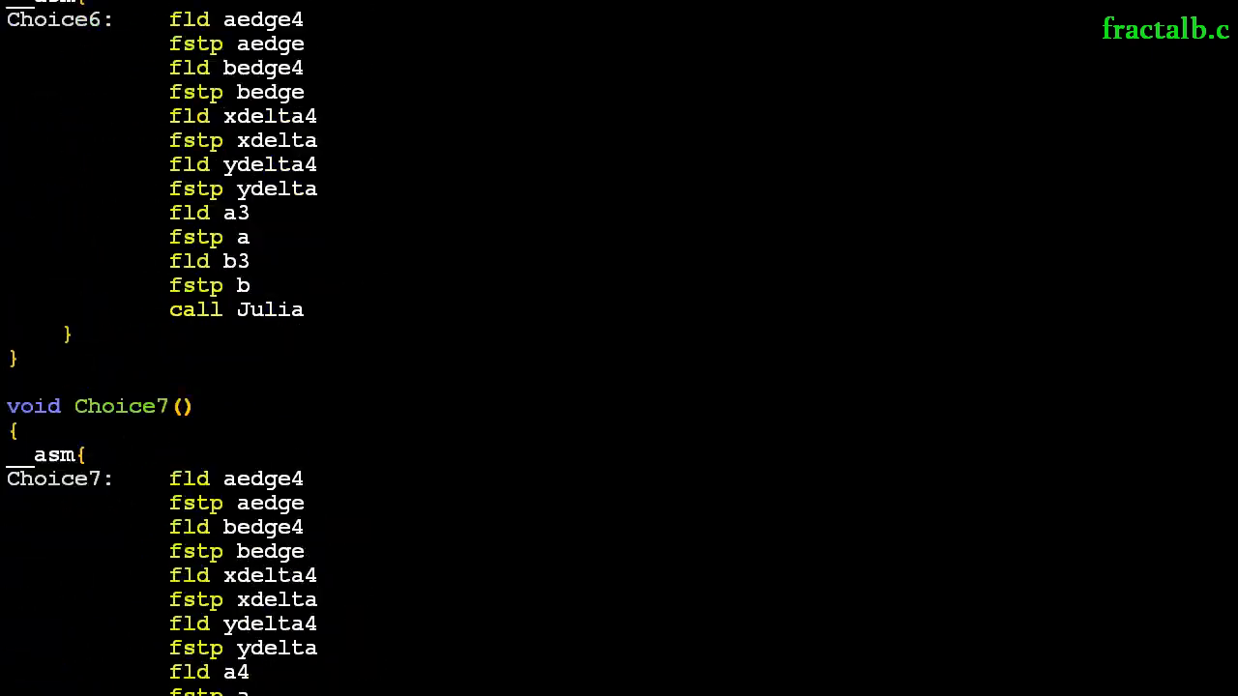
{"action": "scroll", "scroll_direction": "down", "scroll_amount": 3}
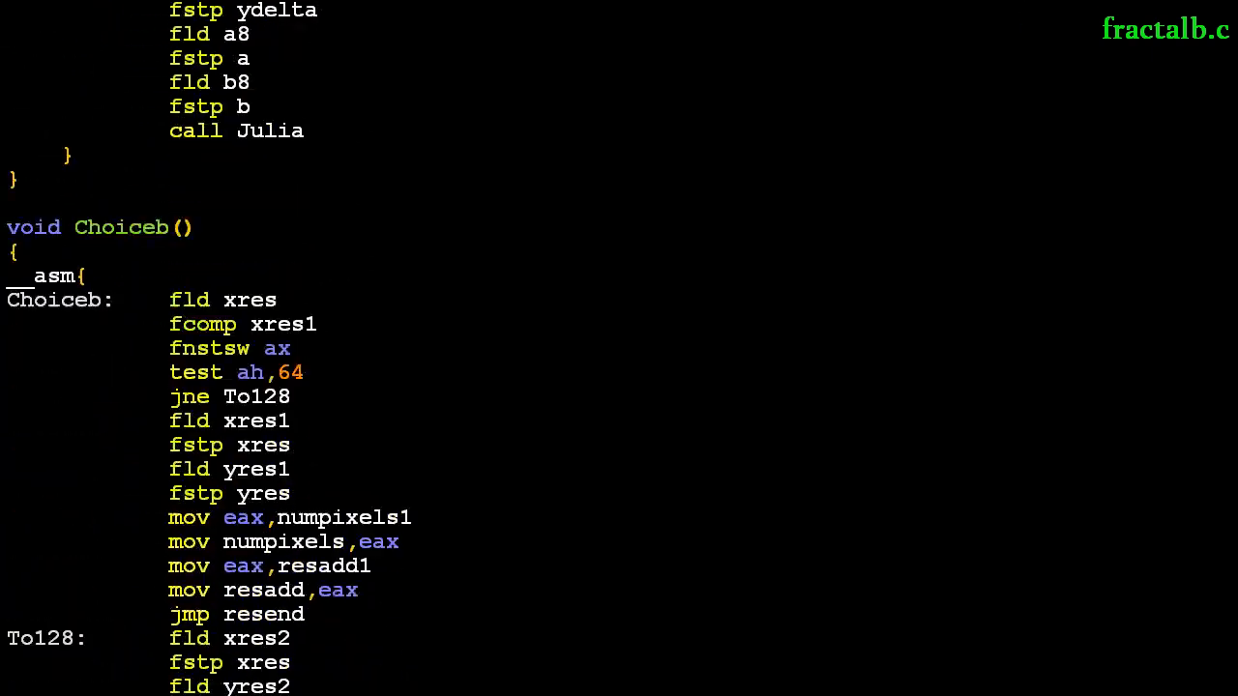
{"action": "scroll", "scroll_direction": "down", "scroll_amount": 3}
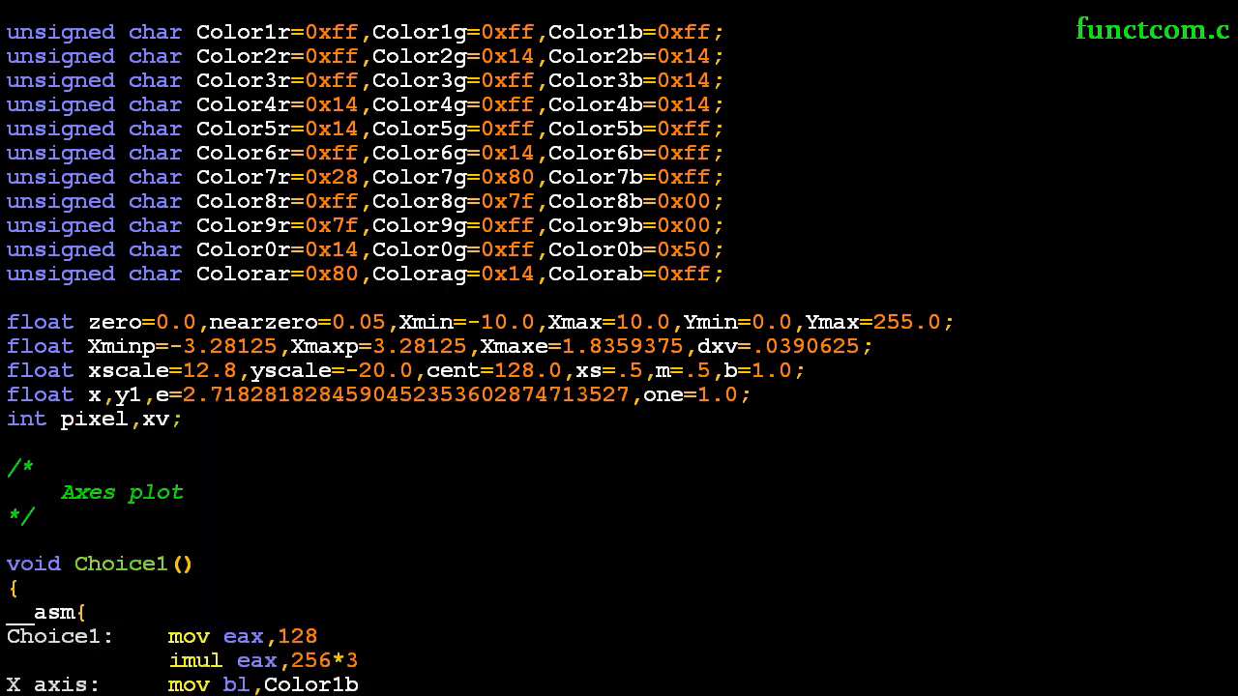
{"action": "scroll", "scroll_direction": "down", "scroll_amount": 3}
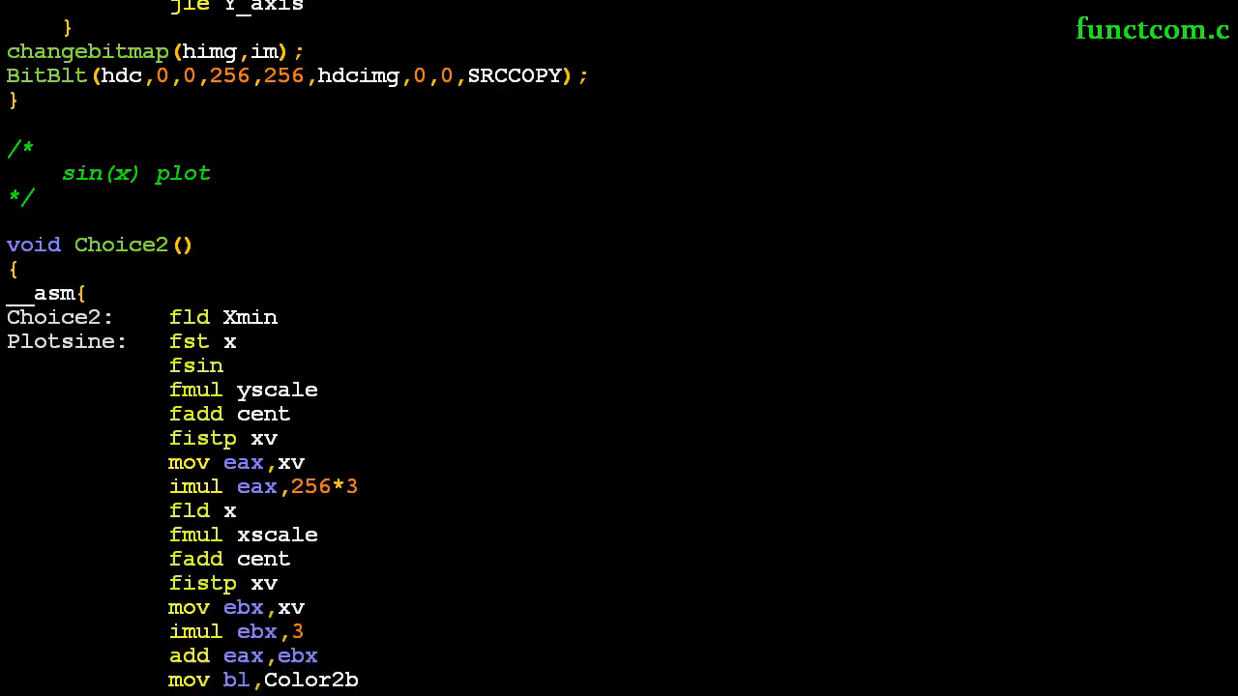
{"action": "scroll", "scroll_direction": "down", "scroll_amount": 3}
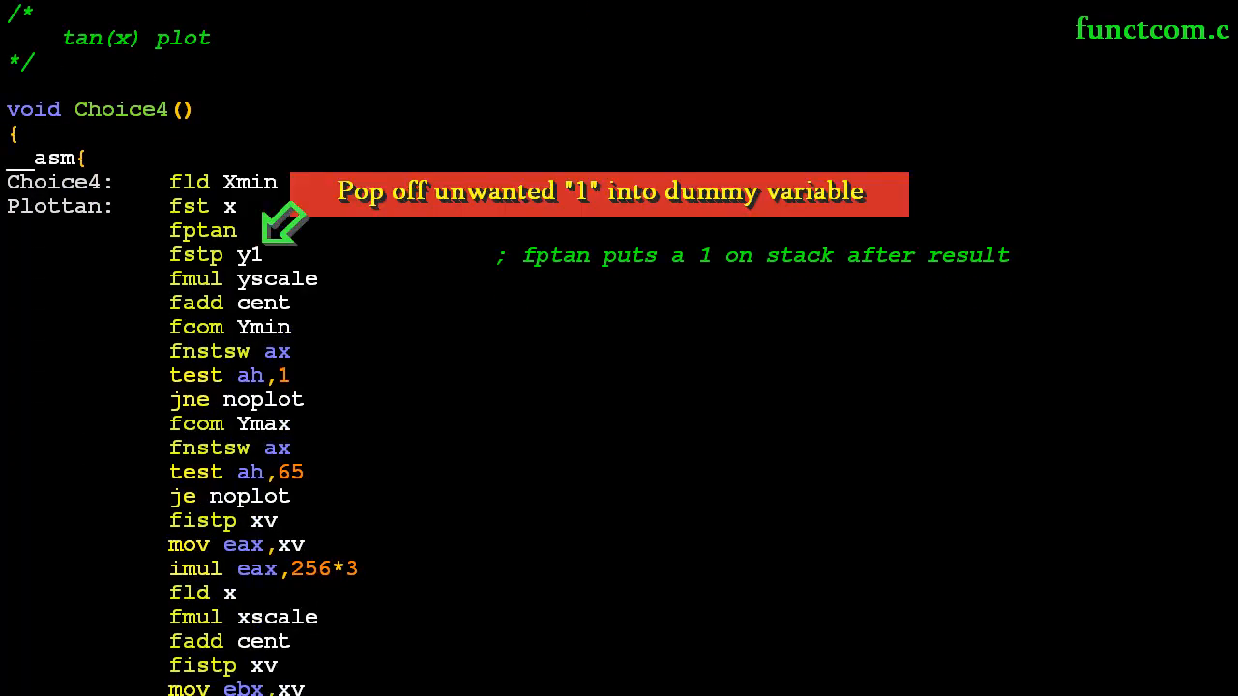
{"action": "scroll", "scroll_direction": "down", "scroll_amount": 3}
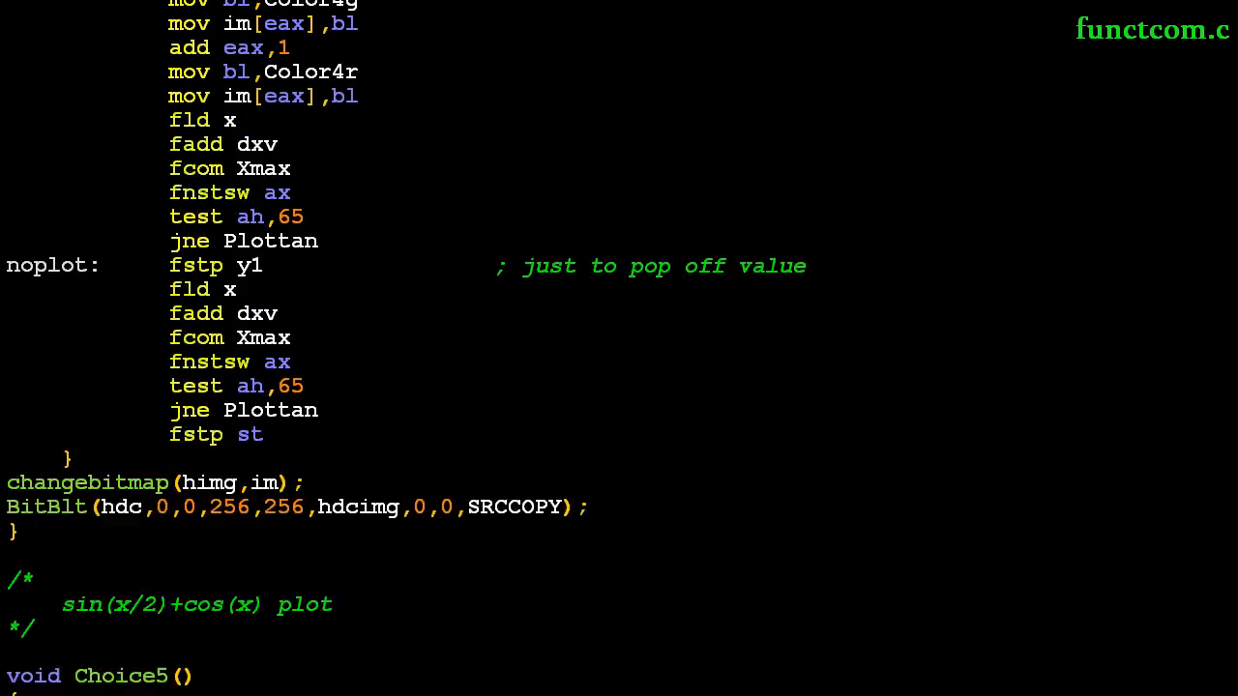
{"action": "scroll", "scroll_direction": "down", "scroll_amount": 3}
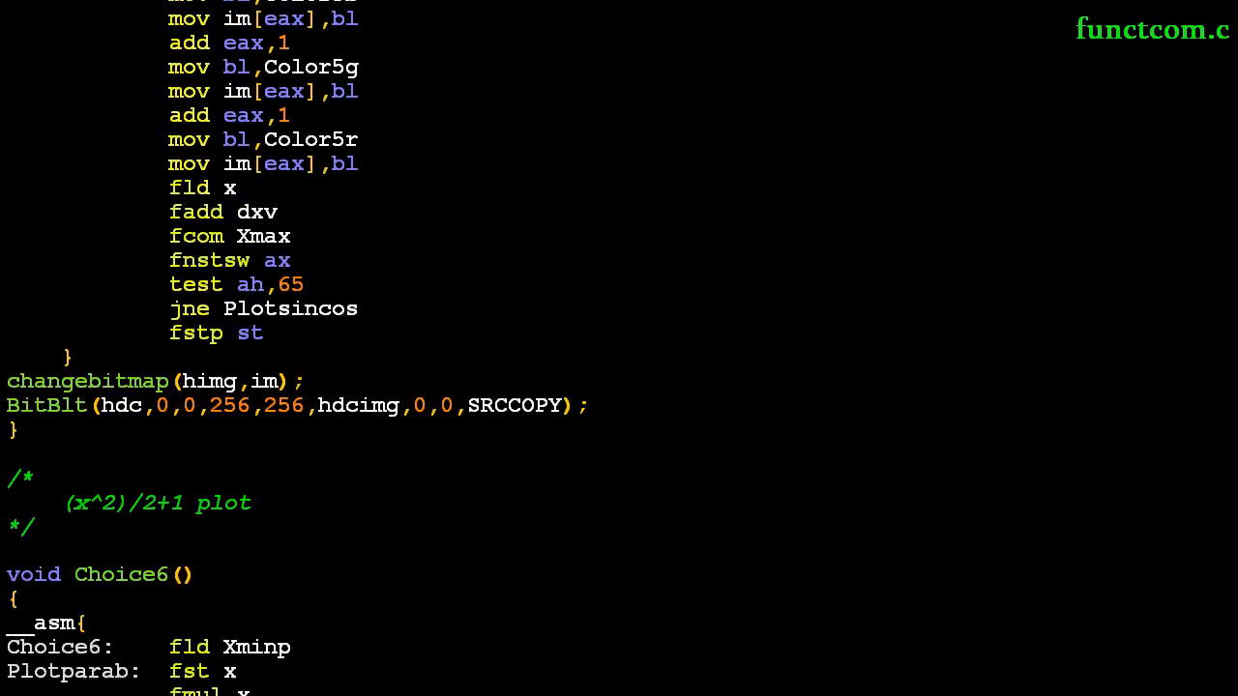
{"action": "scroll", "scroll_direction": "down", "scroll_amount": 3}
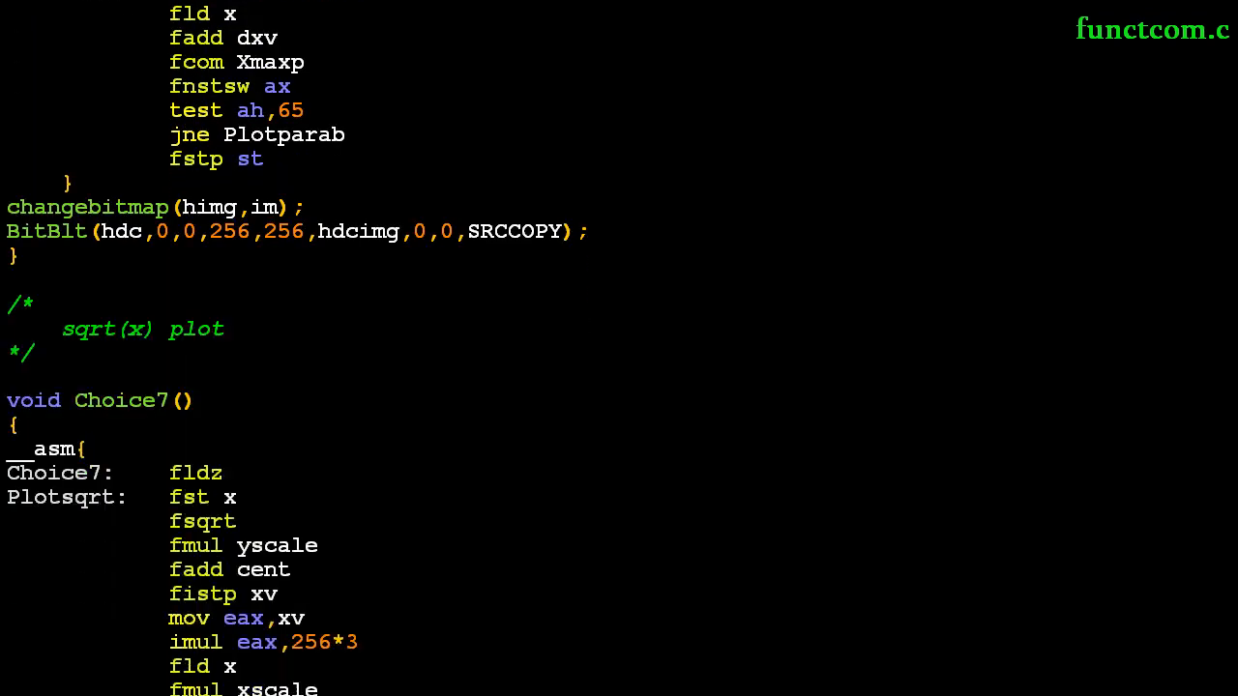
{"action": "scroll", "scroll_direction": "down", "scroll_amount": 3}
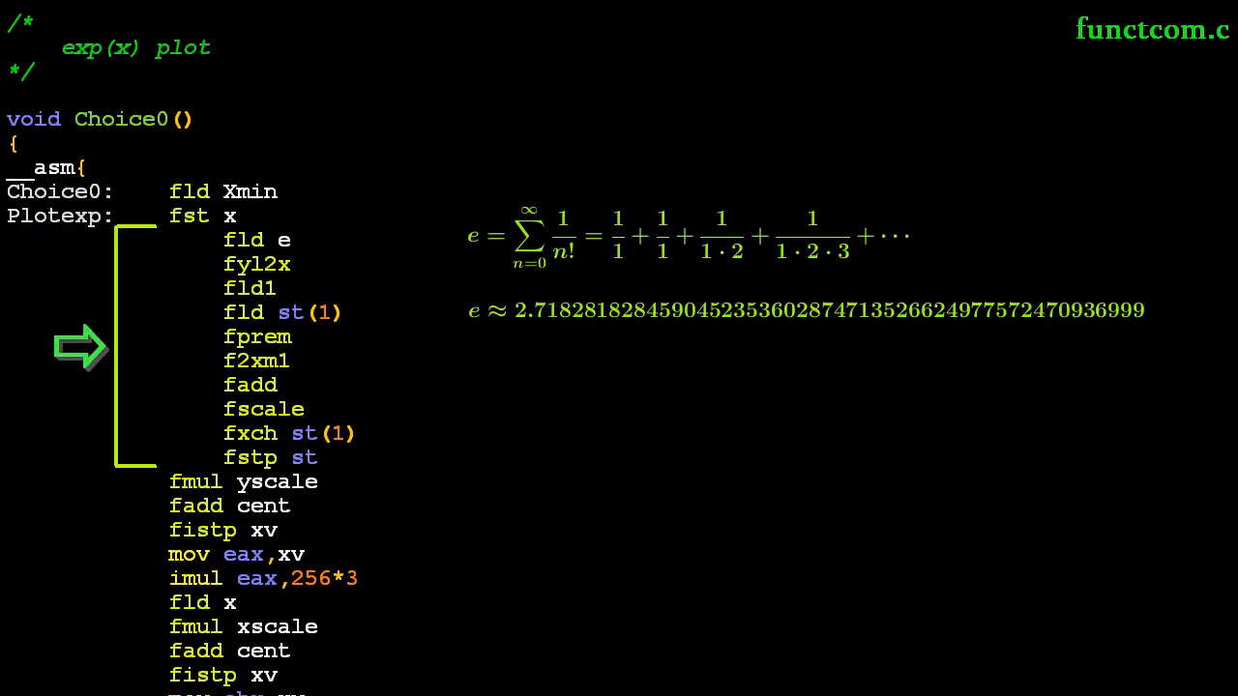
{"action": "scroll", "scroll_direction": "down", "scroll_amount": 3}
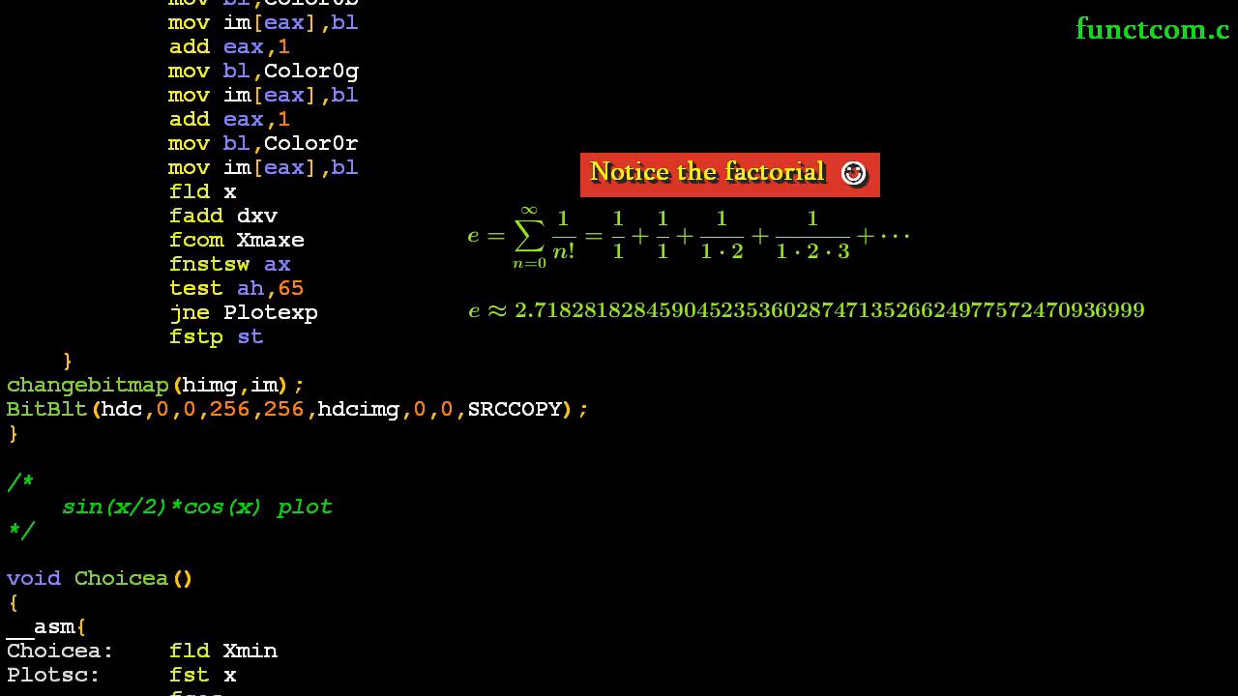
{"action": "scroll", "scroll_direction": "down", "scroll_amount": 3}
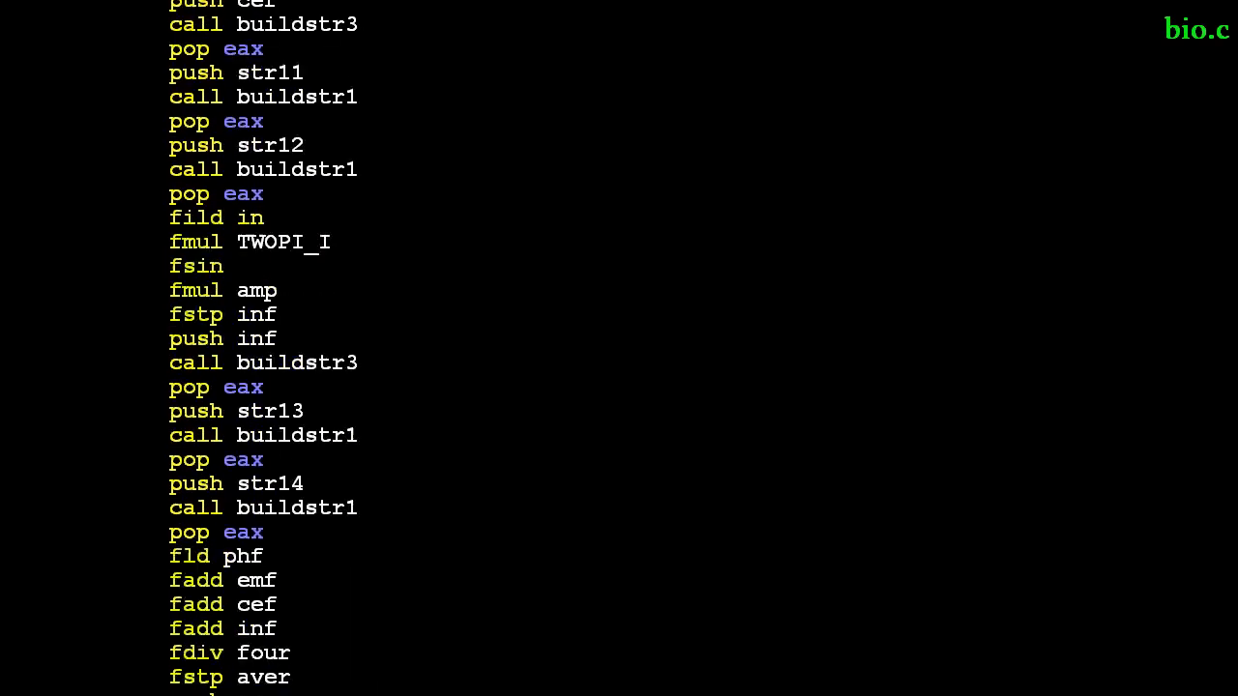
{"action": "scroll", "scroll_direction": "down", "scroll_amount": 3}
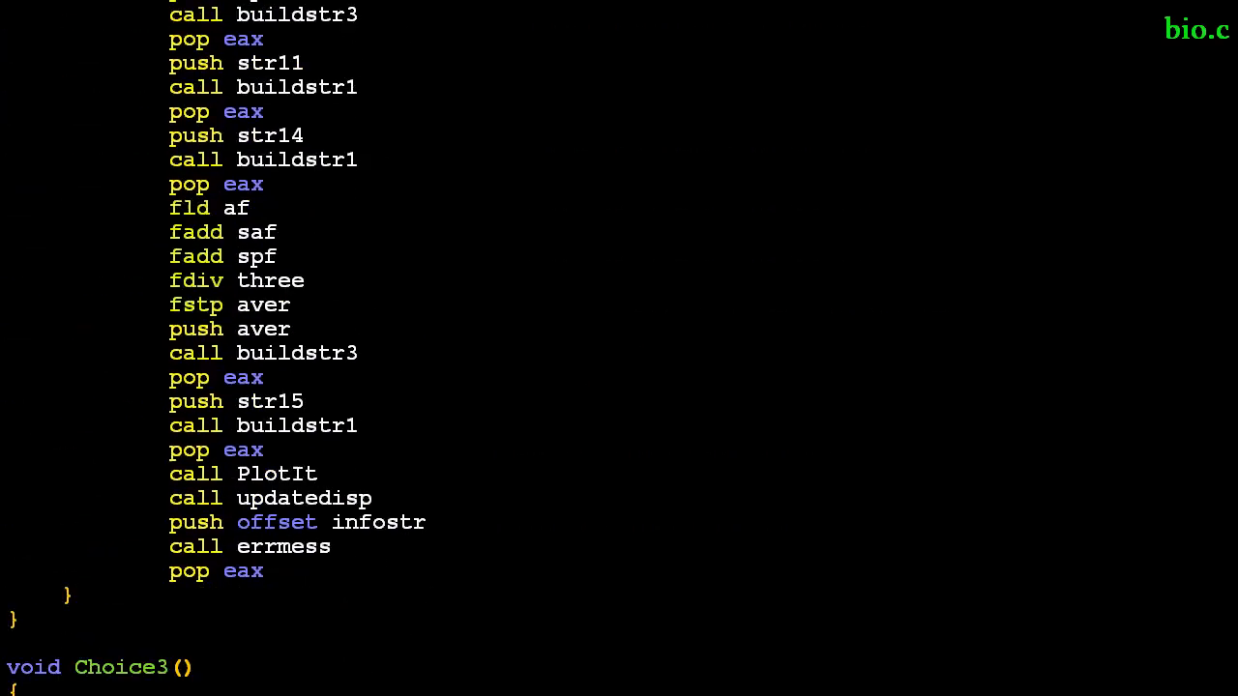
{"action": "scroll", "scroll_direction": "down", "scroll_amount": 3}
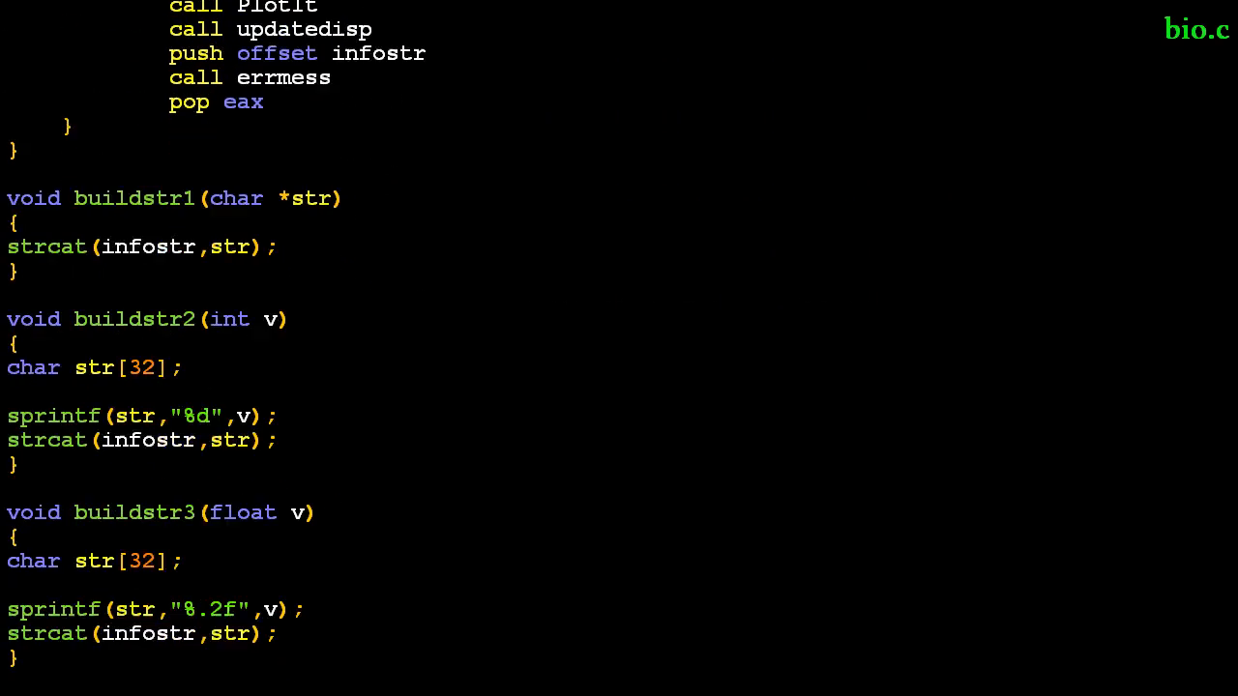
{"action": "scroll", "scroll_direction": "down", "scroll_amount": 3}
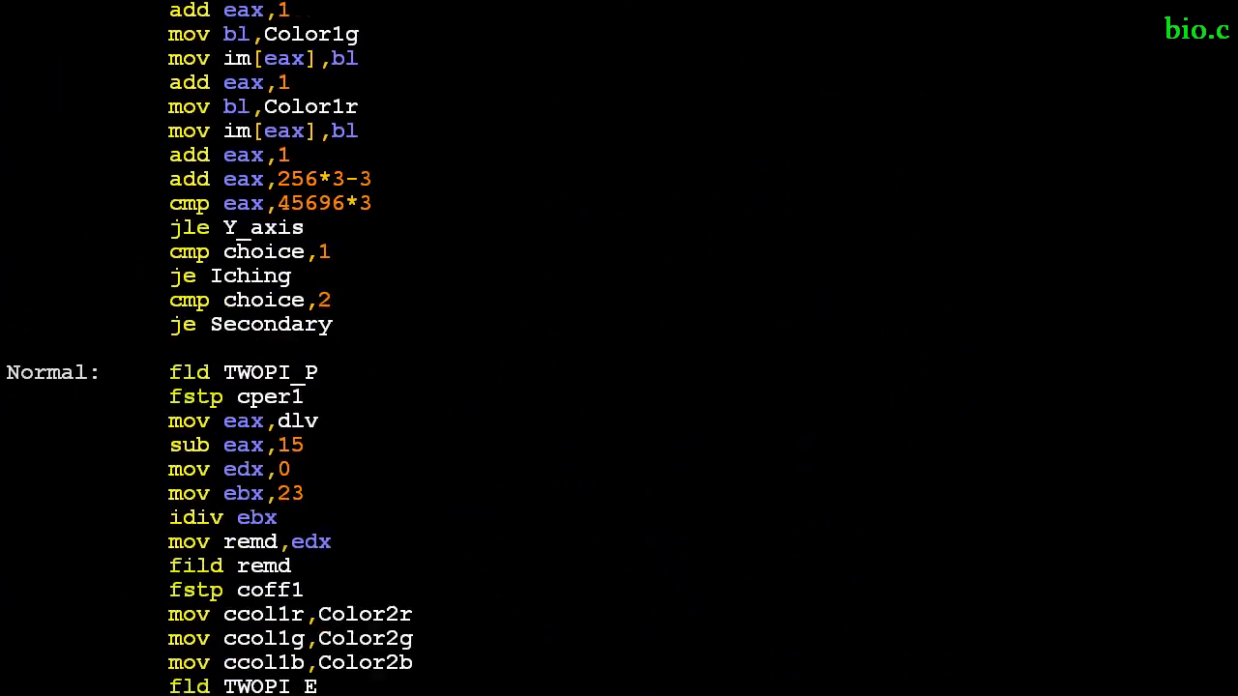
{"action": "scroll", "scroll_direction": "down", "scroll_amount": 3}
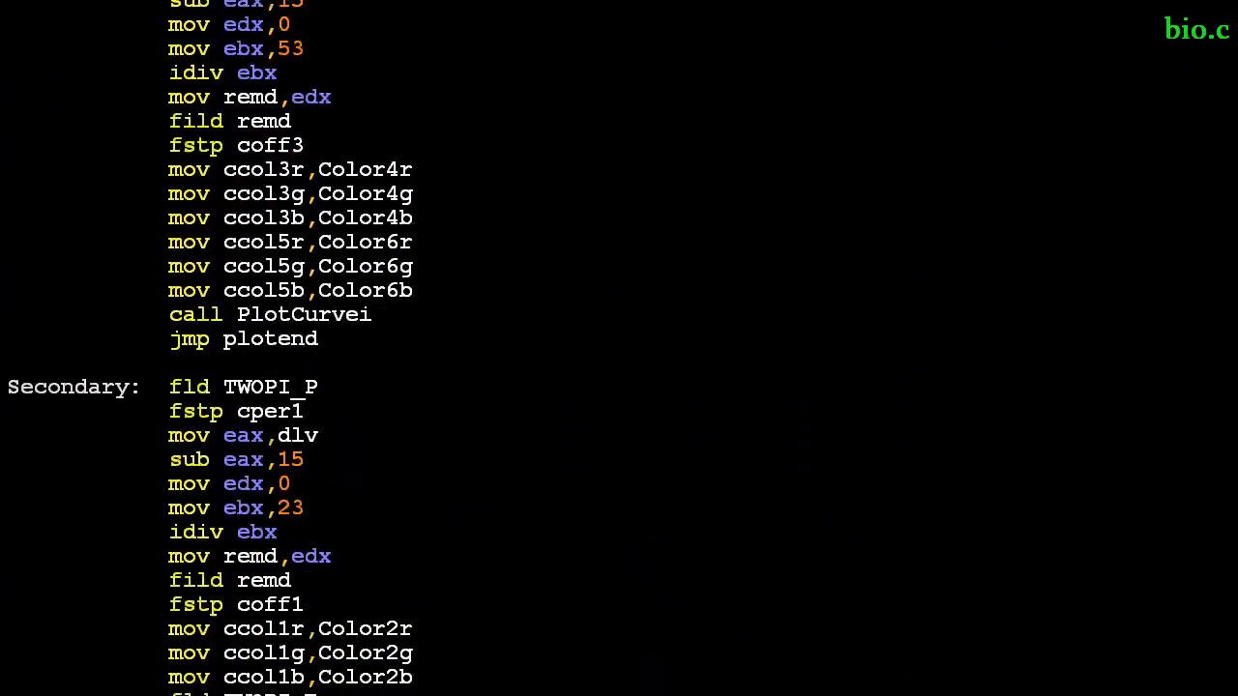
{"action": "scroll", "scroll_direction": "down", "scroll_amount": 3}
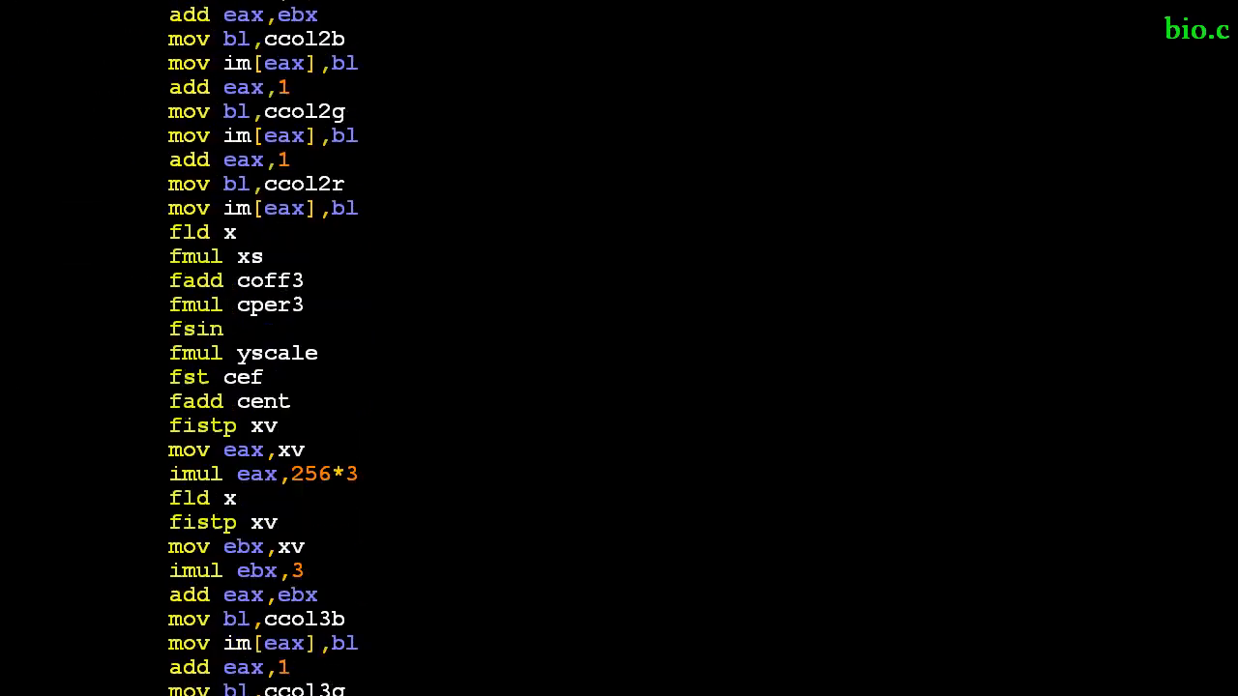
{"action": "scroll", "scroll_direction": "down", "scroll_amount": 3}
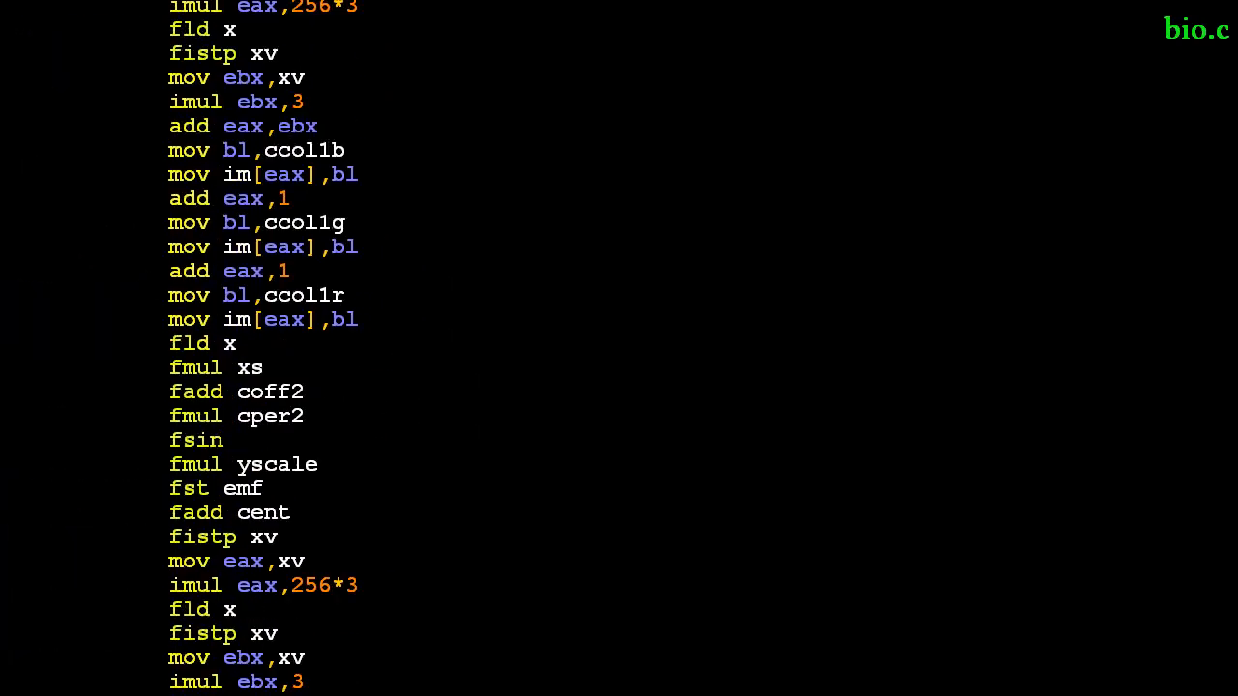
{"action": "scroll", "scroll_direction": "down", "scroll_amount": 3}
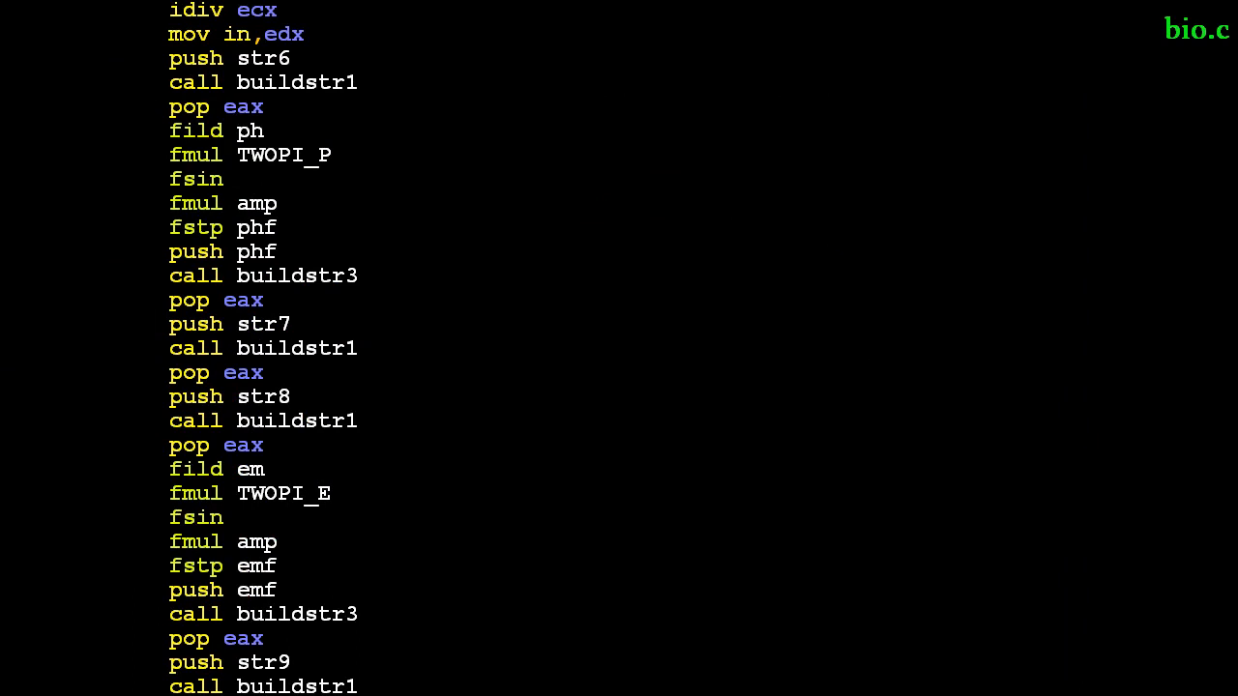
{"action": "scroll", "scroll_direction": "down", "scroll_amount": 3}
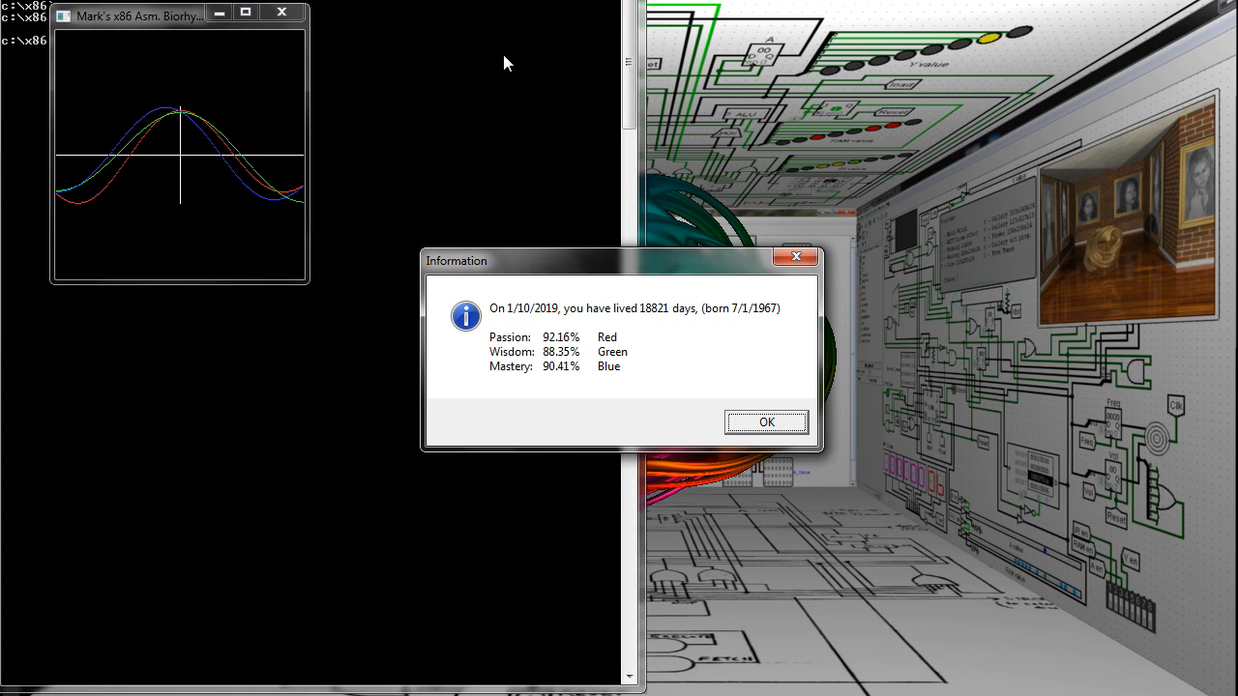
Show the biorhythm readings for 10/12/2018 in the graph window
{"action": "left_click", "coordinate": [764, 421]}
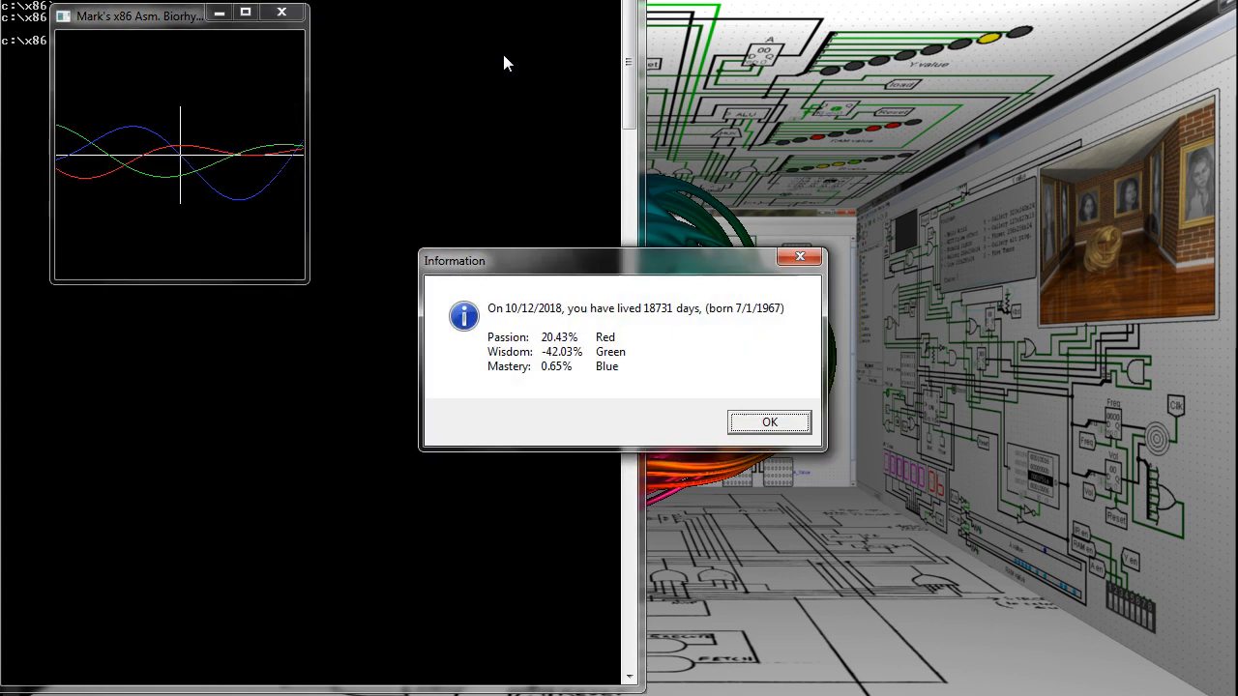
Print bio.exe.manifest, rerun bio.exe and step through the three 12/11/2018 reading boxes
{"action": "left_click", "coordinate": [768, 422]}
{"action": "type", "text": "type bio.exe.manifest"}
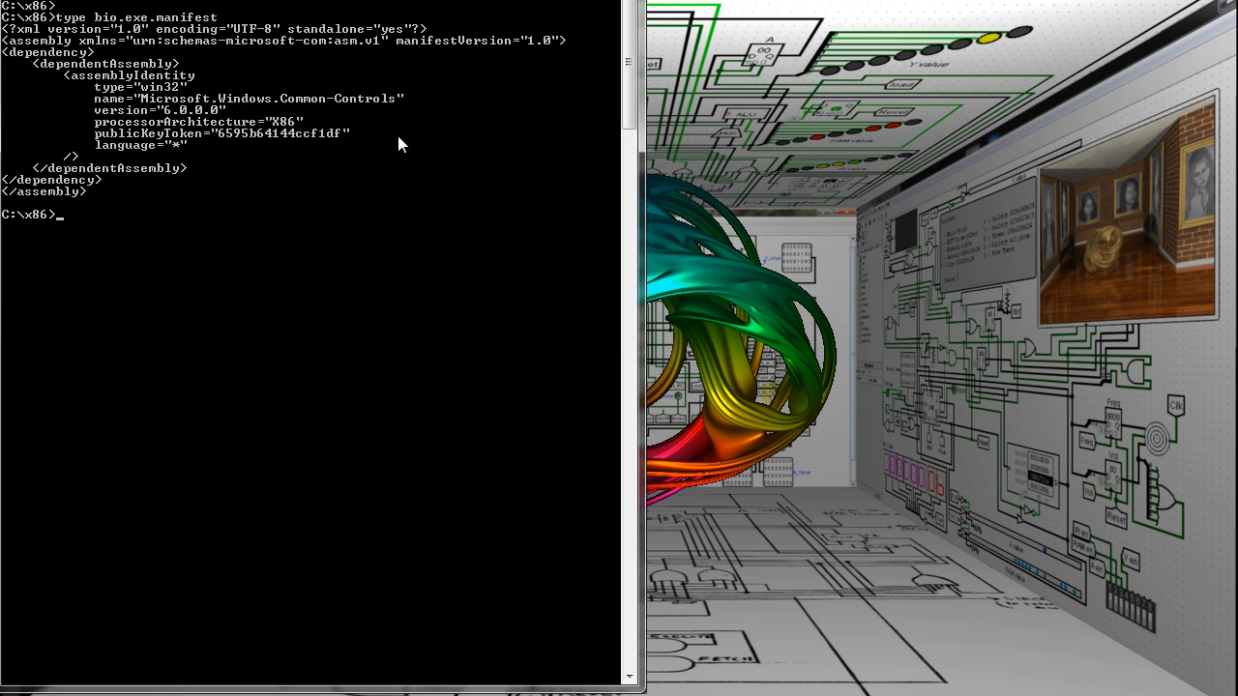
{"action": "type", "text": "b"}
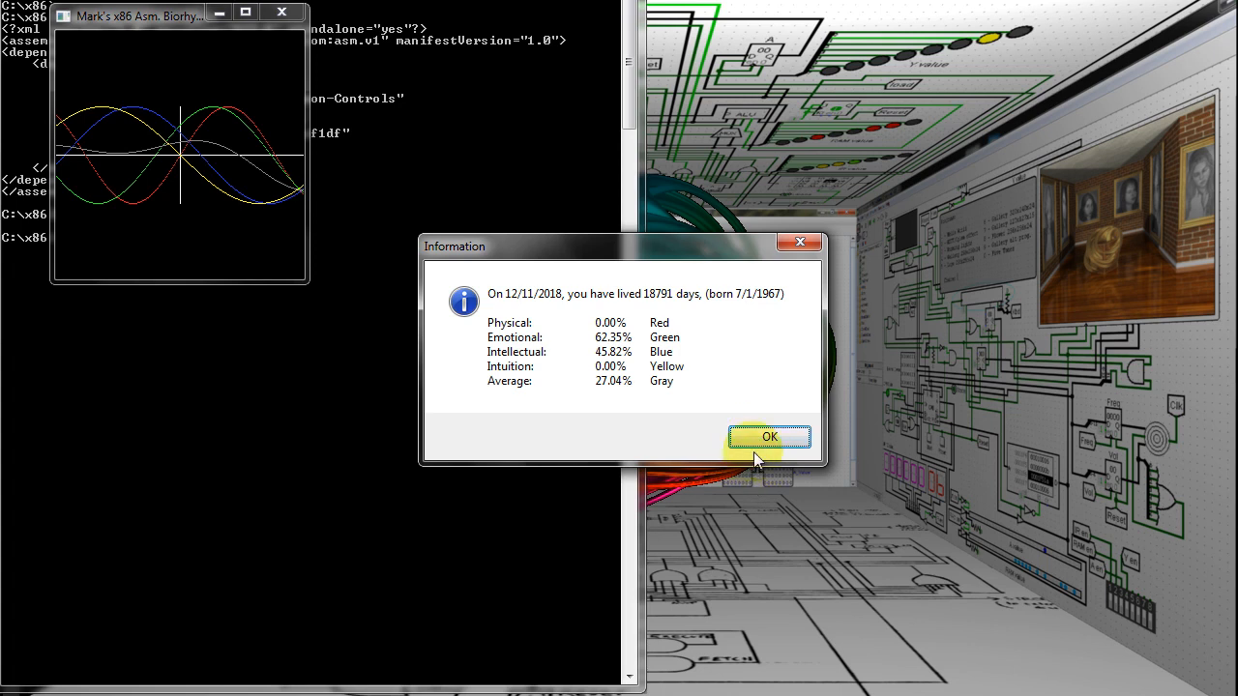
{"action": "left_click", "coordinate": [769, 437]}
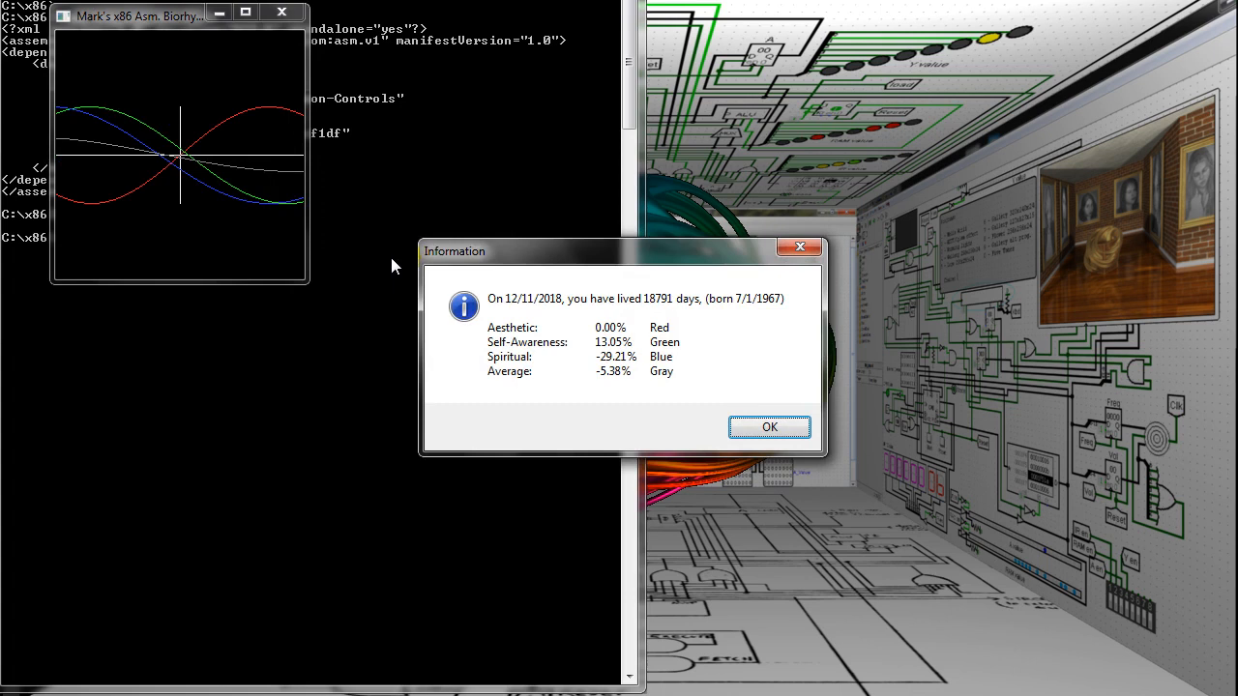
{"action": "left_click", "coordinate": [768, 427]}
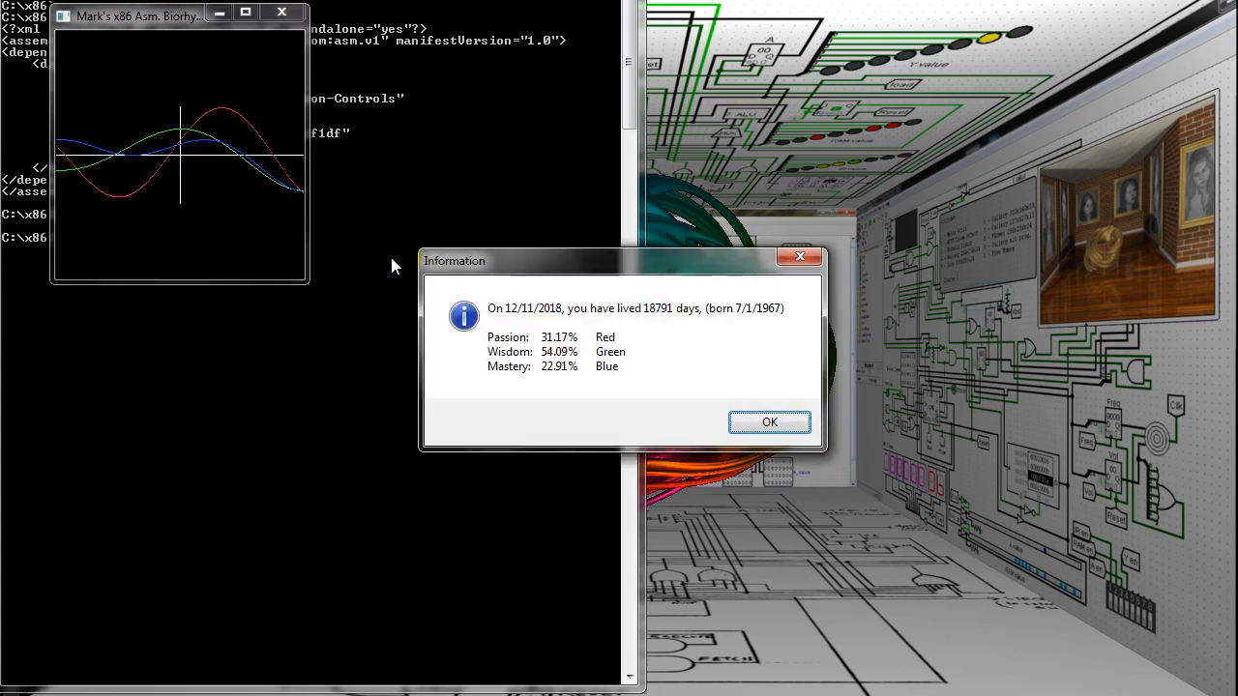
{"action": "left_click", "coordinate": [769, 422]}
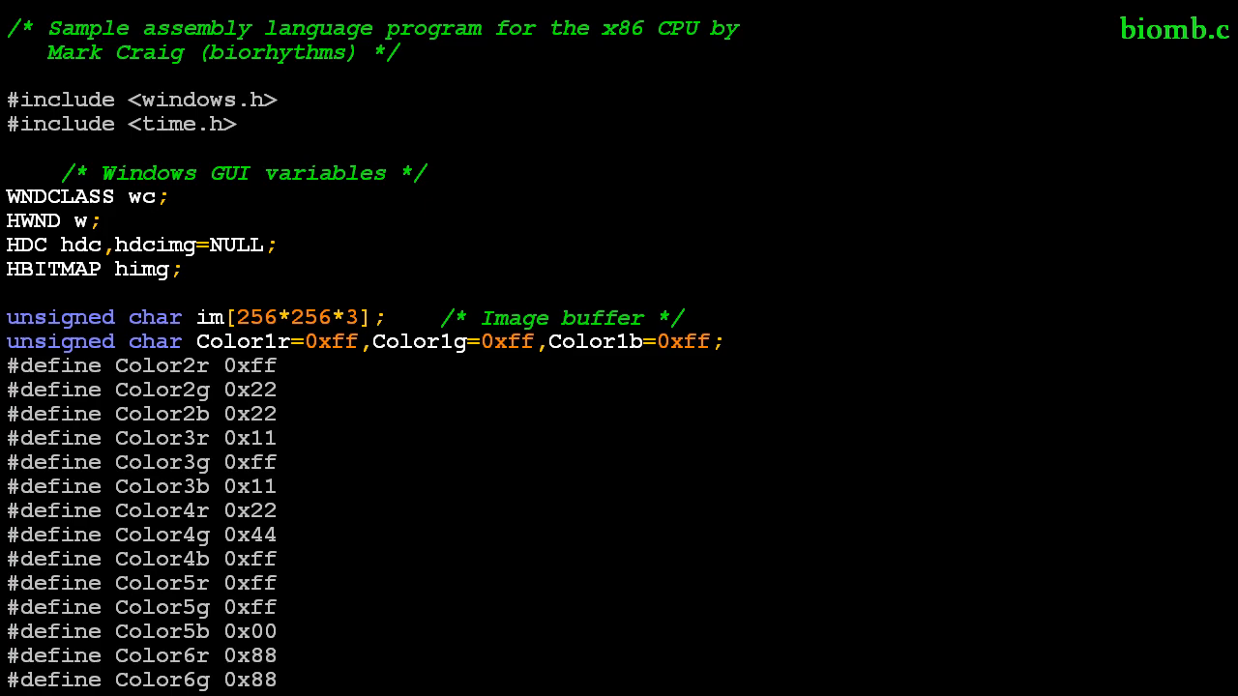
Scroll biomb.c from its colour definitions to the inline assembly section
{"action": "scroll", "scroll_direction": "down", "scroll_amount": 3}
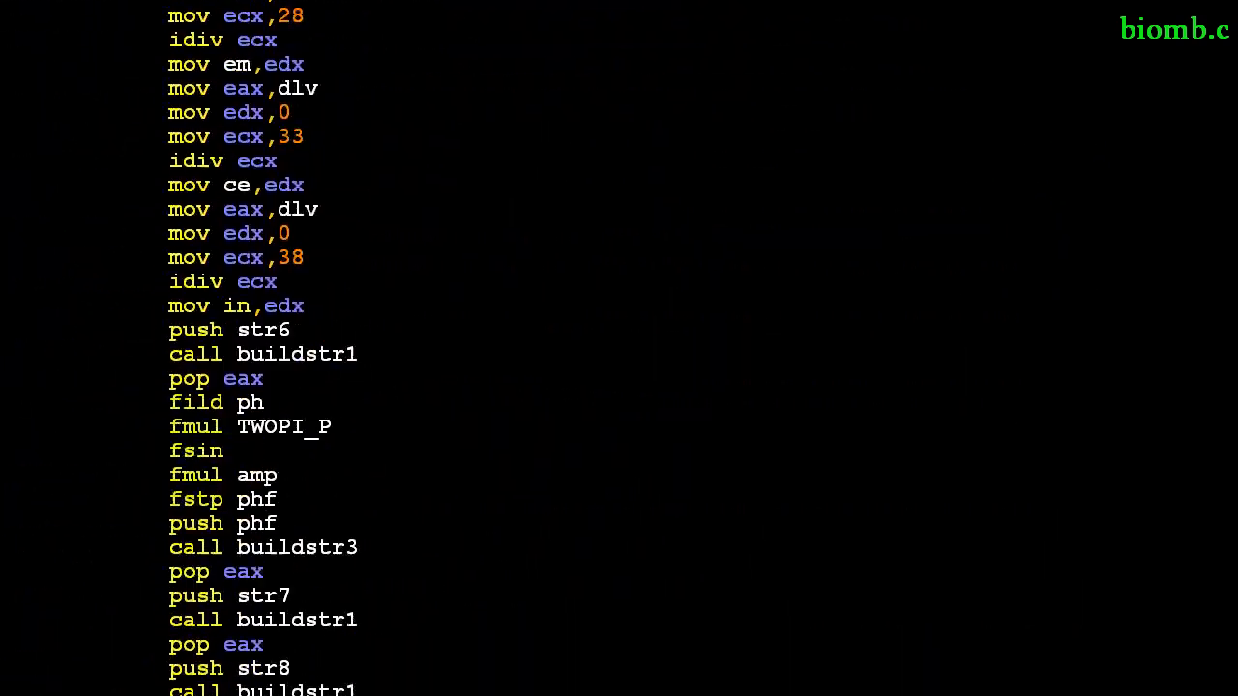
{"action": "scroll", "scroll_direction": "down", "scroll_amount": 3}
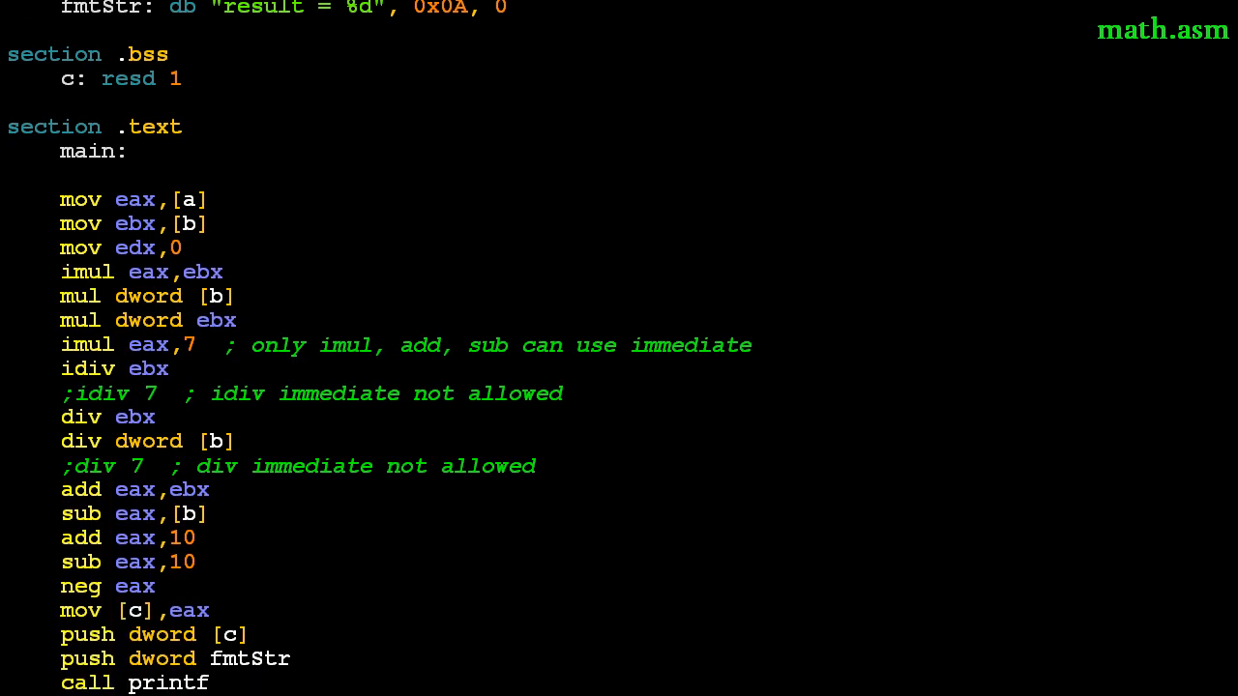
Scroll math.asm, then cos.asm down to its fsqrt and printf push lines
{"action": "scroll", "scroll_direction": "down", "scroll_amount": 3}
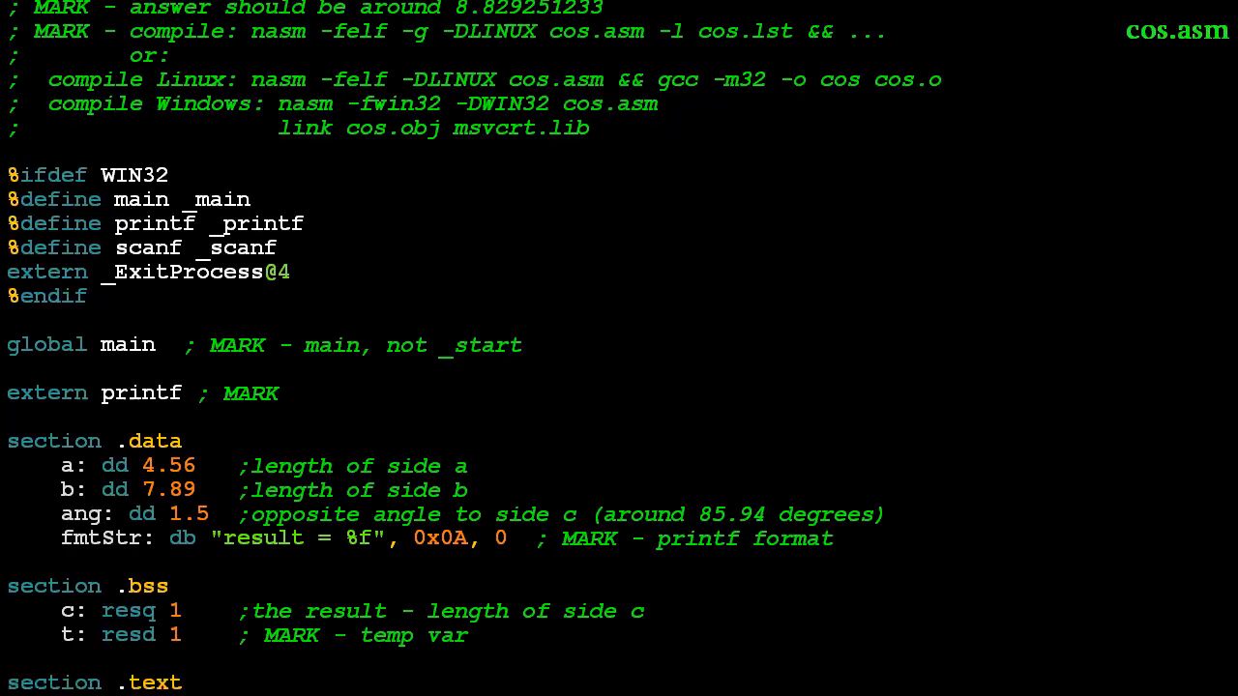
{"action": "scroll", "scroll_direction": "down", "scroll_amount": 3}
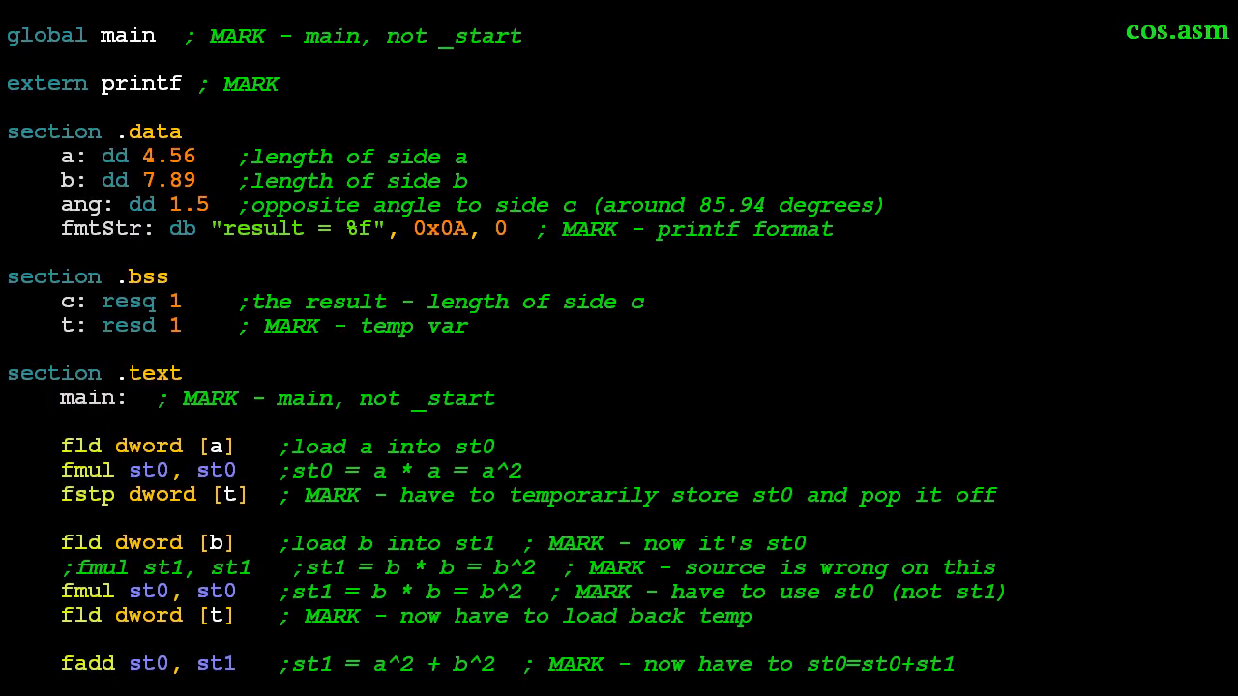
{"action": "scroll", "scroll_direction": "down", "scroll_amount": 3}
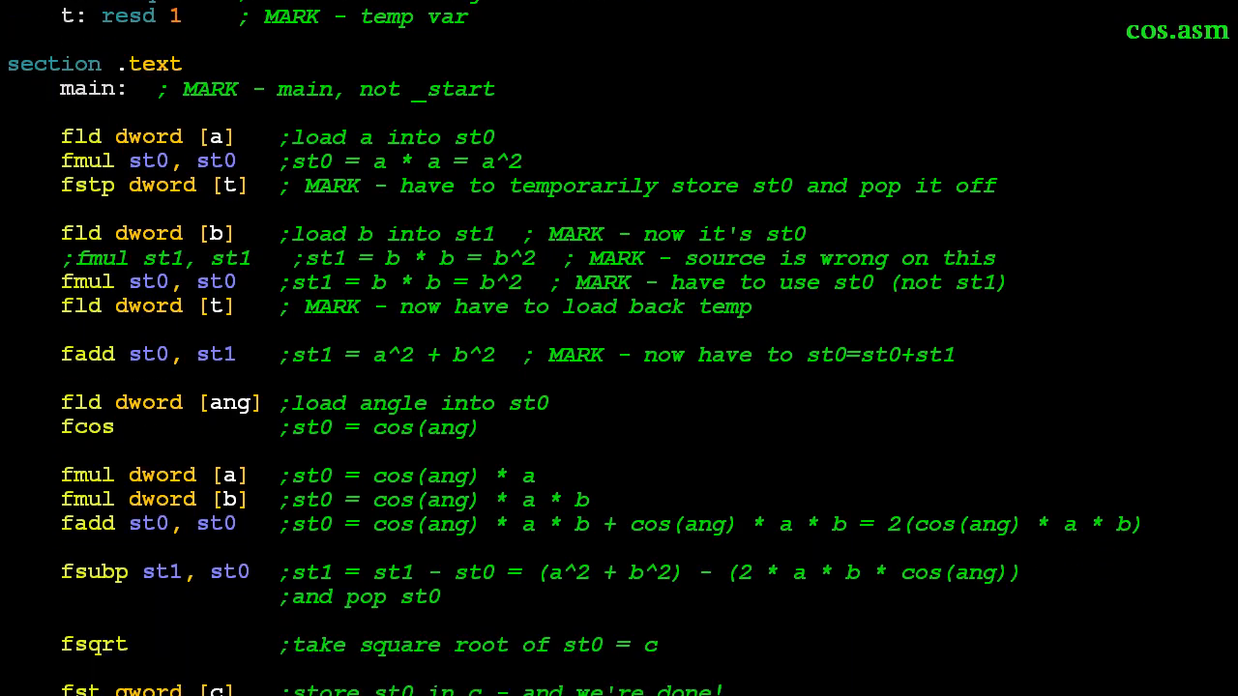
{"action": "scroll", "scroll_direction": "down", "scroll_amount": 3}
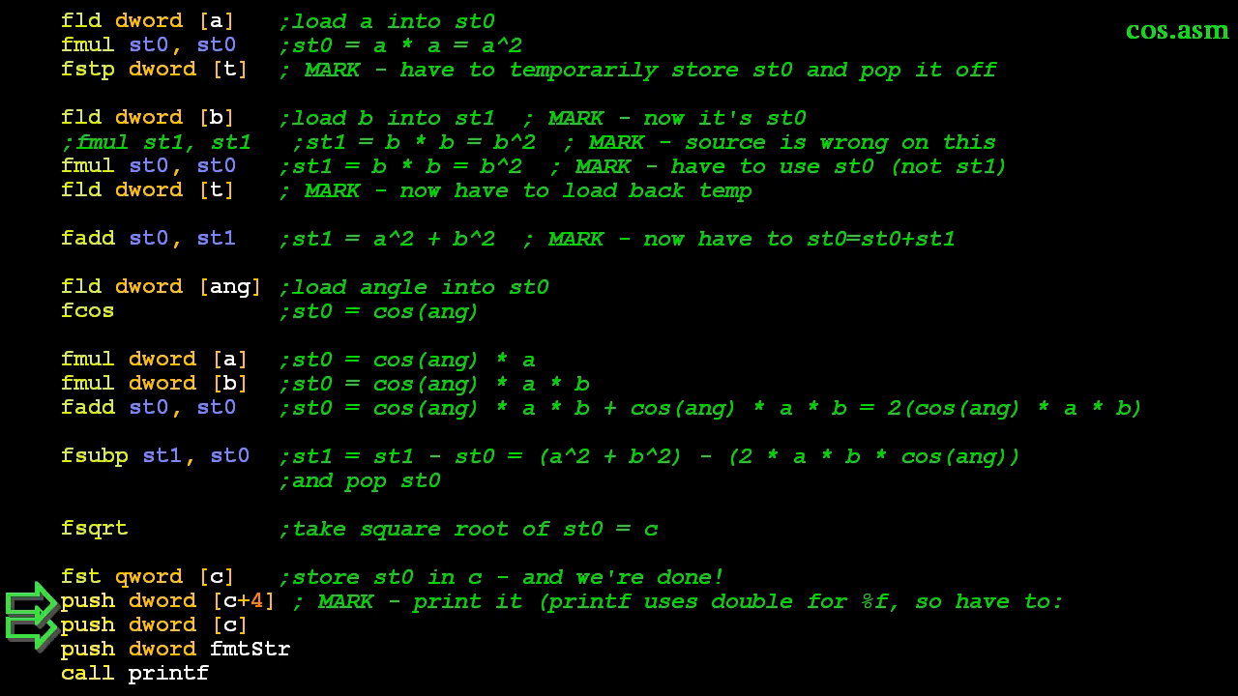
{"action": "scroll", "scroll_direction": "down", "scroll_amount": 3}
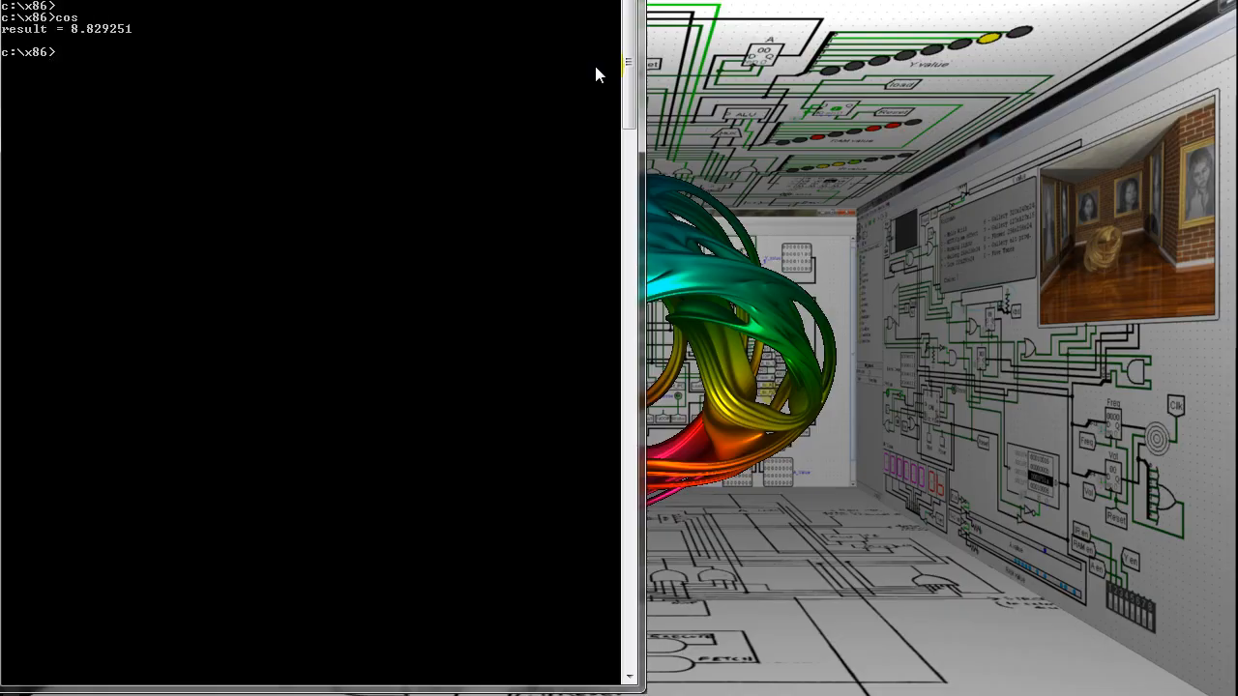
Show test.c, compile it with 'cl /Fa', run it, and view the listing with 'more test'
{"action": "type", "text": "type test.c"}
{"action": "type", "text": "cl"}
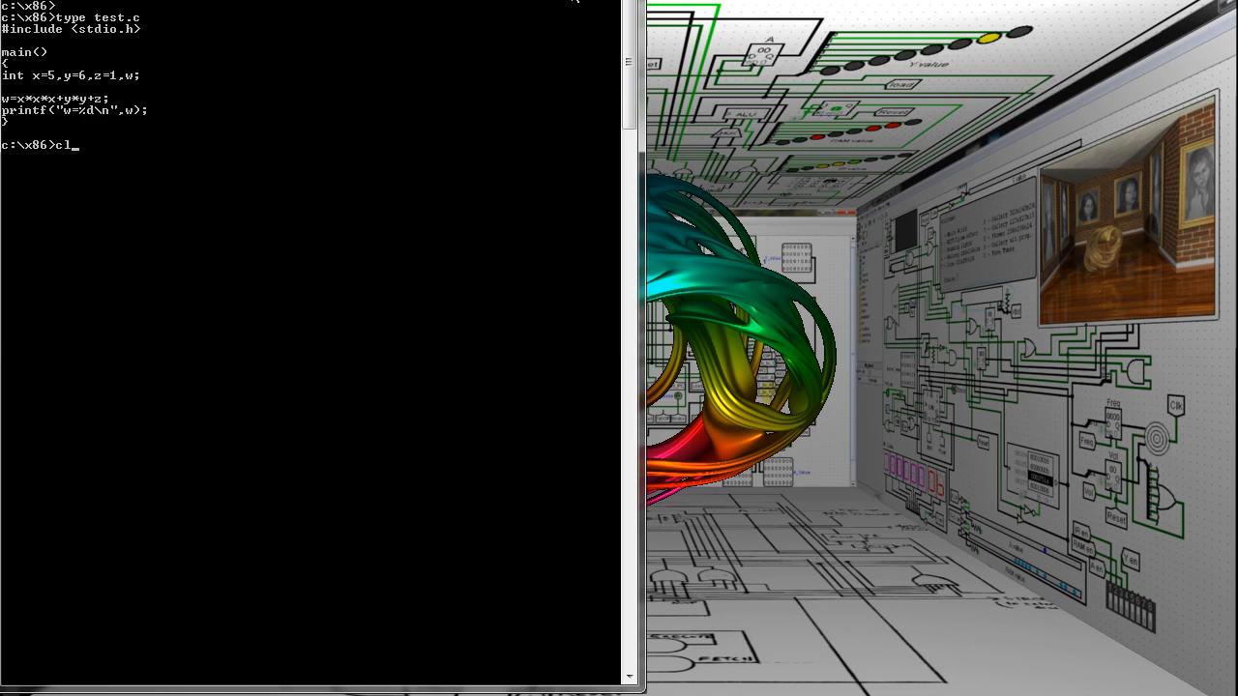
{"action": "type", "text": "/Fa test.c"}
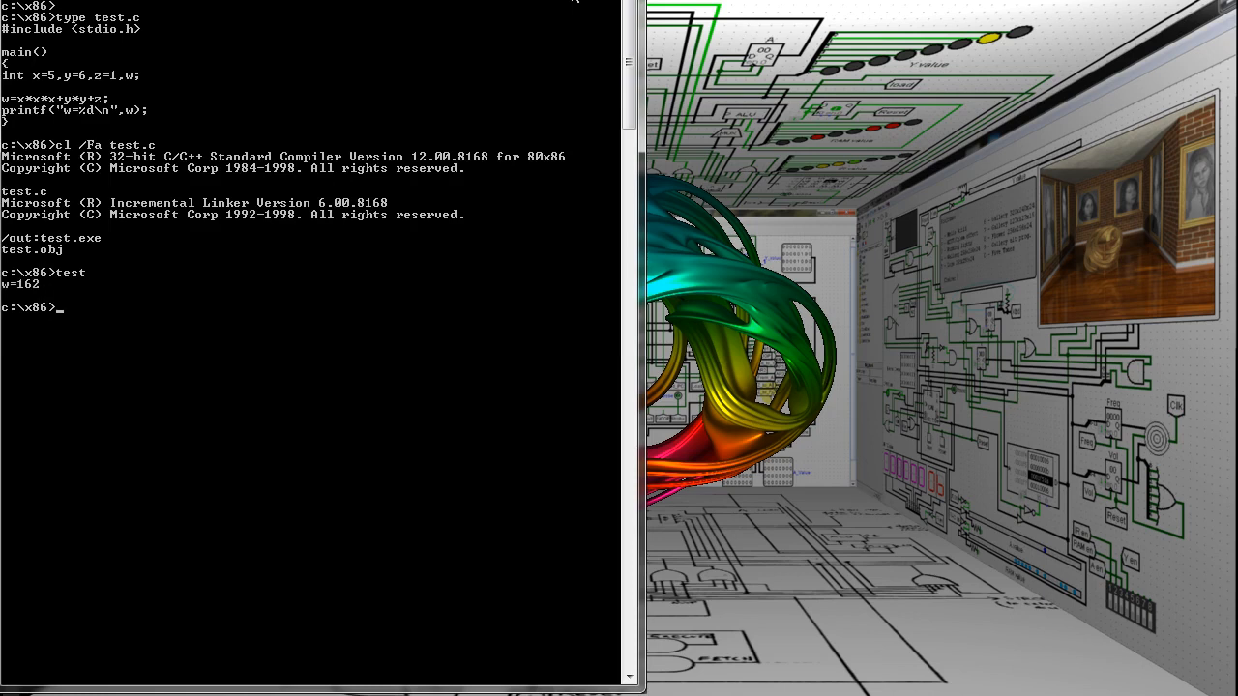
{"action": "type", "text": "more test"}
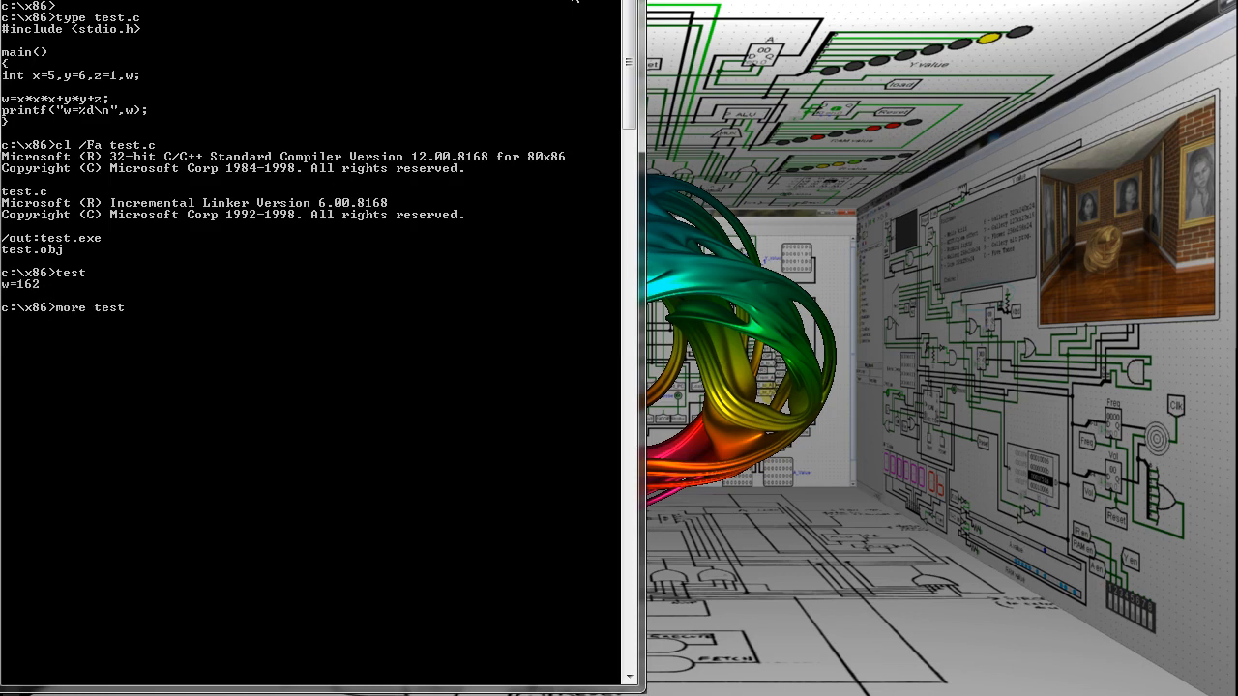
{"action": "key", "text": "enter"}
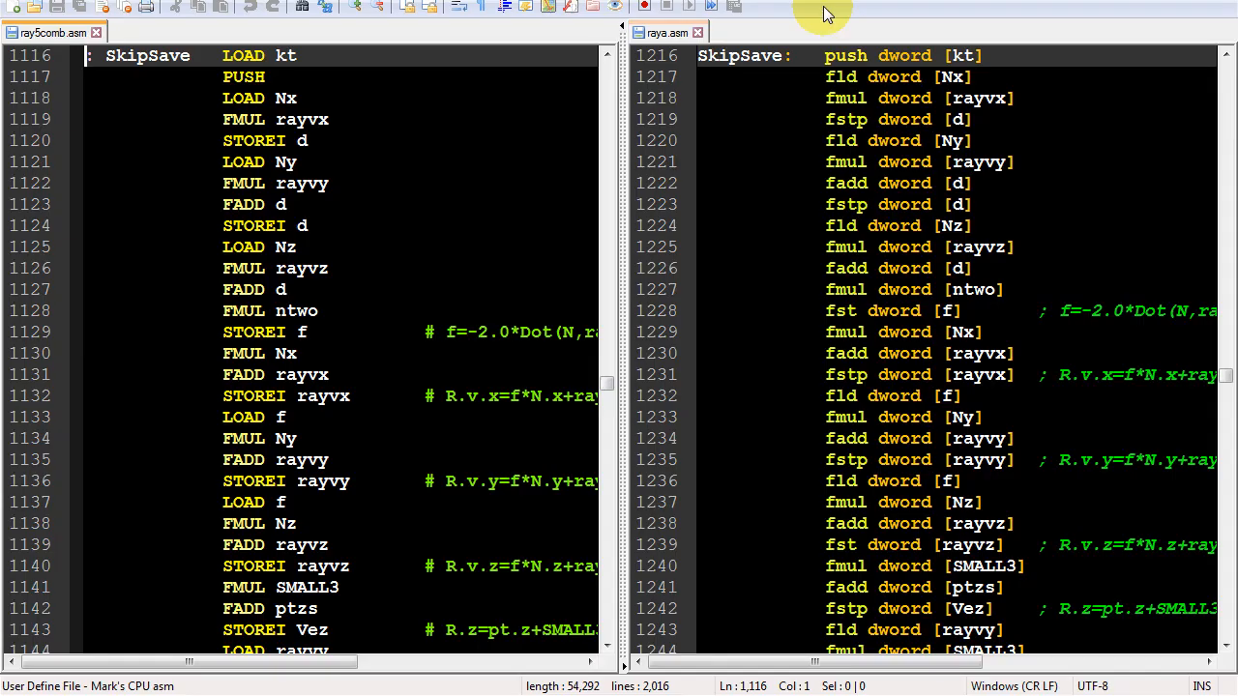
Scroll ray5comb.asm and raya.asm down to the wehit label and min_weight jump to SkipRestor
{"action": "left_click", "coordinate": [243, 544]}
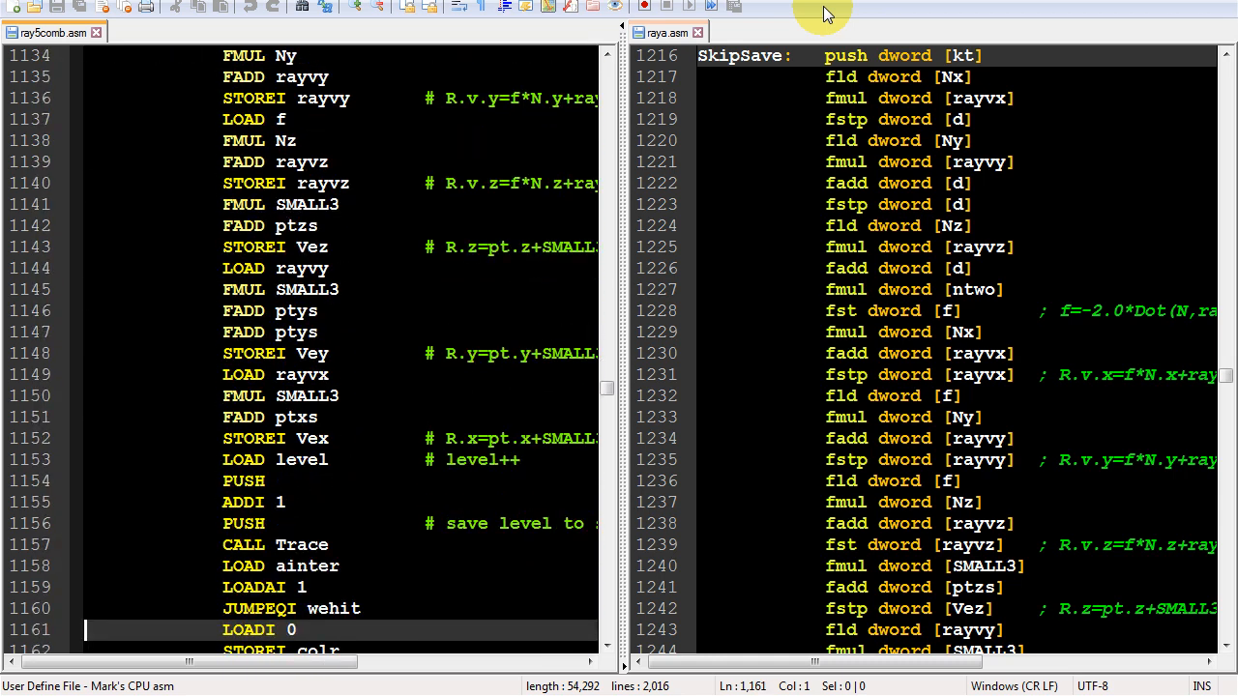
{"action": "scroll", "scroll_direction": "down", "scroll_amount": 3}
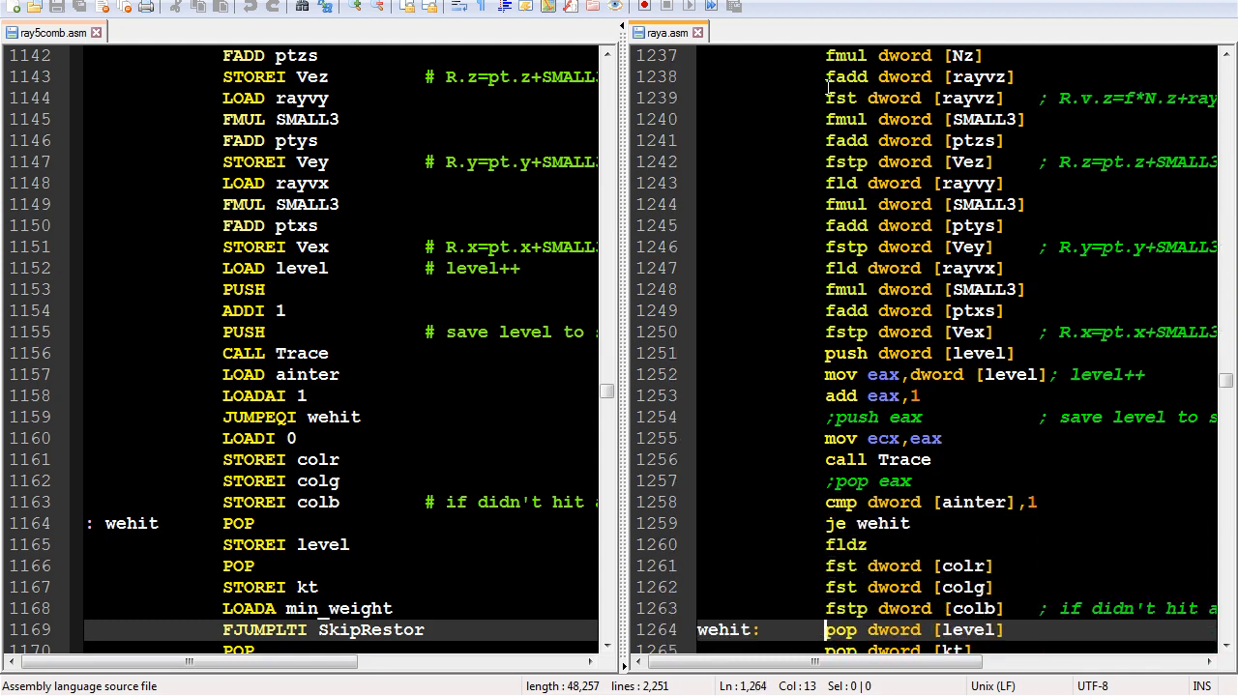
{"action": "scroll", "scroll_direction": "down", "scroll_amount": 3}
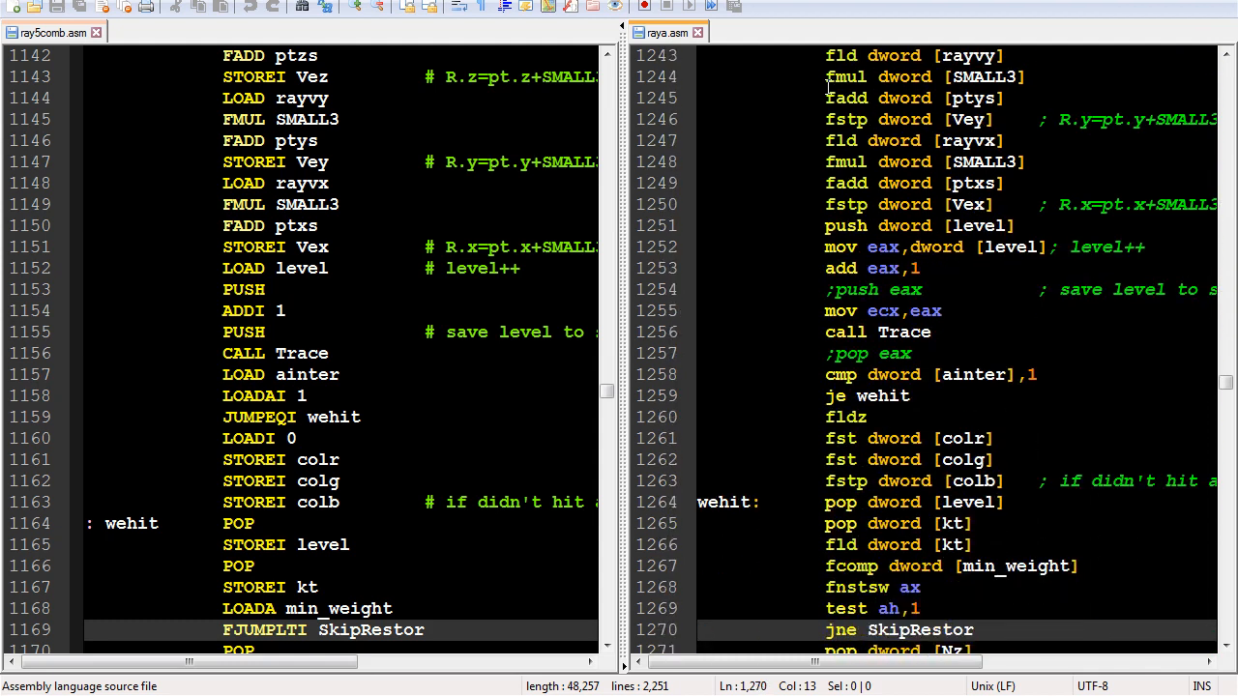